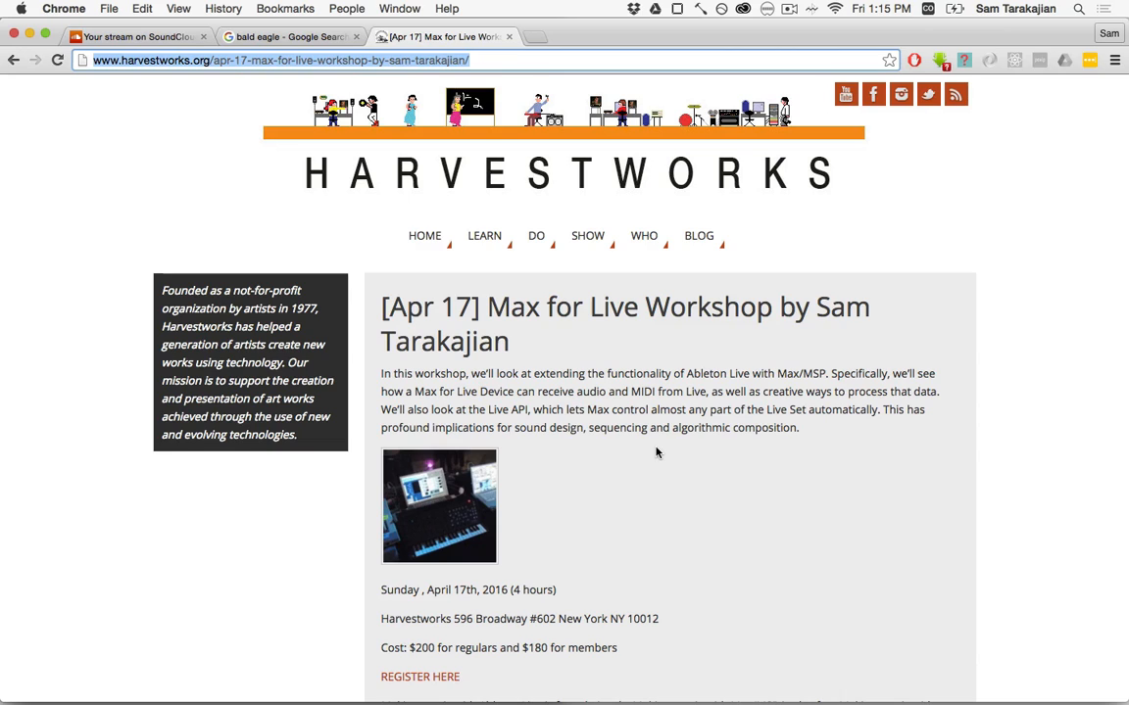
- Scroll down through the current page of image results
{"action": "scroll", "scroll_direction": "down", "scroll_amount": 3}
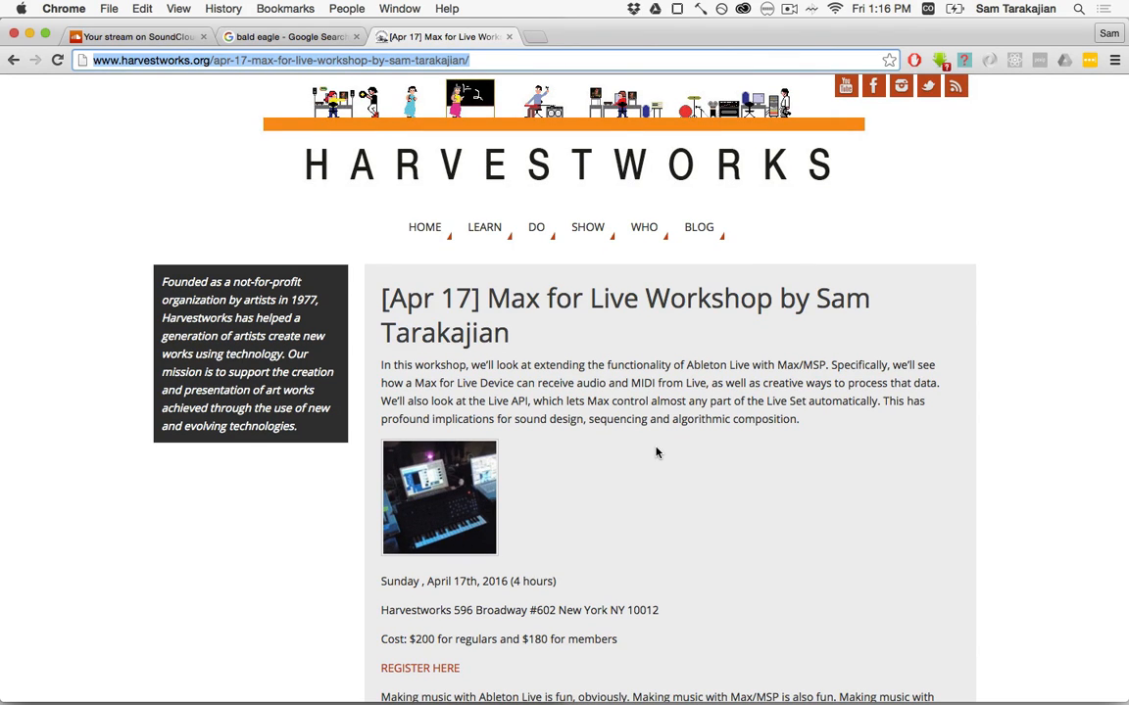
{"action": "mouse_move", "coordinate": [680, 543]}
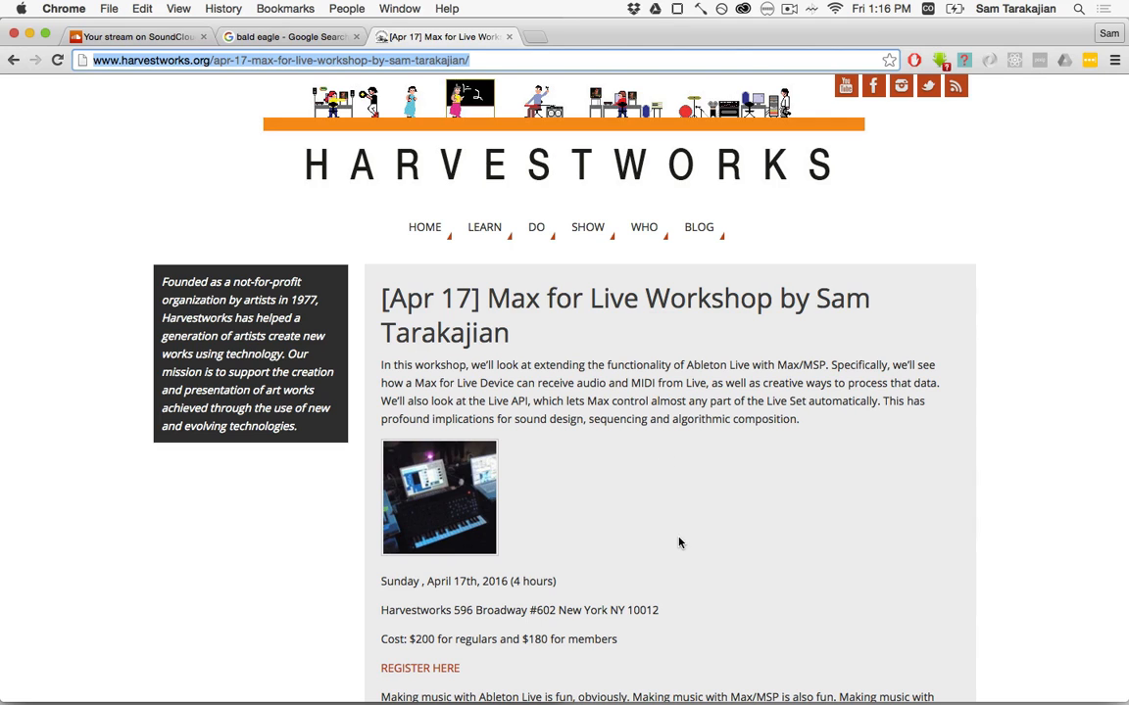
{"action": "scroll", "scroll_direction": "down", "scroll_amount": 3}
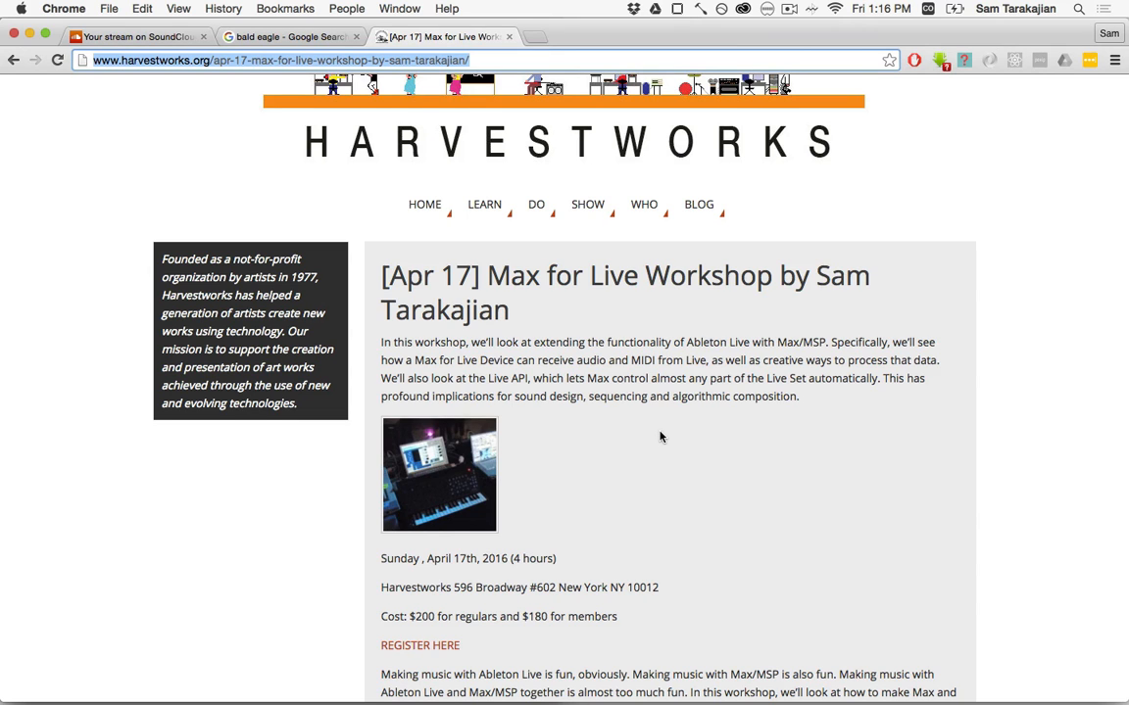
{"action": "scroll", "scroll_direction": "down", "scroll_amount": 3}
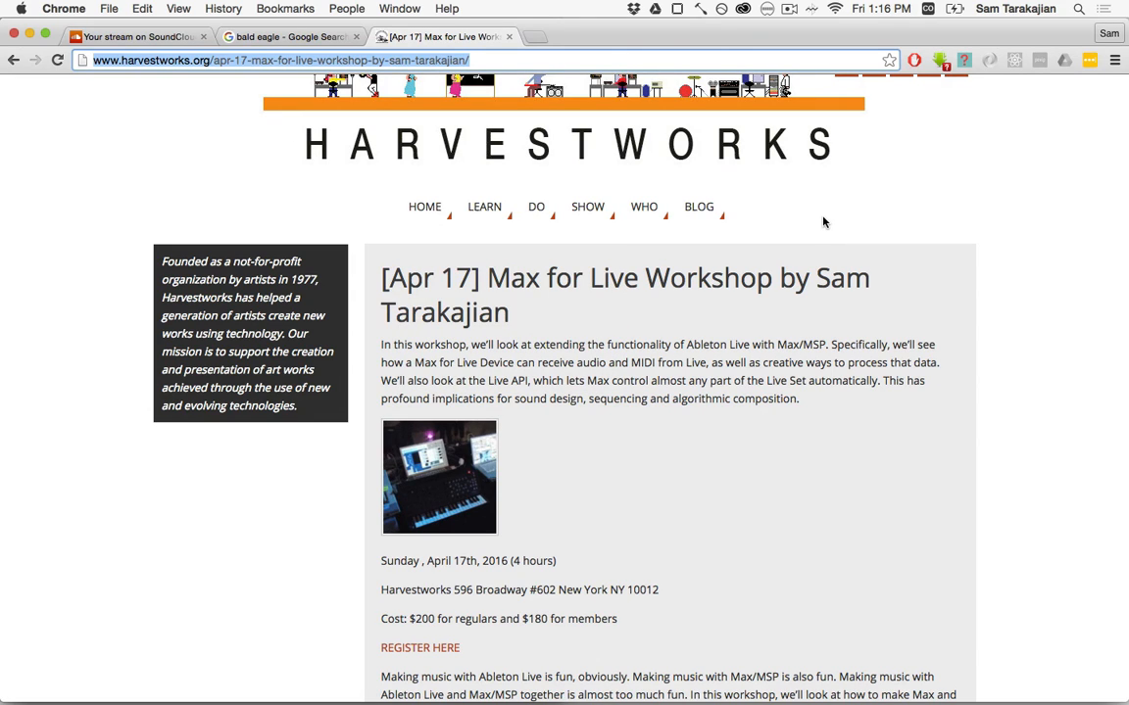
{"action": "mouse_move", "coordinate": [819, 202]}
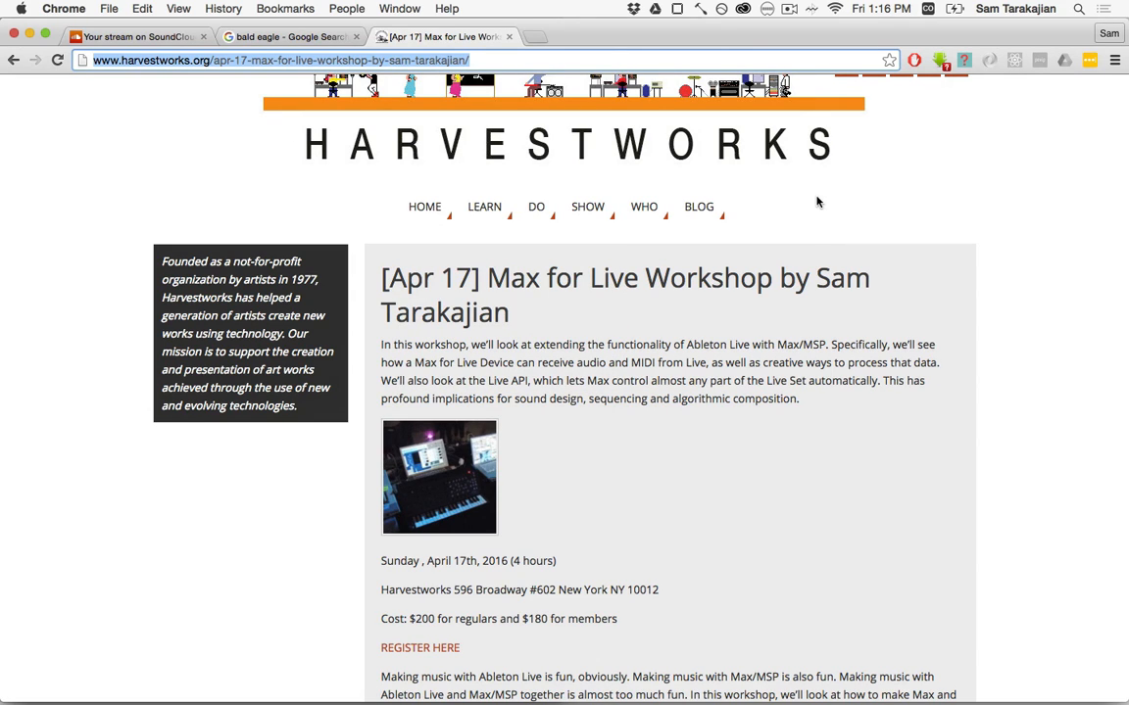
{"action": "scroll", "scroll_direction": "down", "scroll_amount": 3}
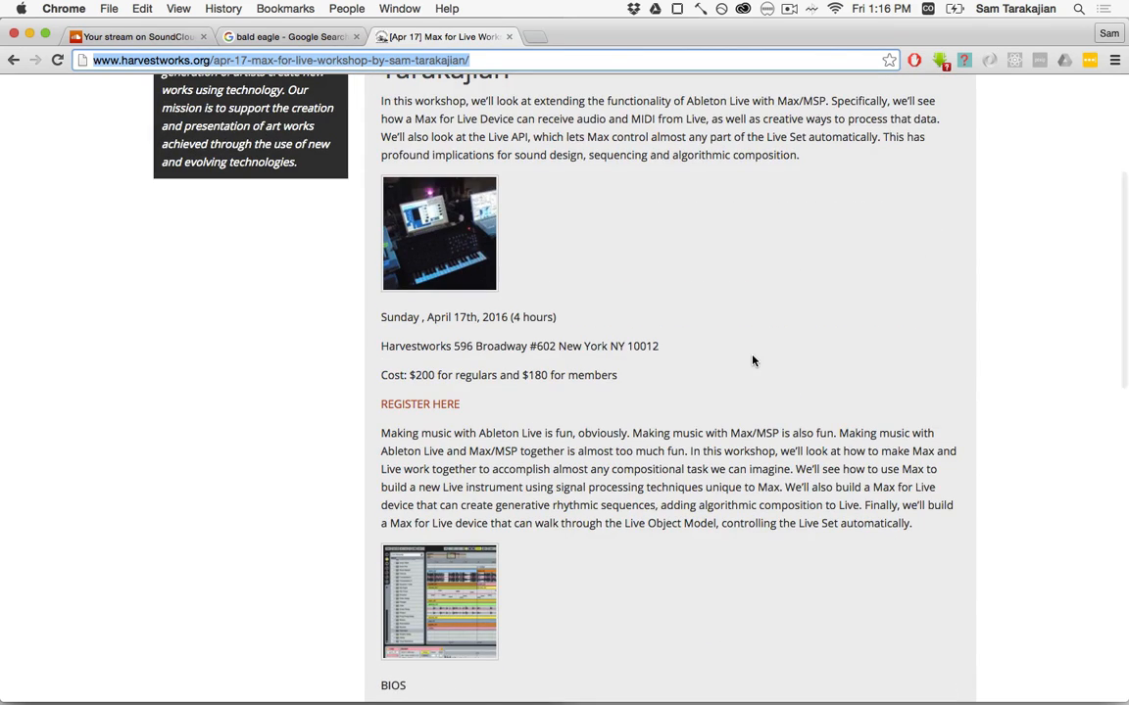
{"action": "scroll", "scroll_direction": "down", "scroll_amount": 3}
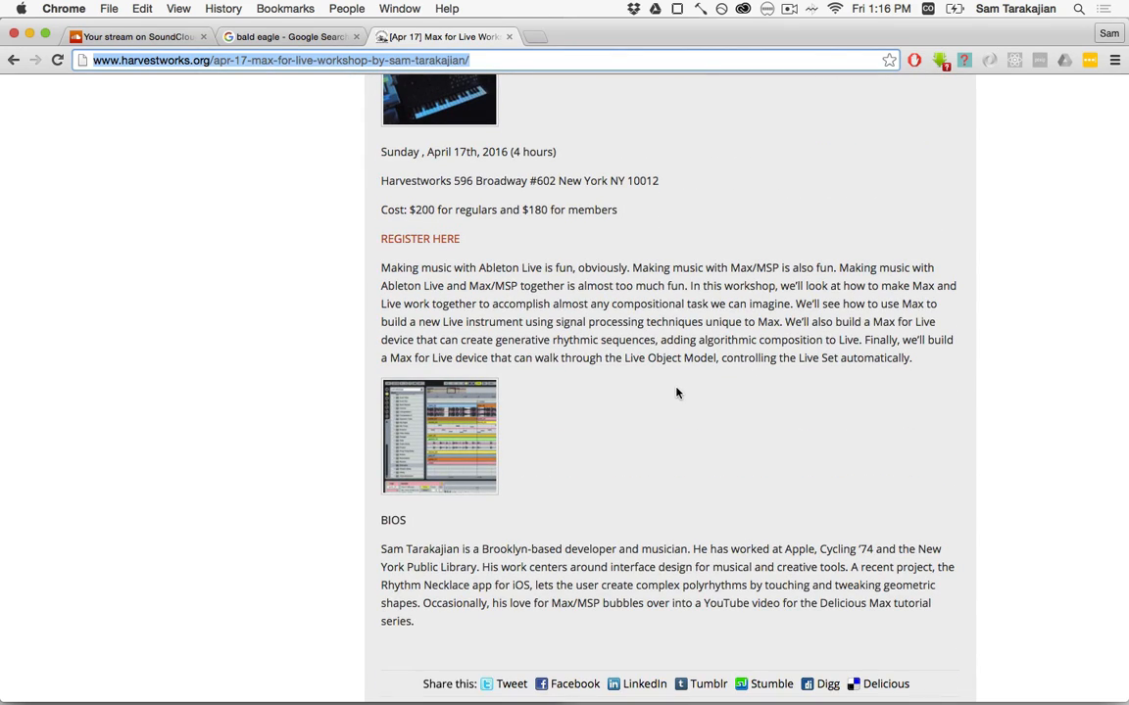
{"action": "mouse_move", "coordinate": [600, 409]}
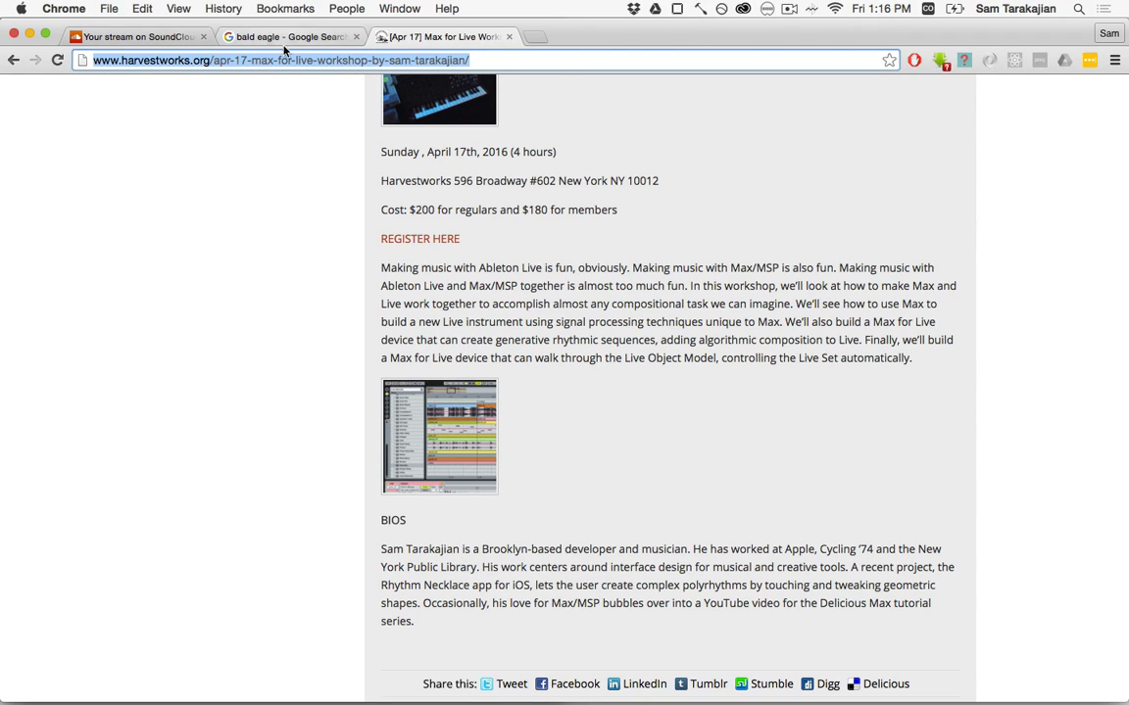
- Browse several rows of the bald eagle Google Images results
{"action": "left_click", "coordinate": [290, 35]}
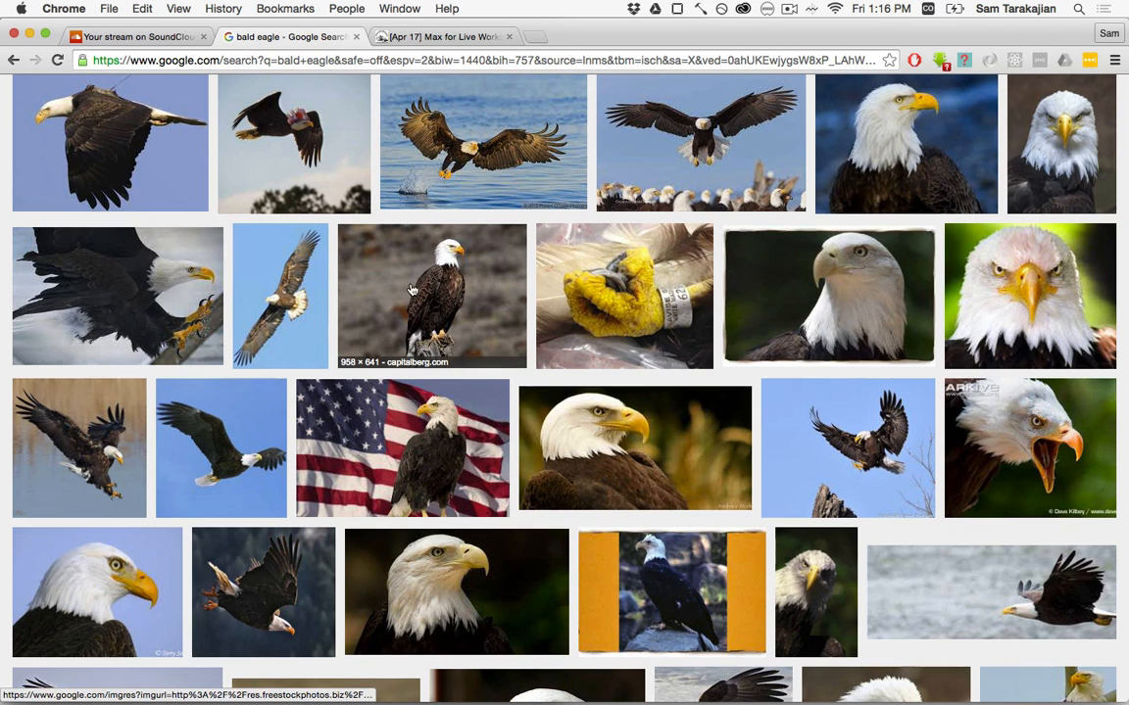
{"action": "scroll", "scroll_direction": "down", "scroll_amount": 3}
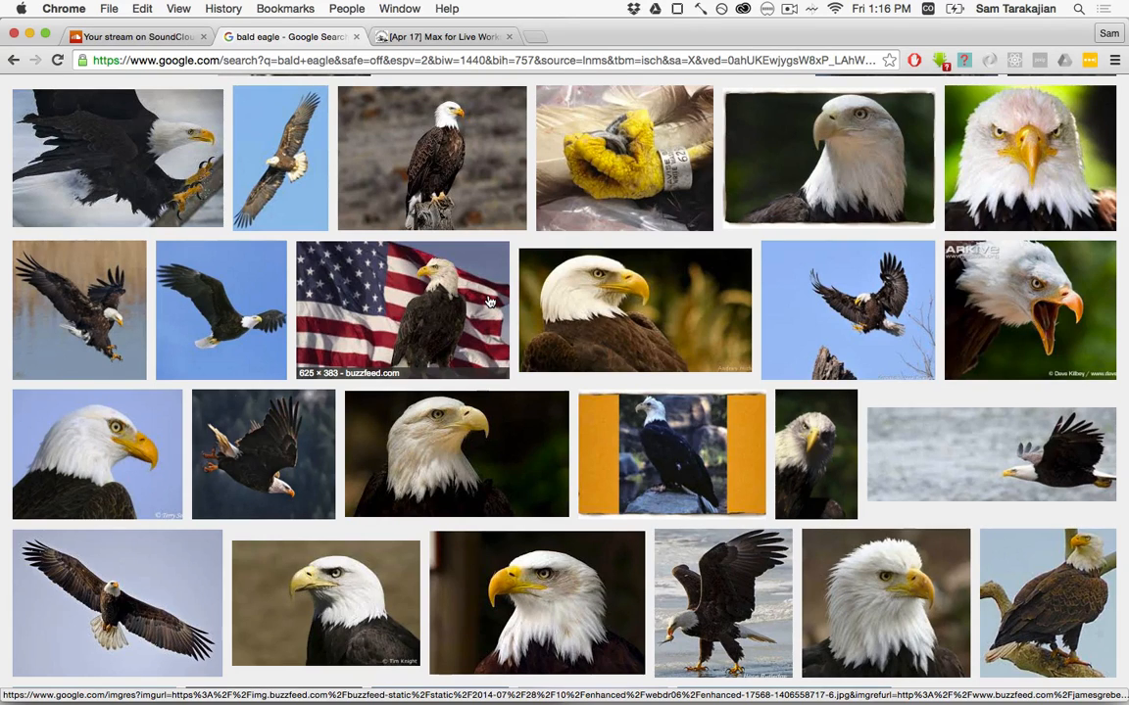
{"action": "scroll", "scroll_direction": "down", "scroll_amount": 3}
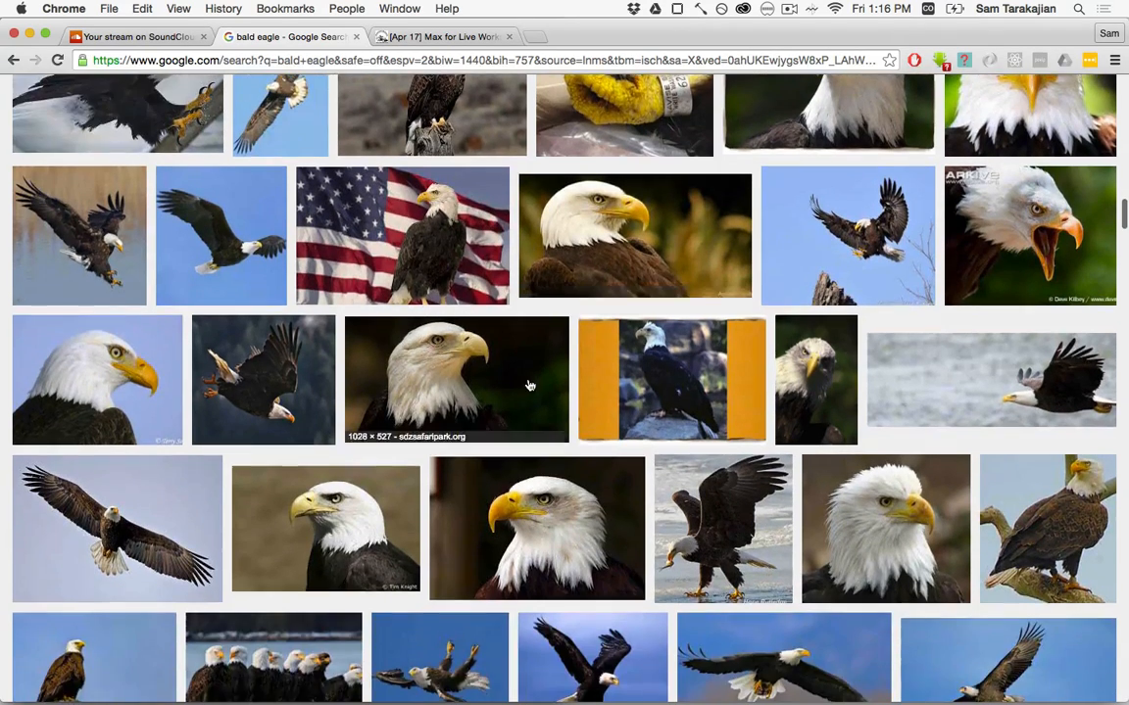
{"action": "scroll", "scroll_direction": "down", "scroll_amount": 3}
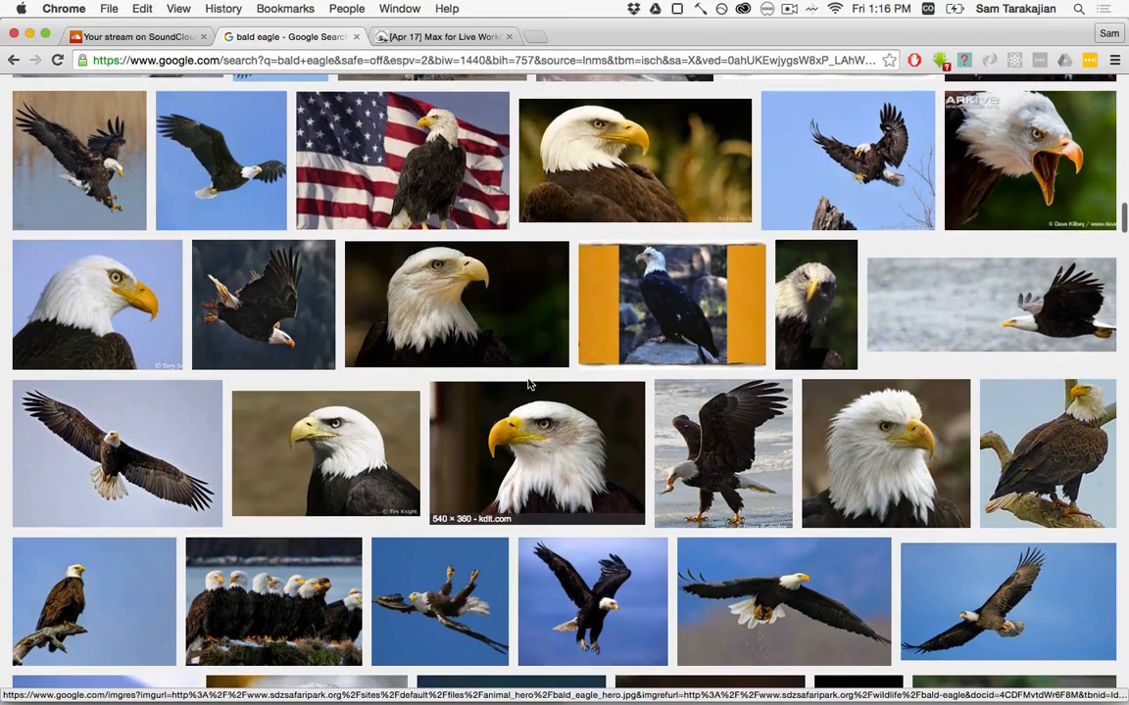
{"action": "scroll", "scroll_direction": "down", "scroll_amount": 3}
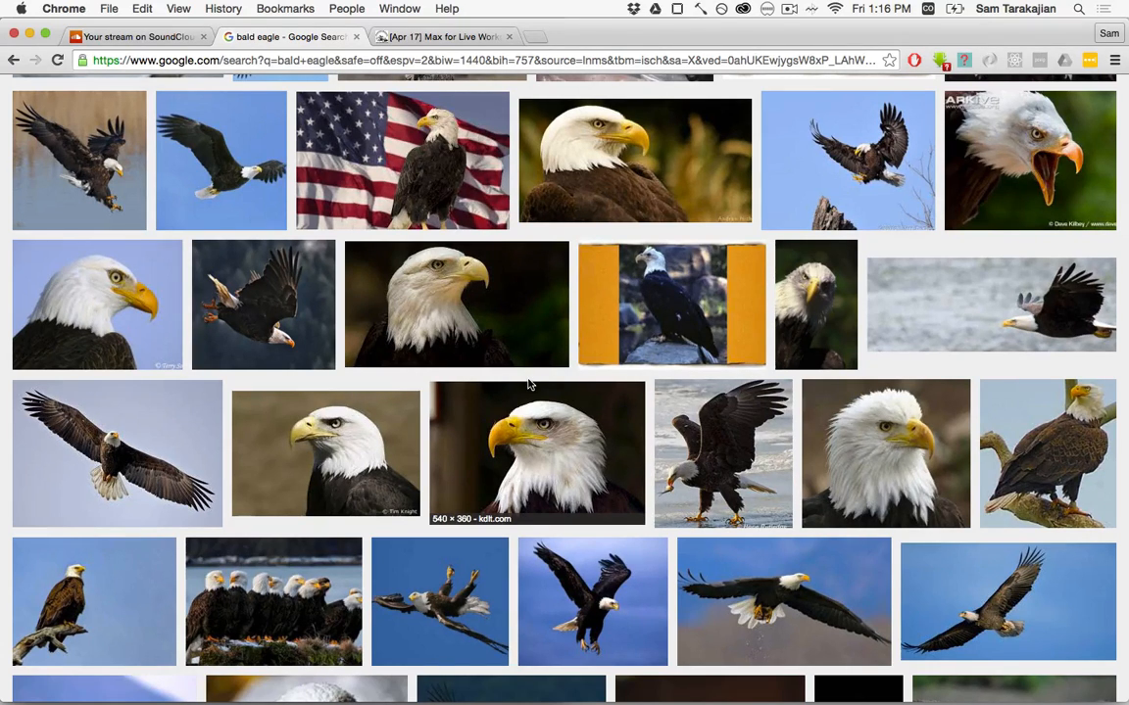
{"action": "mouse_move", "coordinate": [533, 377]}
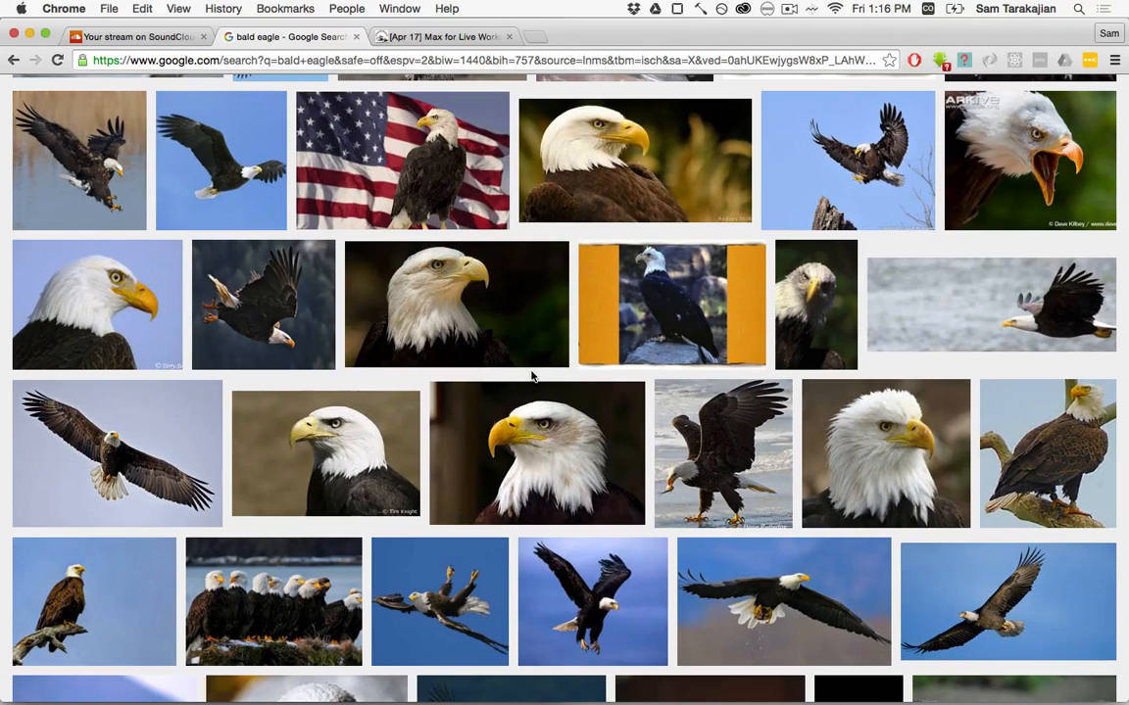
{"action": "scroll", "scroll_direction": "down", "scroll_amount": 3}
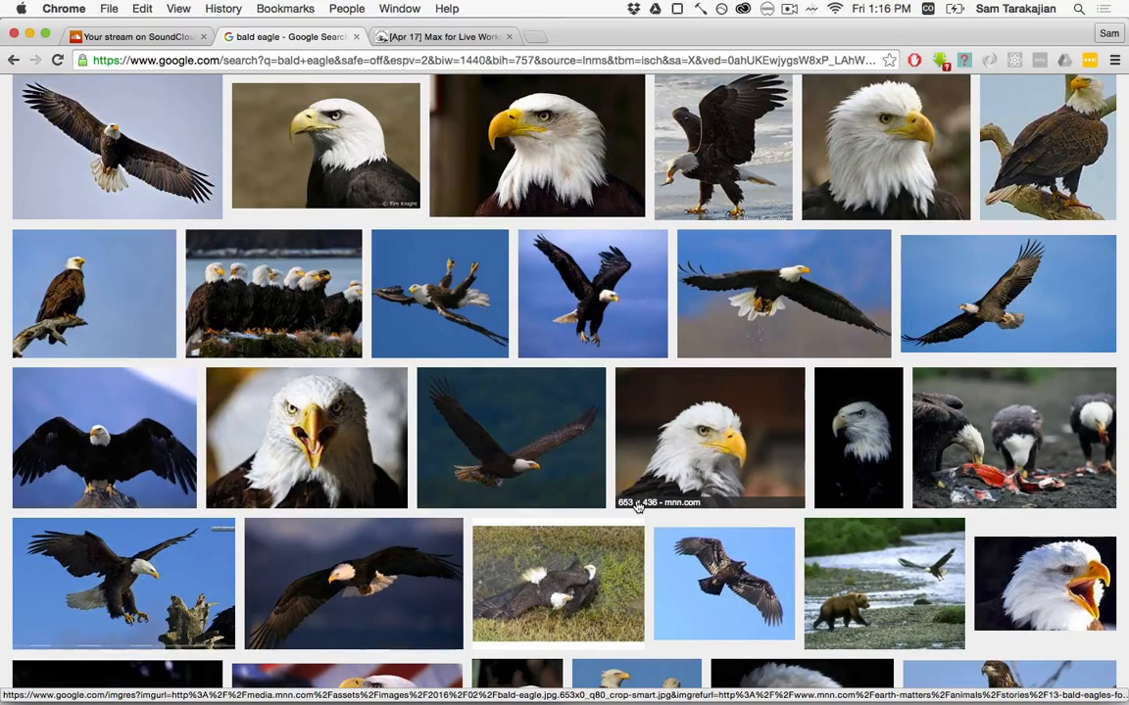
{"action": "mouse_move", "coordinate": [645, 464]}
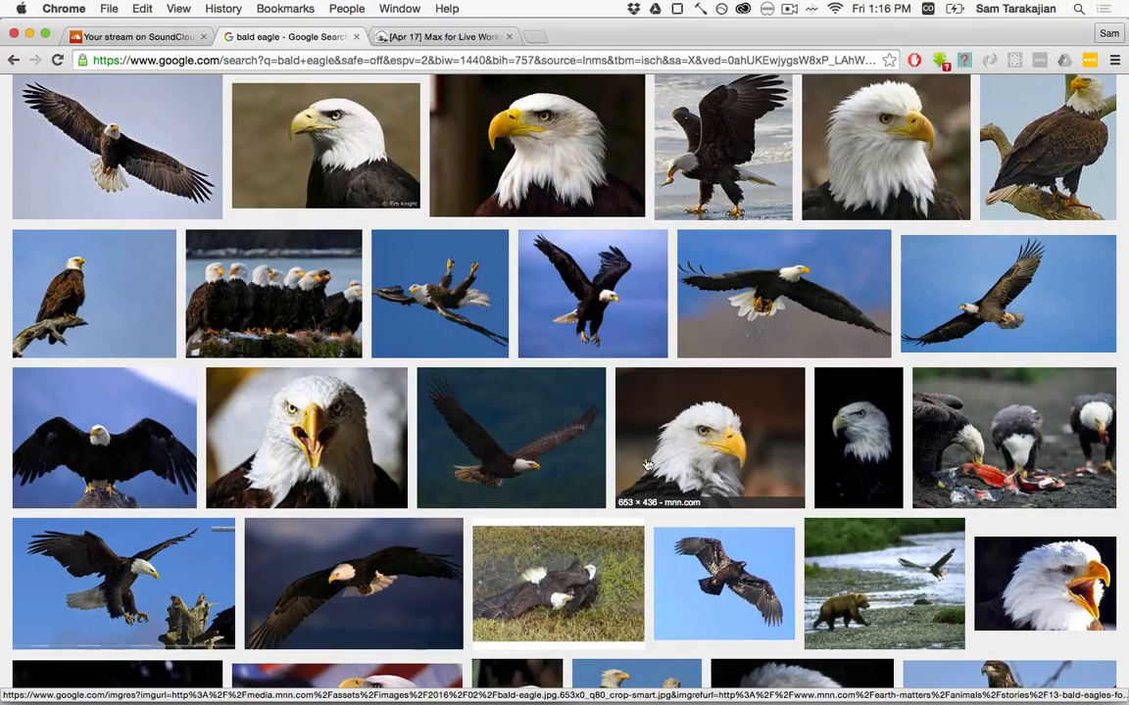
{"action": "scroll", "scroll_direction": "down", "scroll_amount": 3}
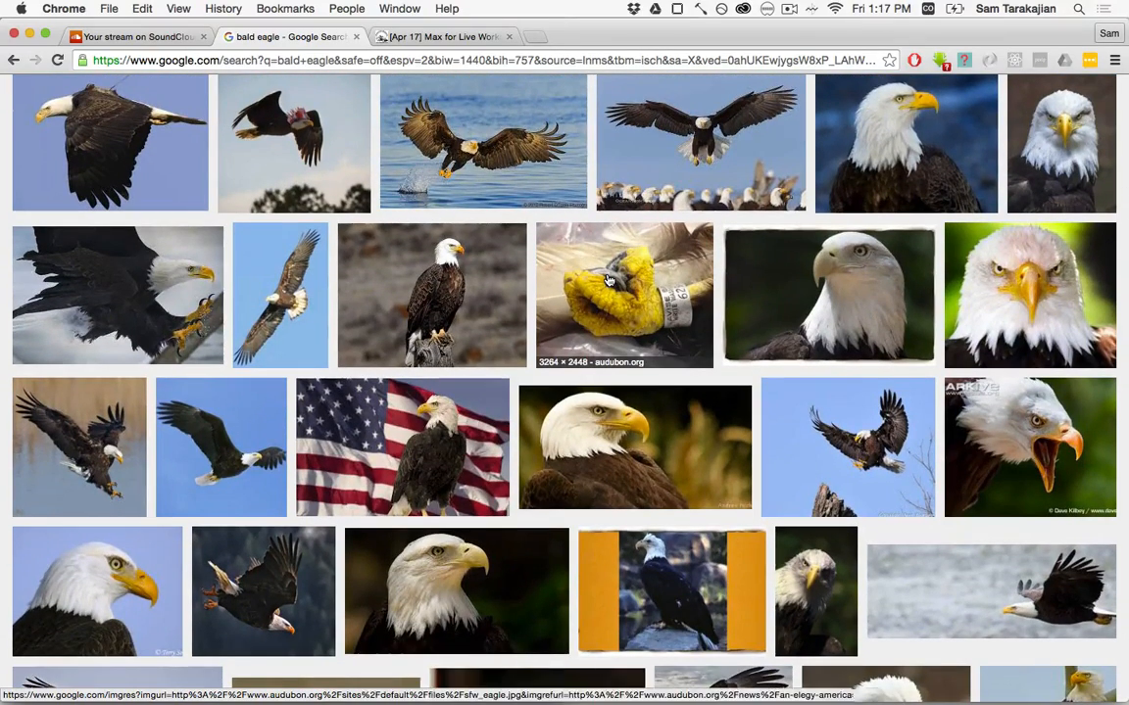
{"action": "scroll", "scroll_direction": "down", "scroll_amount": 3}
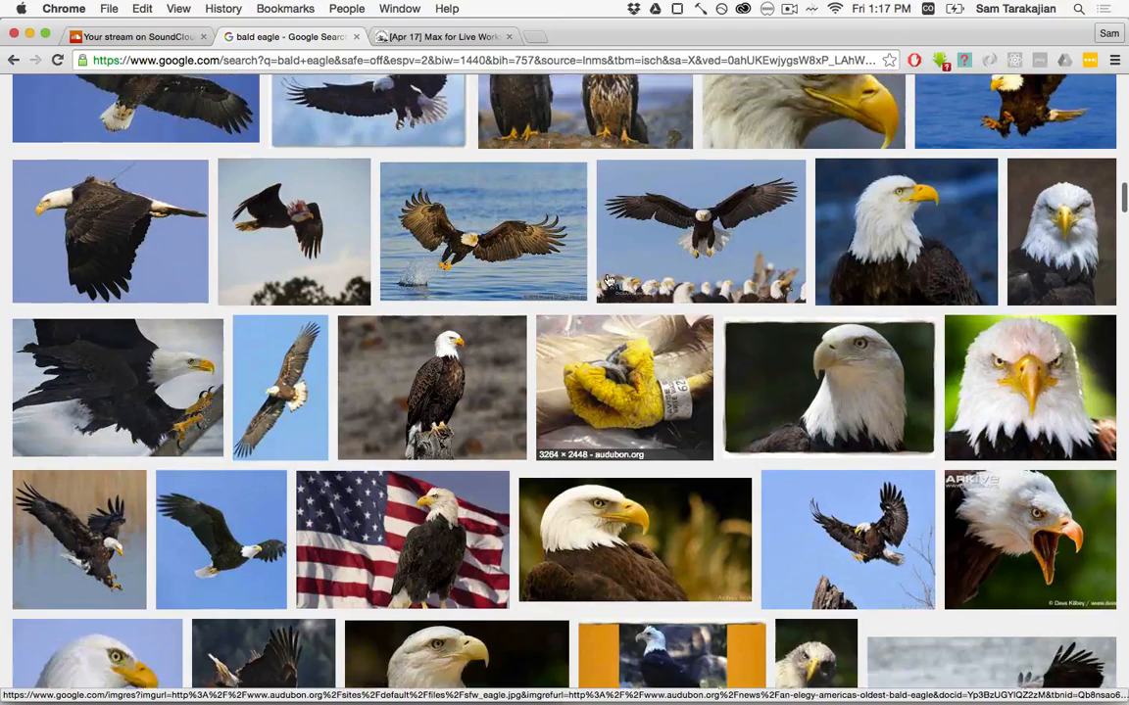
{"action": "scroll", "scroll_direction": "down", "scroll_amount": 3}
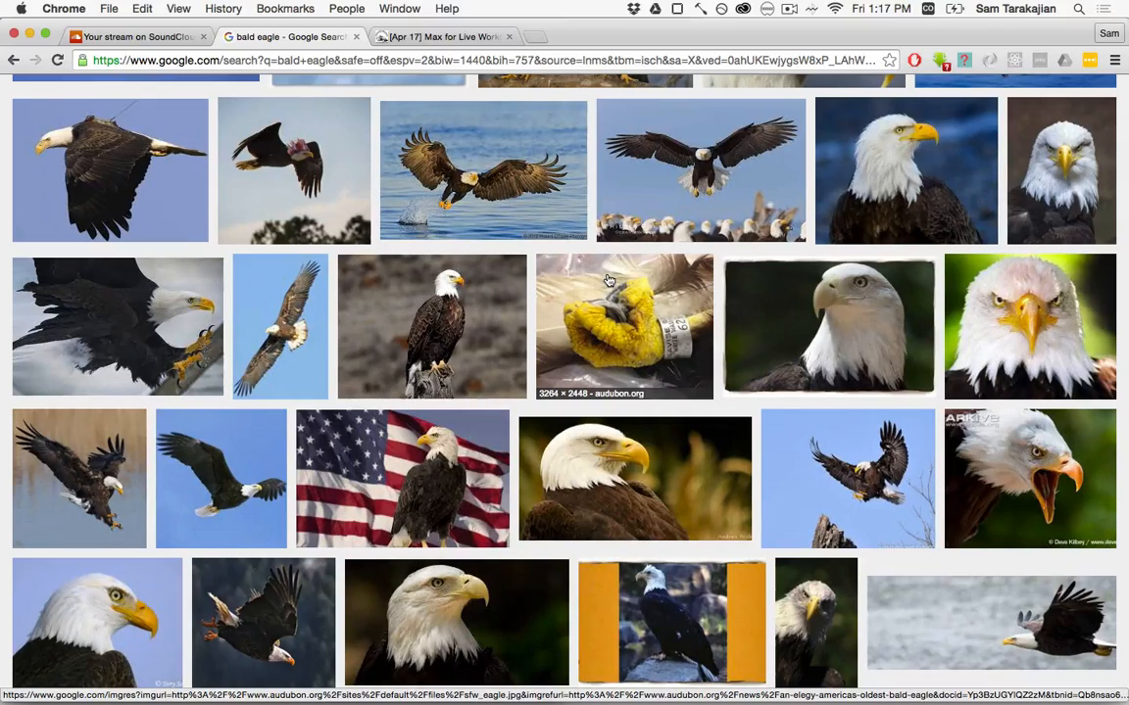
{"action": "scroll", "scroll_direction": "down", "scroll_amount": 3}
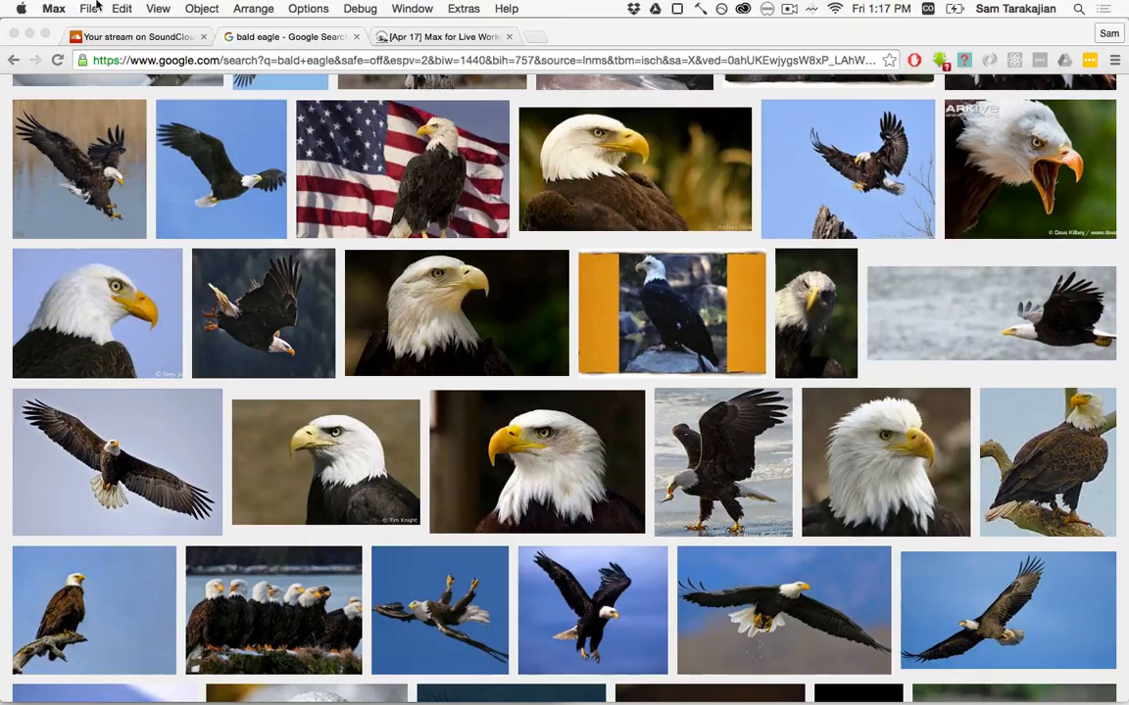
- Create a new Max project via File > New Project and save it as make-america-great-again
{"action": "left_click", "coordinate": [88, 8]}
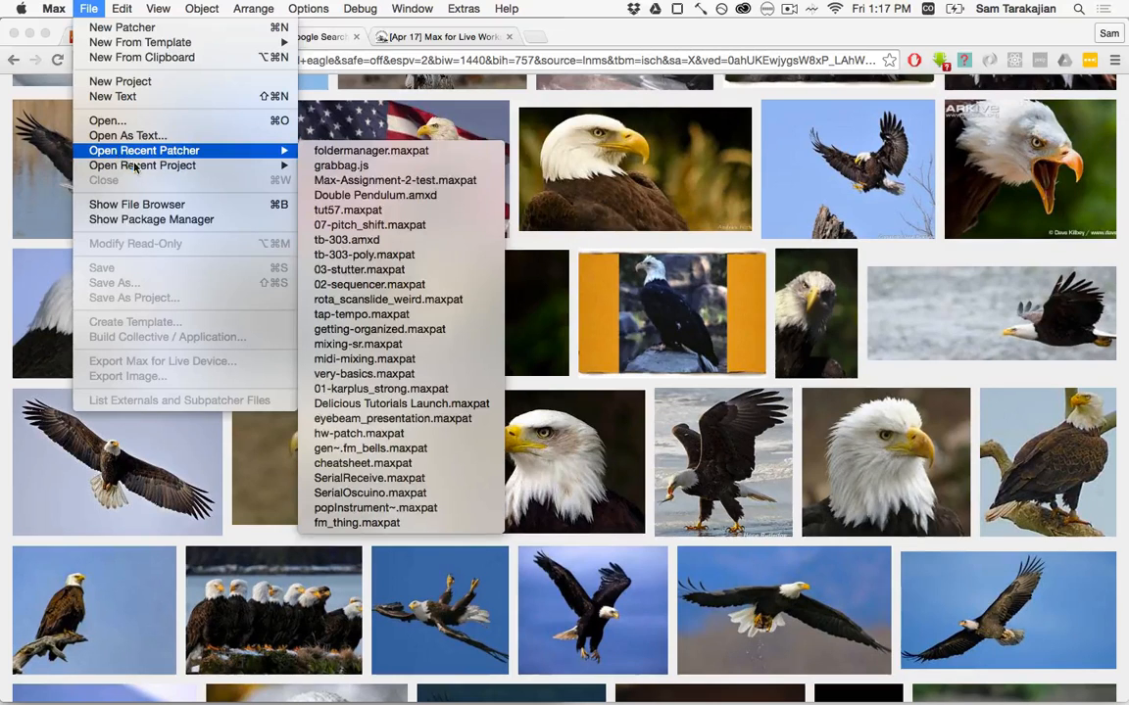
{"action": "mouse_move", "coordinate": [141, 57]}
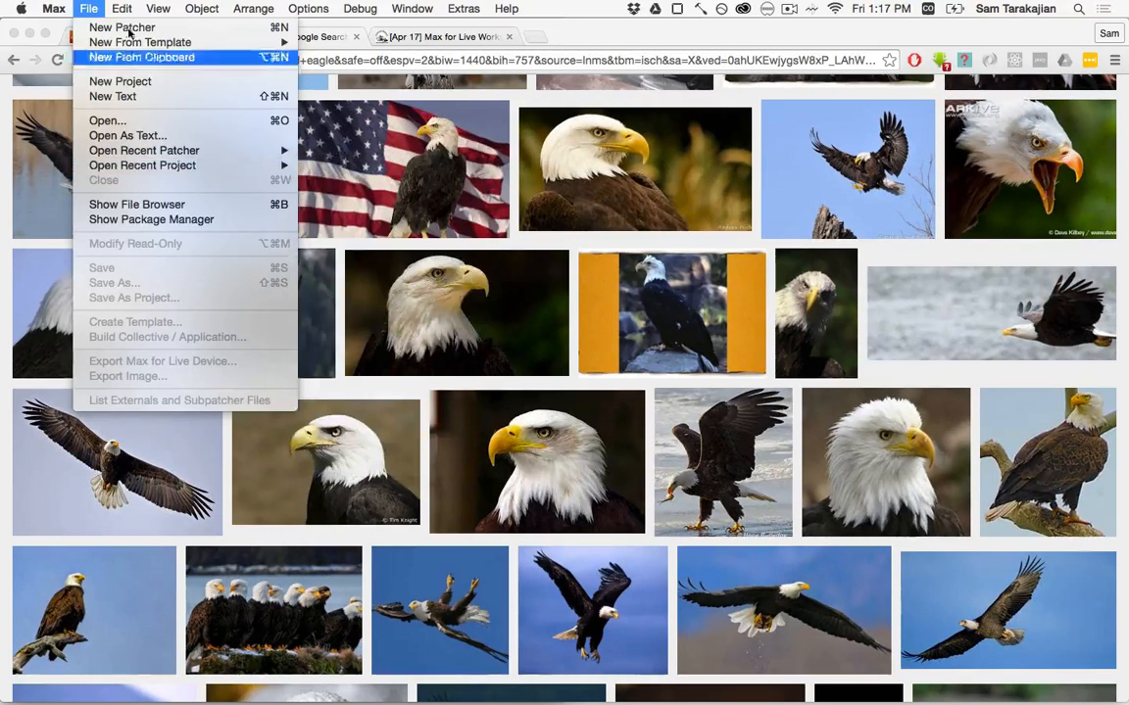
{"action": "mouse_move", "coordinate": [121, 83]}
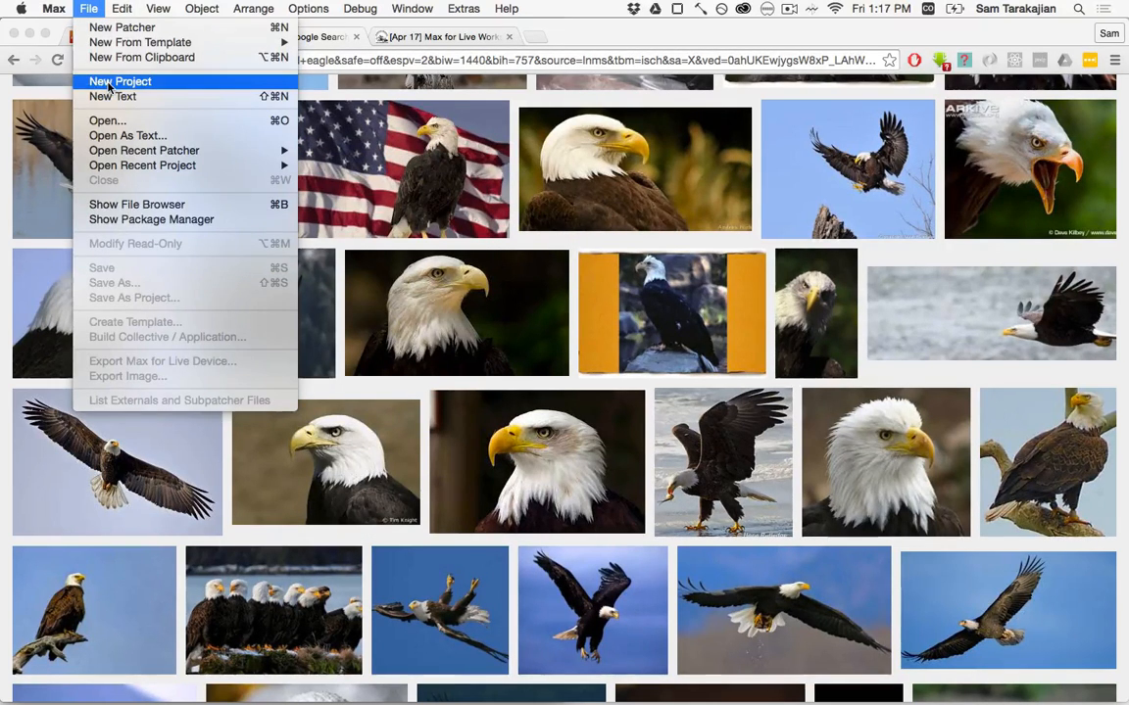
{"action": "left_click", "coordinate": [119, 82]}
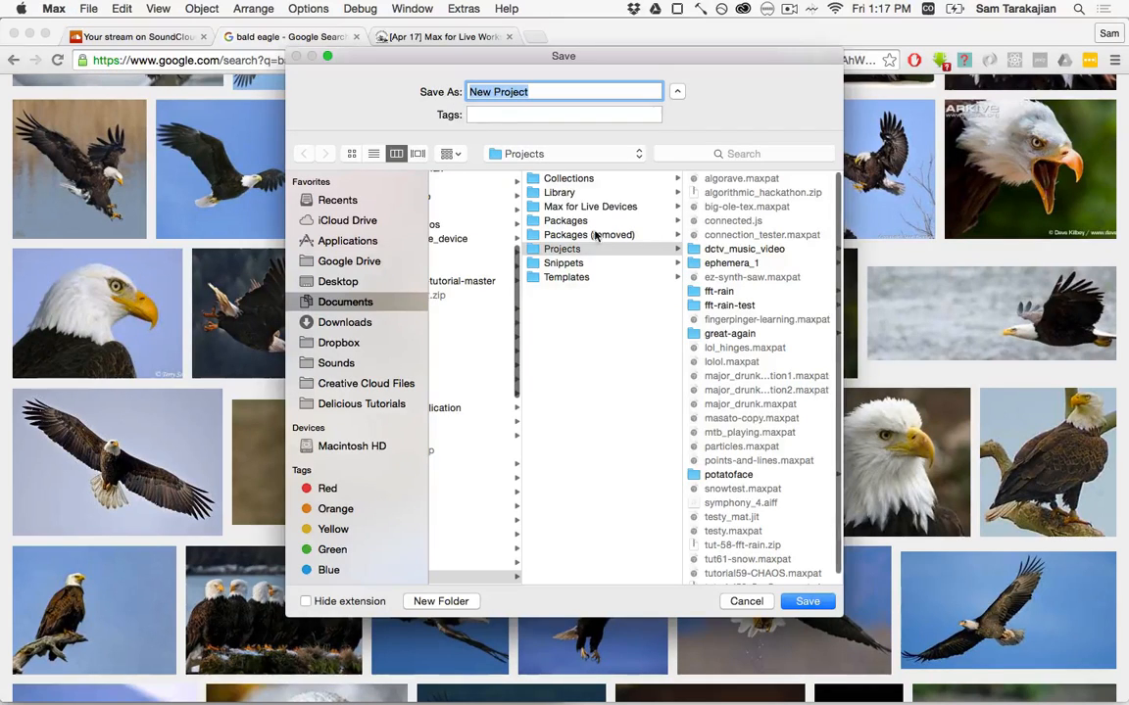
{"action": "mouse_move", "coordinate": [643, 335]}
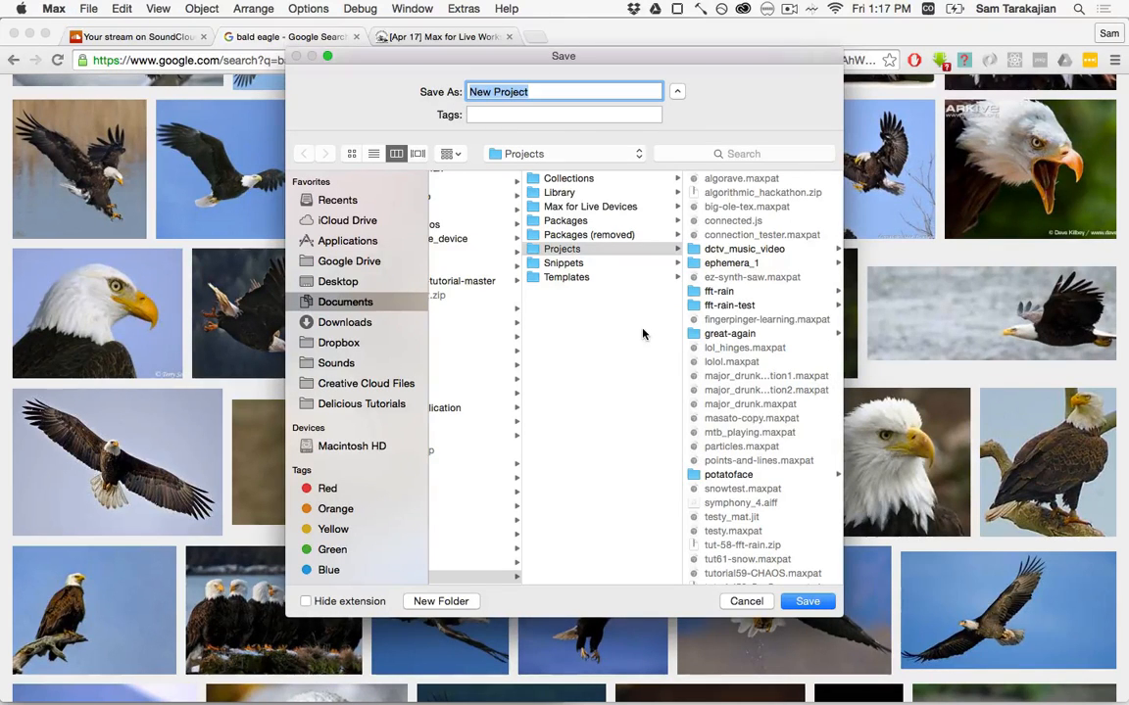
{"action": "type", "text": "make"}
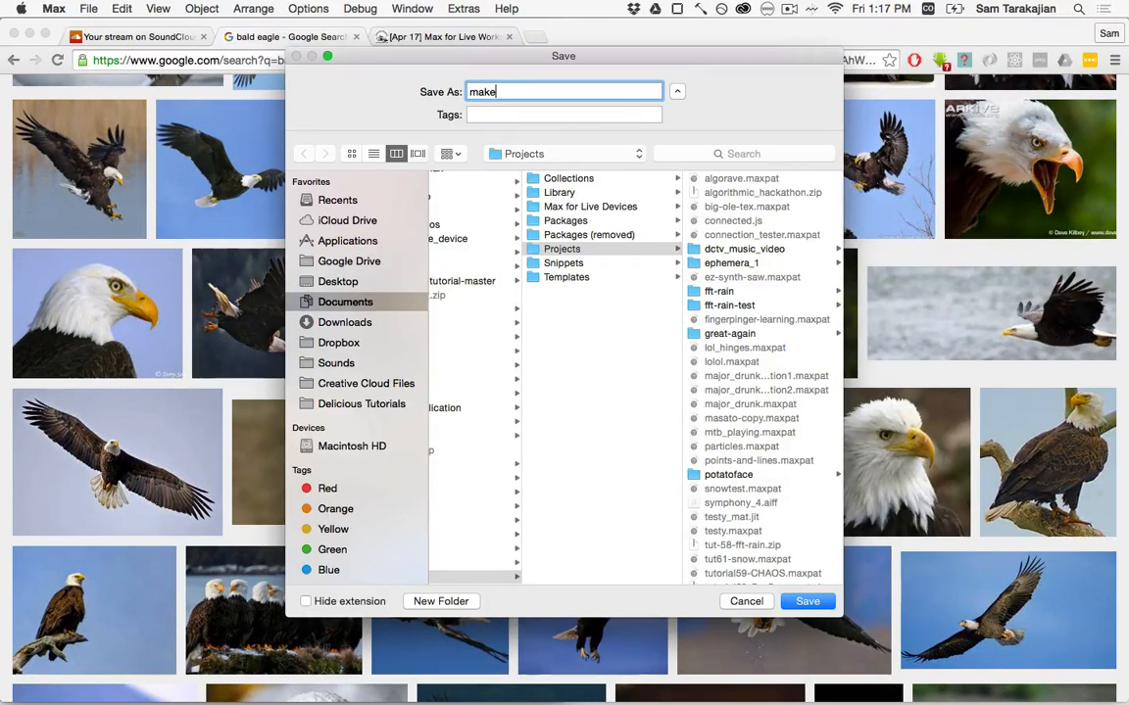
{"action": "type", "text": "-ameria"}
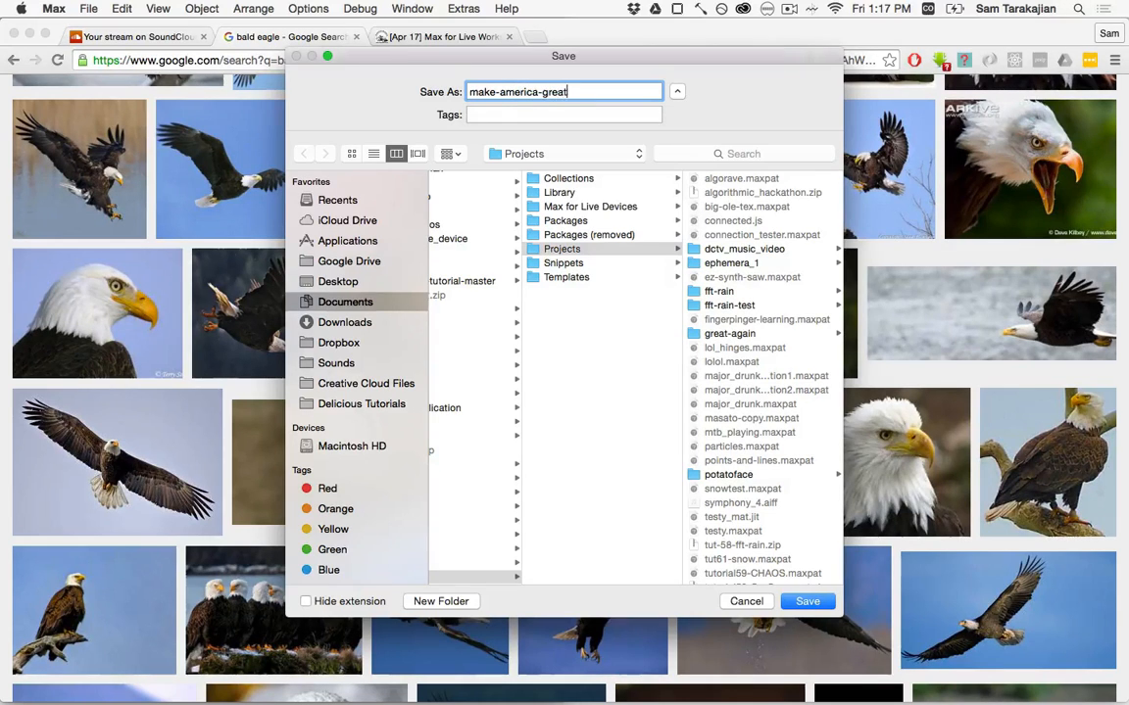
{"action": "left_click", "coordinate": [807, 599]}
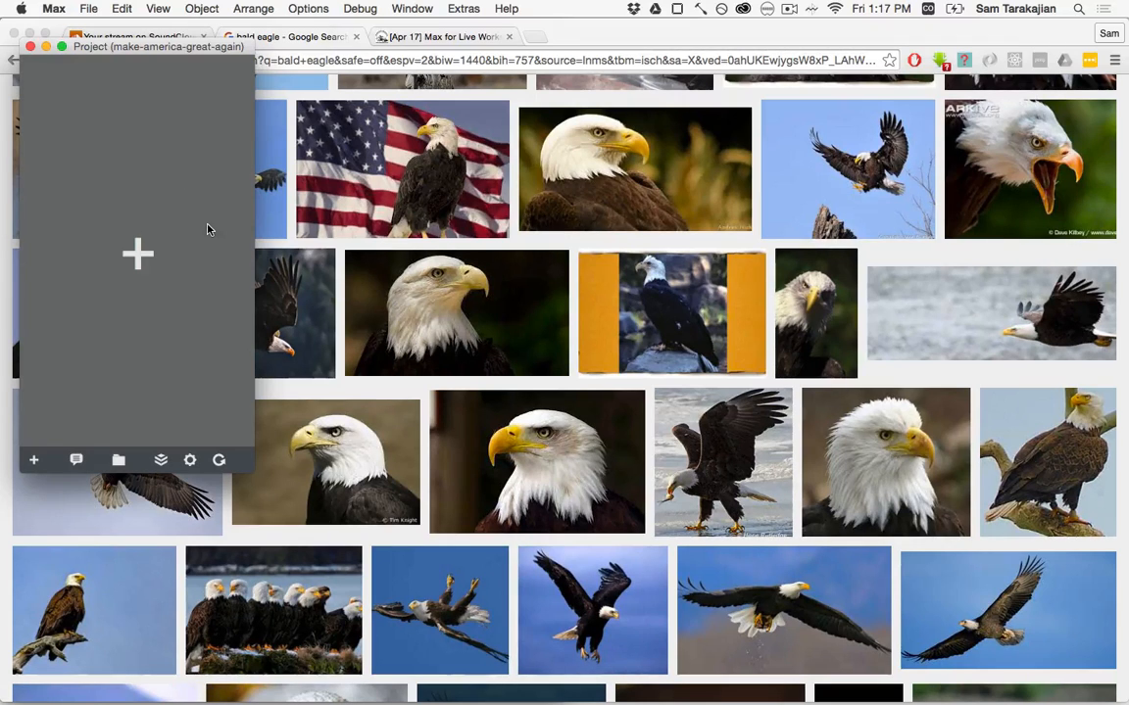
{"action": "mouse_move", "coordinate": [272, 676]}
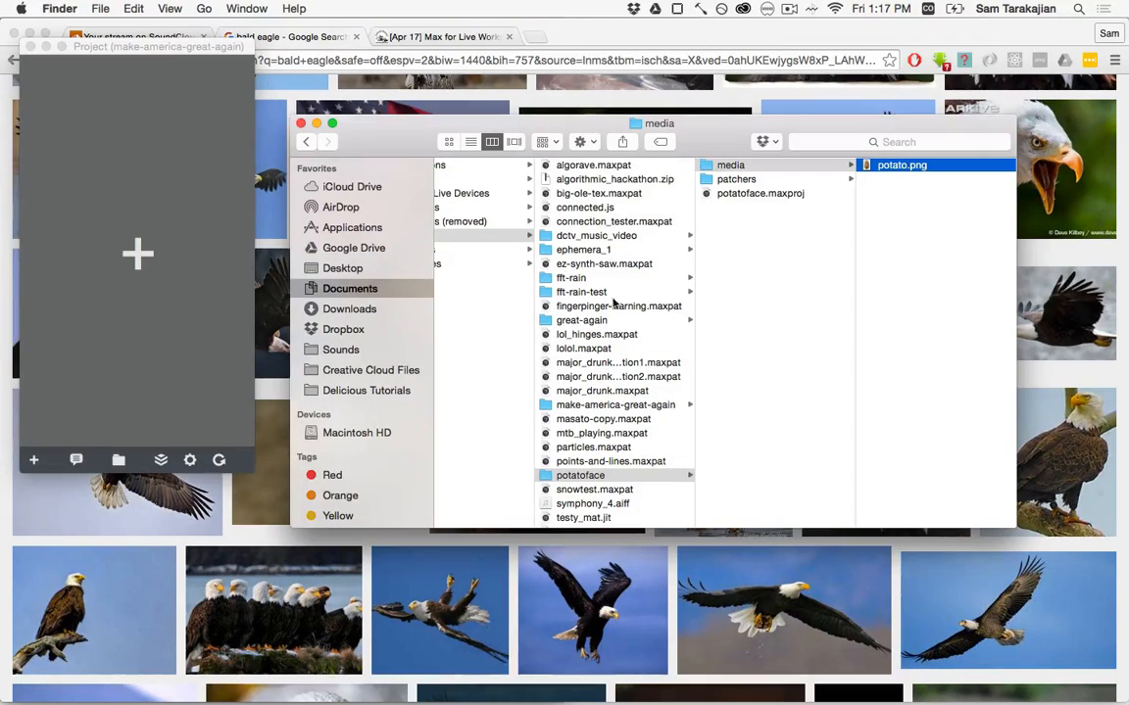
- Browse to the Desktop video files and add a brand-new patcher file to the project
{"action": "left_click", "coordinate": [343, 269]}
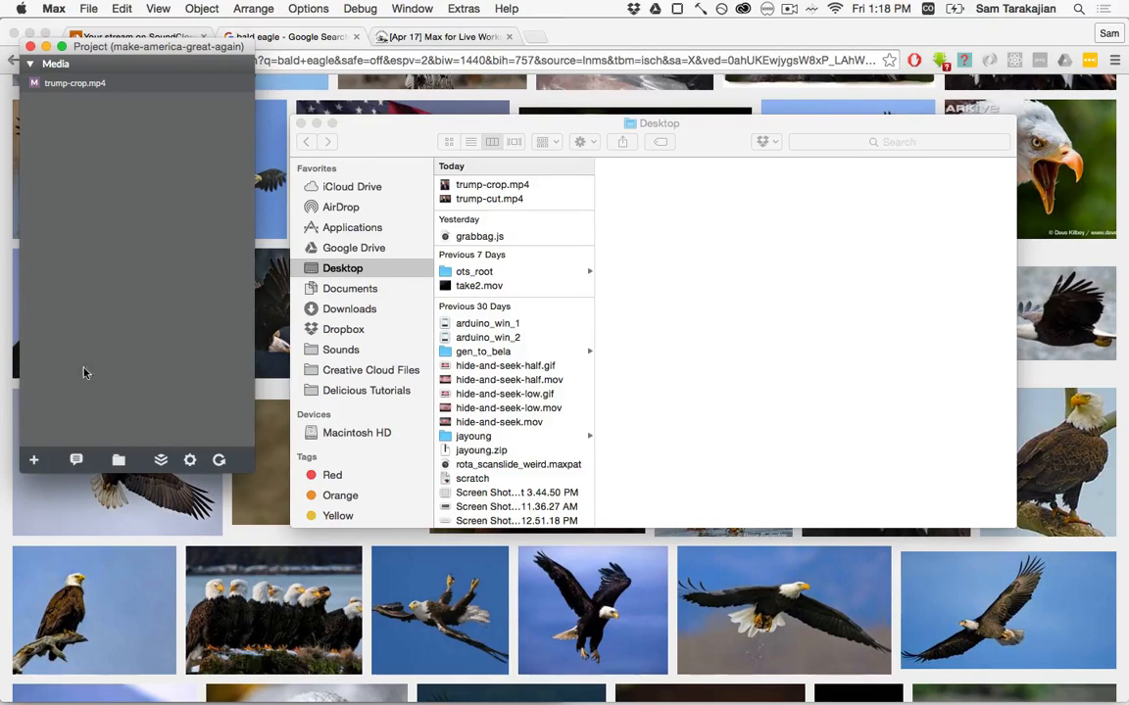
{"action": "mouse_move", "coordinate": [82, 404]}
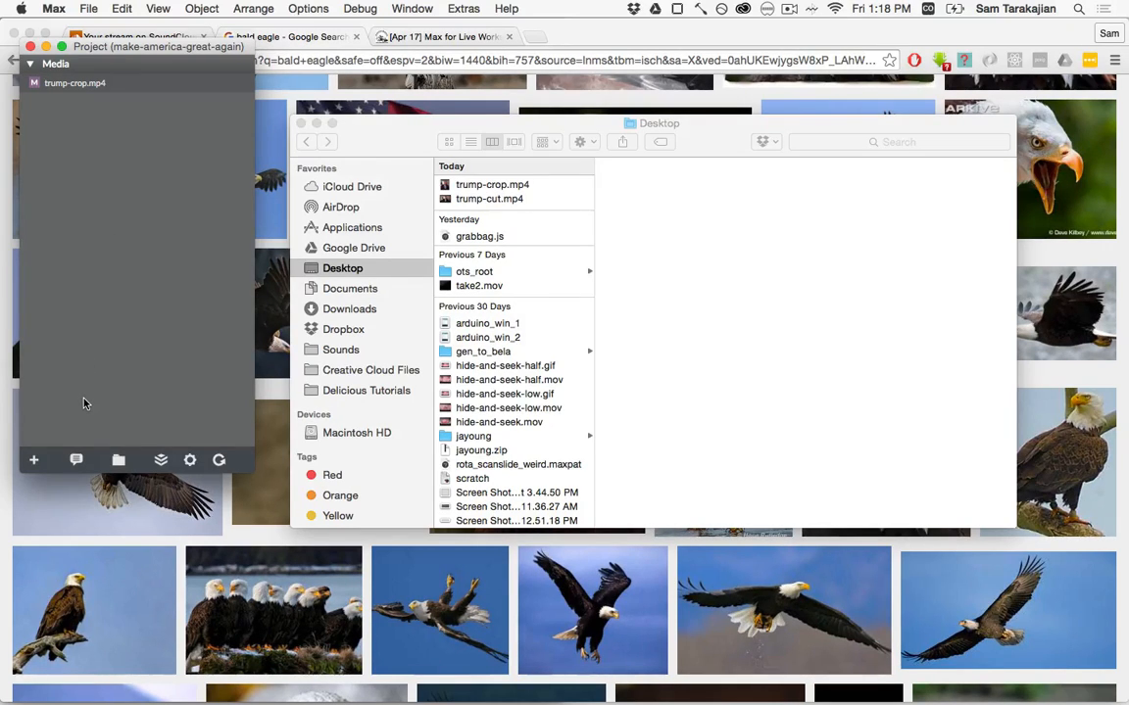
{"action": "left_click", "coordinate": [33, 459]}
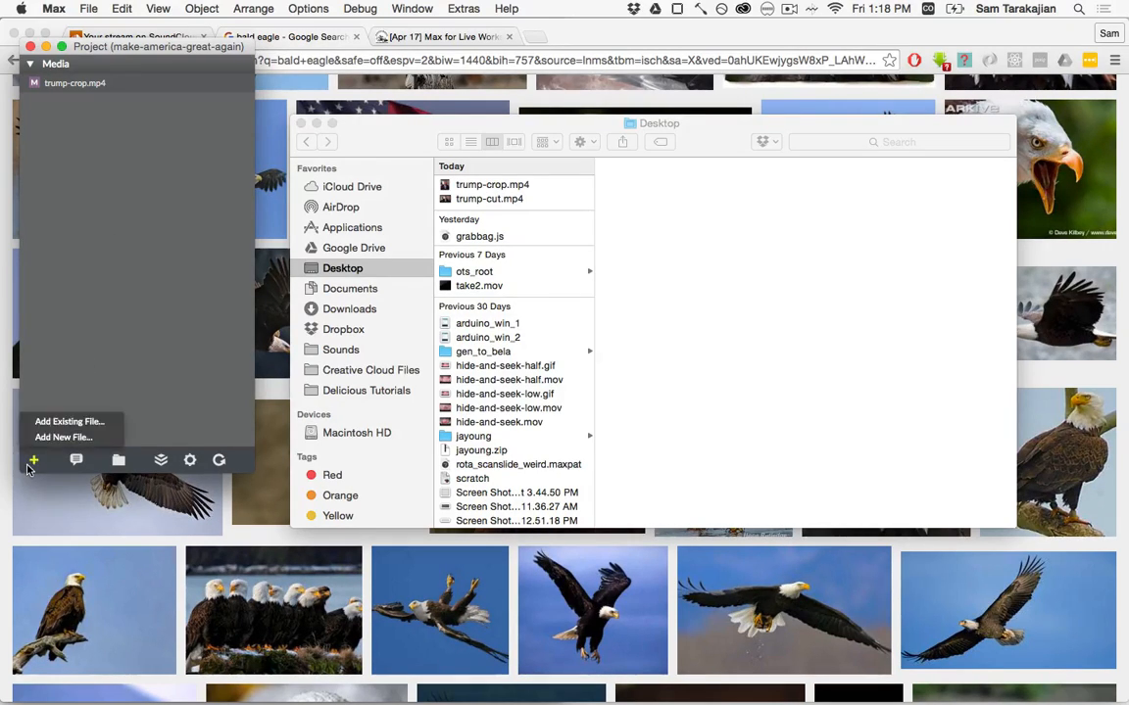
{"action": "mouse_move", "coordinate": [62, 437]}
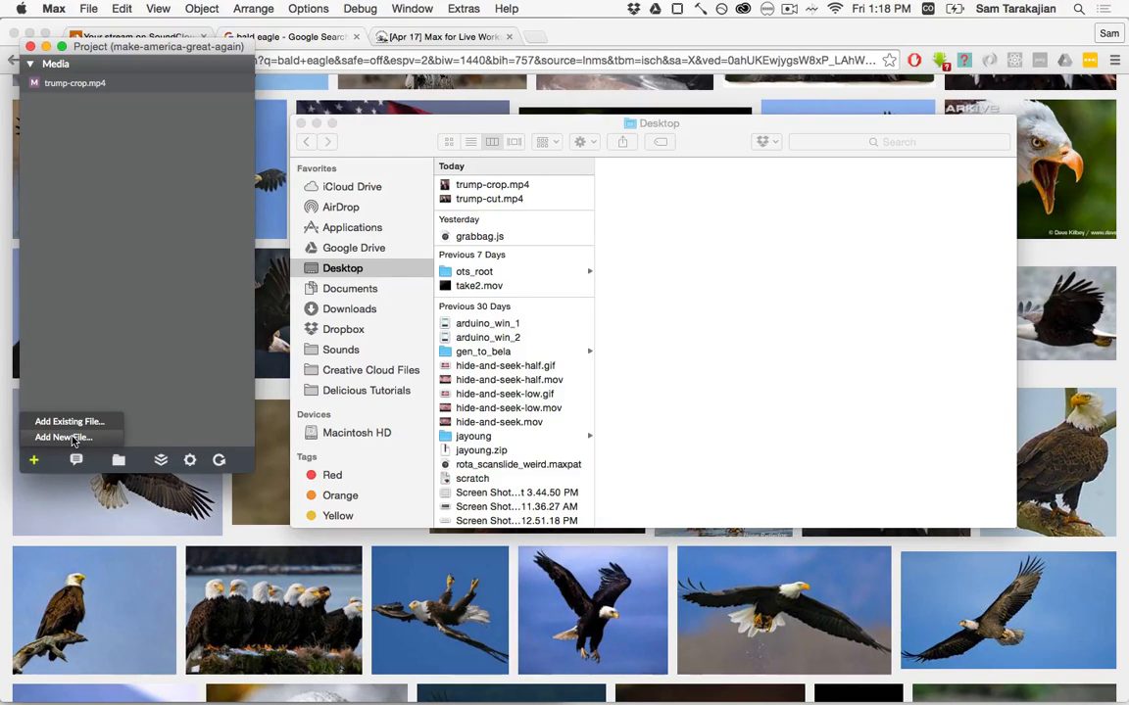
{"action": "left_click", "coordinate": [63, 437]}
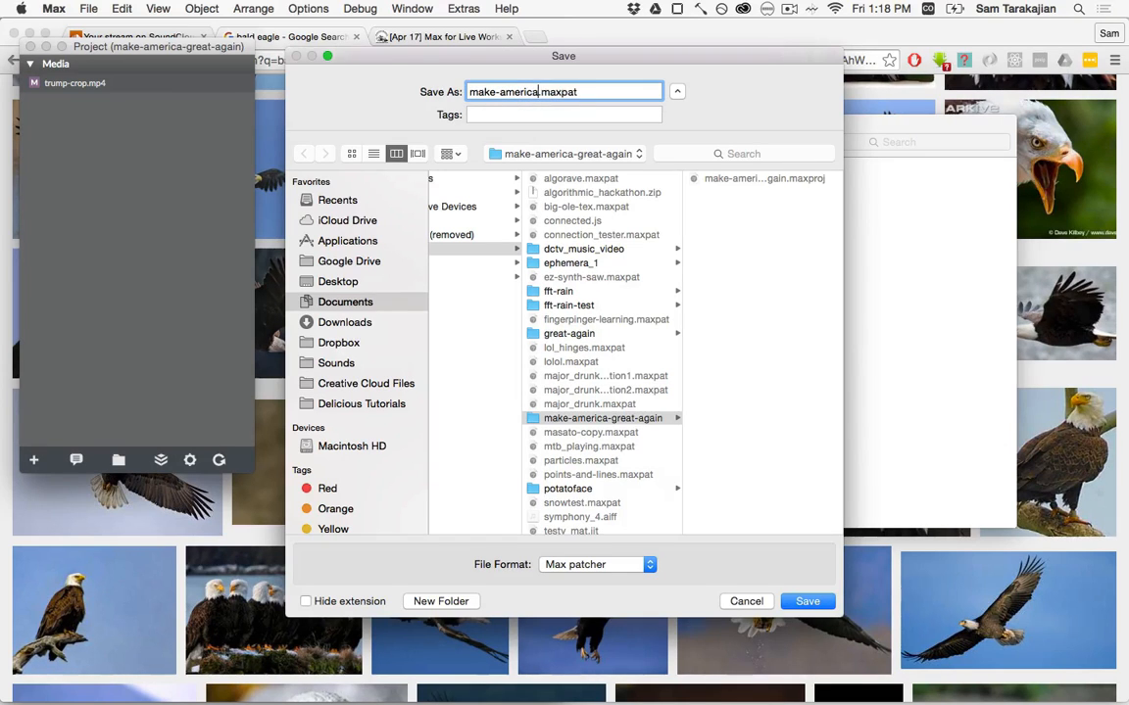
- Save the patcher, drop trump-crop.mp4 in as a movie object, and feed it into an enlarged jit.pwindow display
{"action": "left_click", "coordinate": [807, 600]}
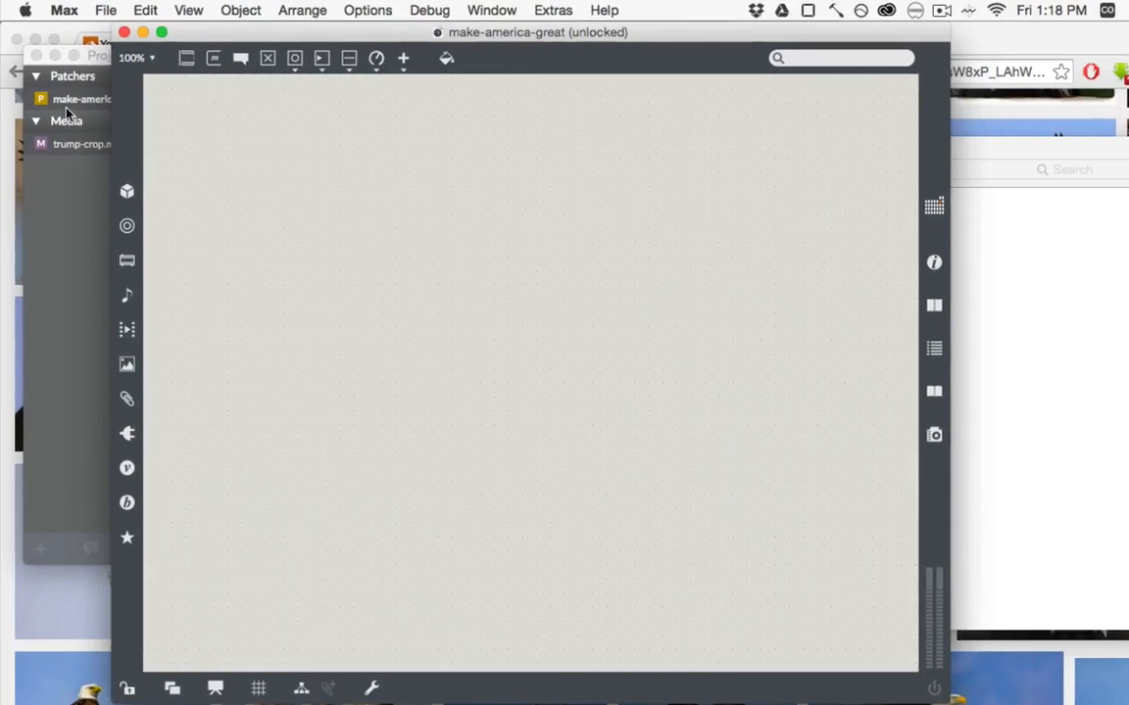
{"action": "left_click_drag", "start_coordinate": [82, 145], "coordinate": [356, 145]}
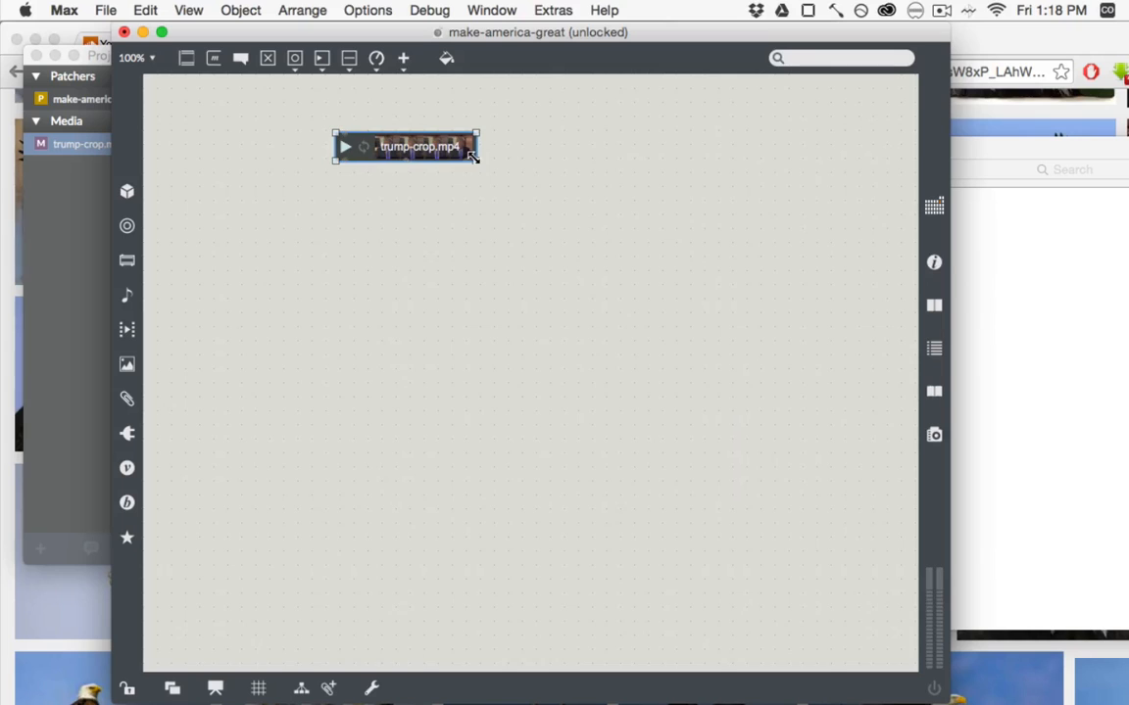
{"action": "type", "text": "jit.pwindow"}
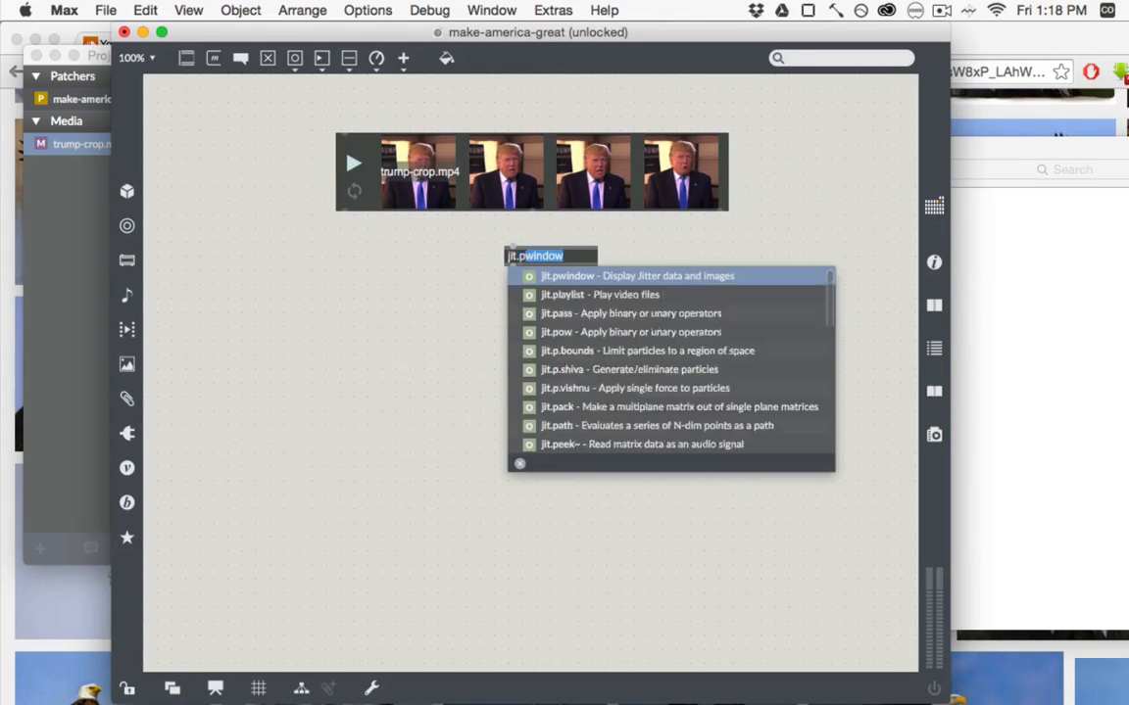
{"action": "left_click_drag", "start_coordinate": [549, 264], "coordinate": [357, 266]}
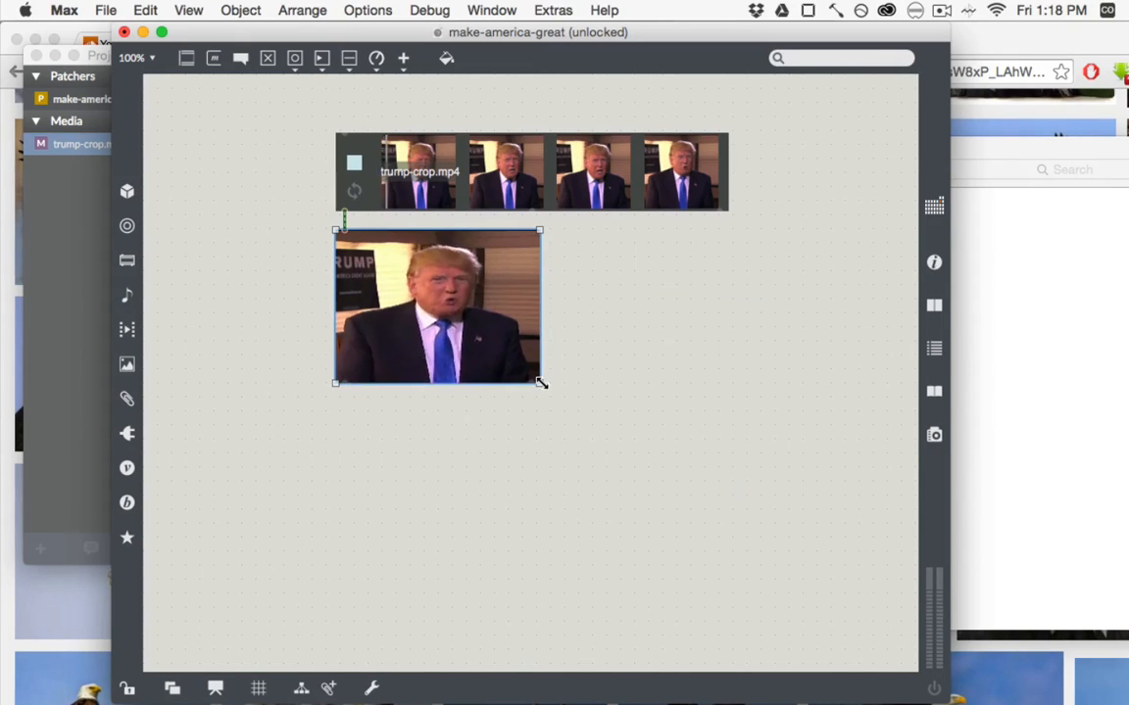
{"action": "left_click_drag", "start_coordinate": [541, 382], "coordinate": [556, 466]}
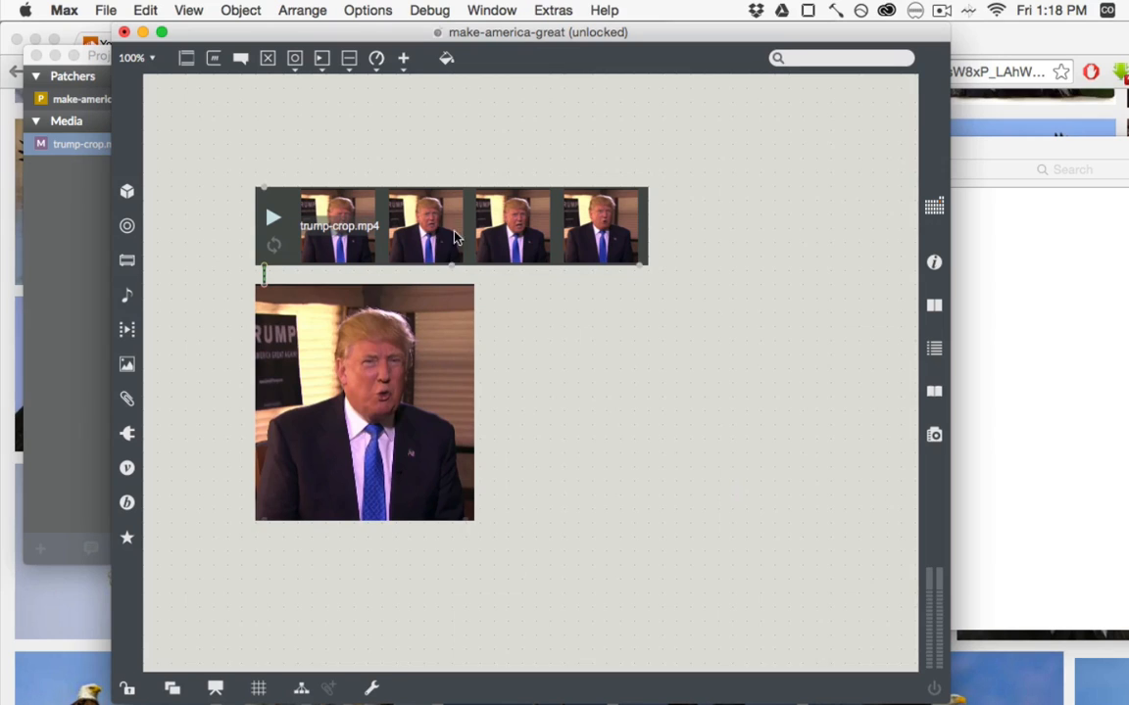
{"action": "left_click_drag", "start_coordinate": [451, 228], "coordinate": [431, 213]}
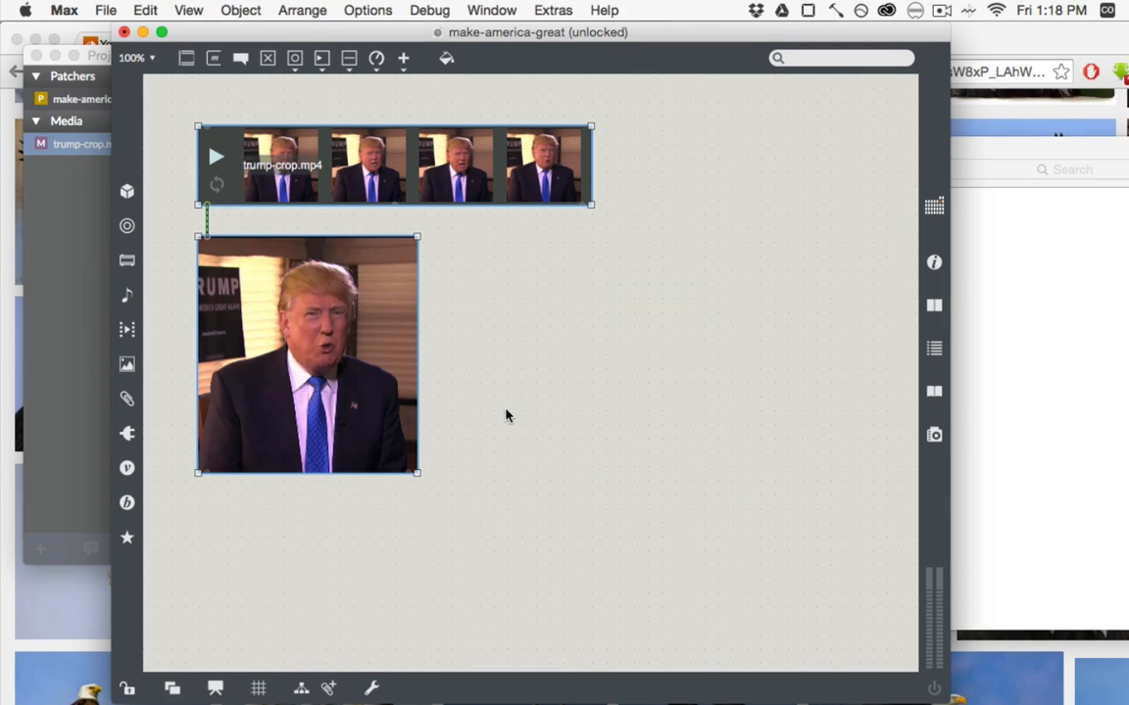
{"action": "left_click", "coordinate": [63, 9]}
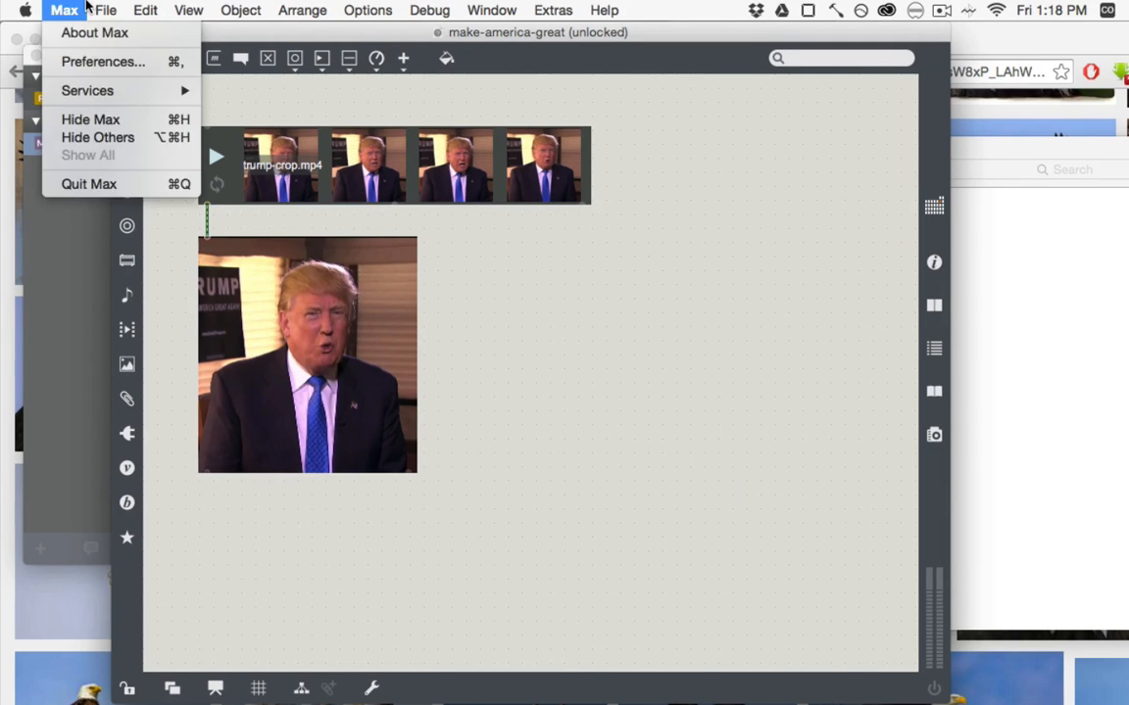
- Show the installed cv.jit package's details in the Package Manager
{"action": "left_click", "coordinate": [106, 10]}
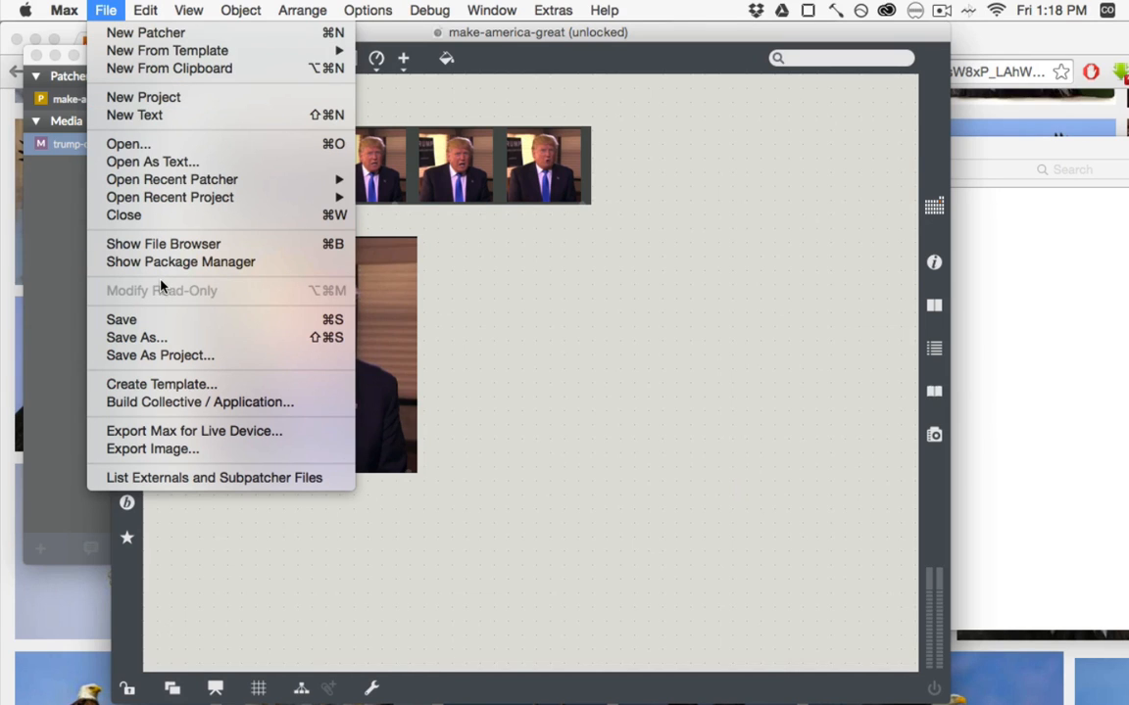
{"action": "mouse_move", "coordinate": [180, 263]}
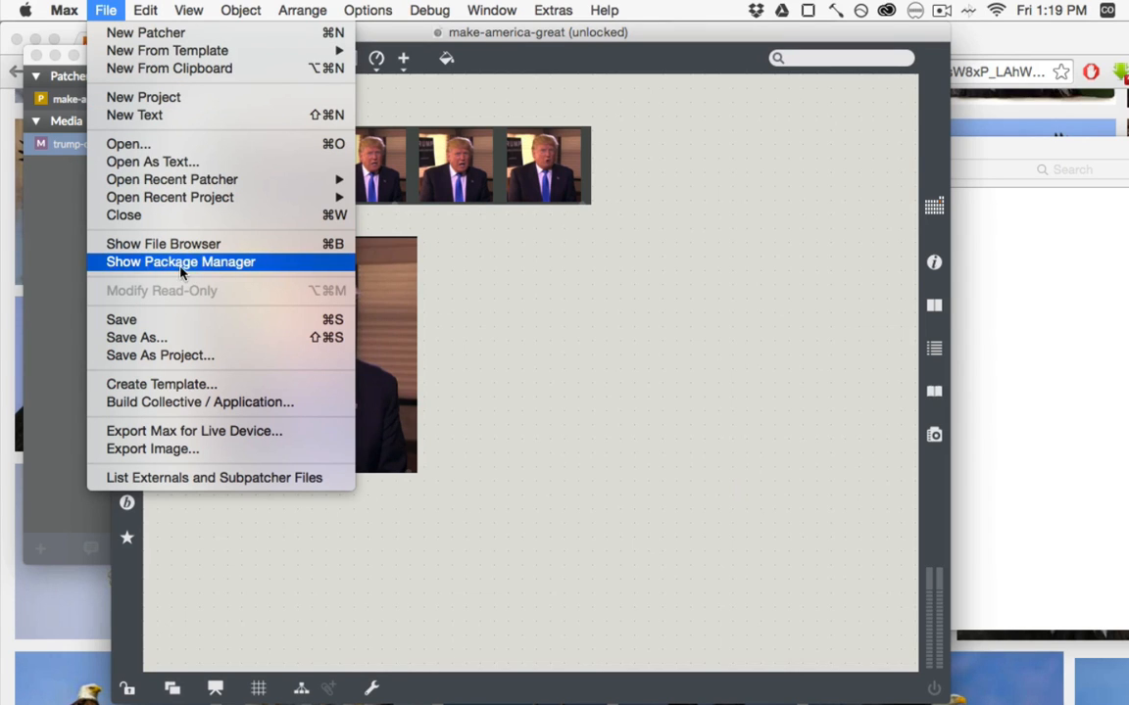
{"action": "left_click", "coordinate": [180, 262]}
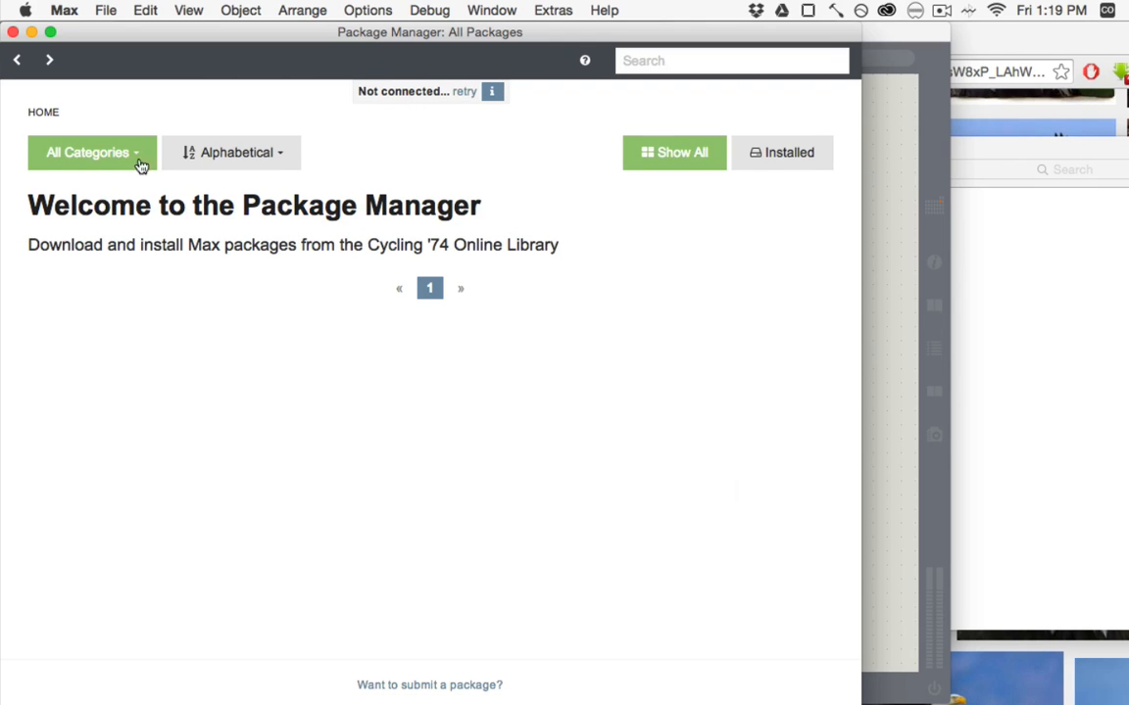
{"action": "left_click", "coordinate": [492, 92]}
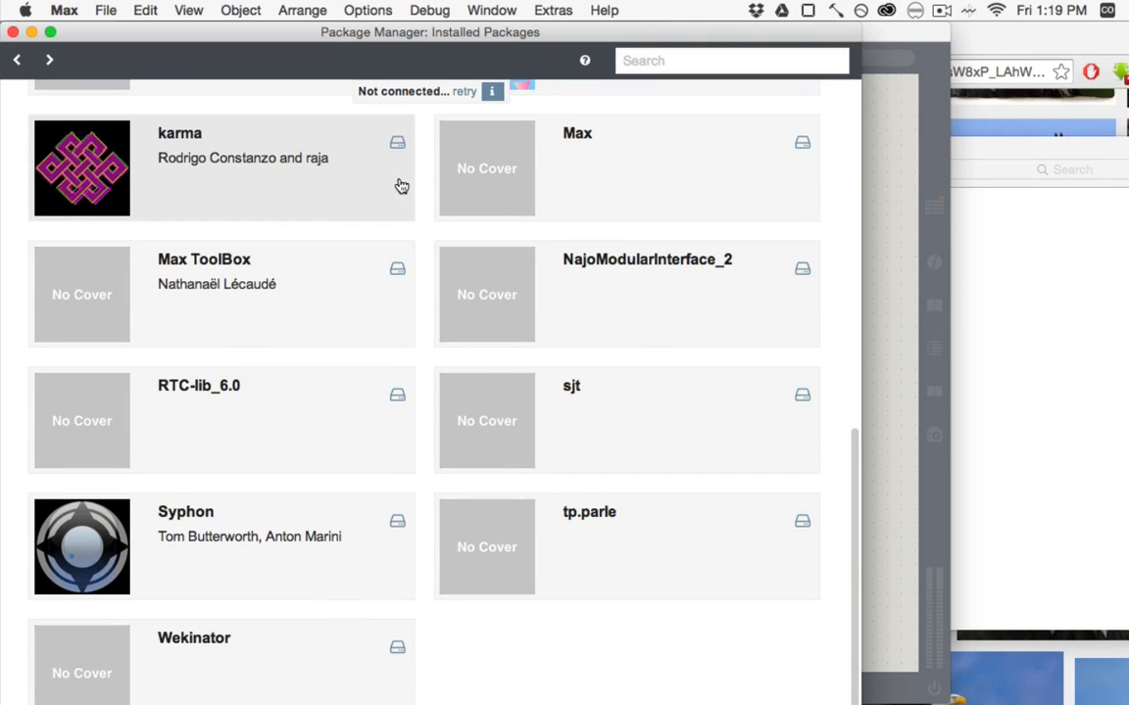
{"action": "left_click", "coordinate": [769, 153]}
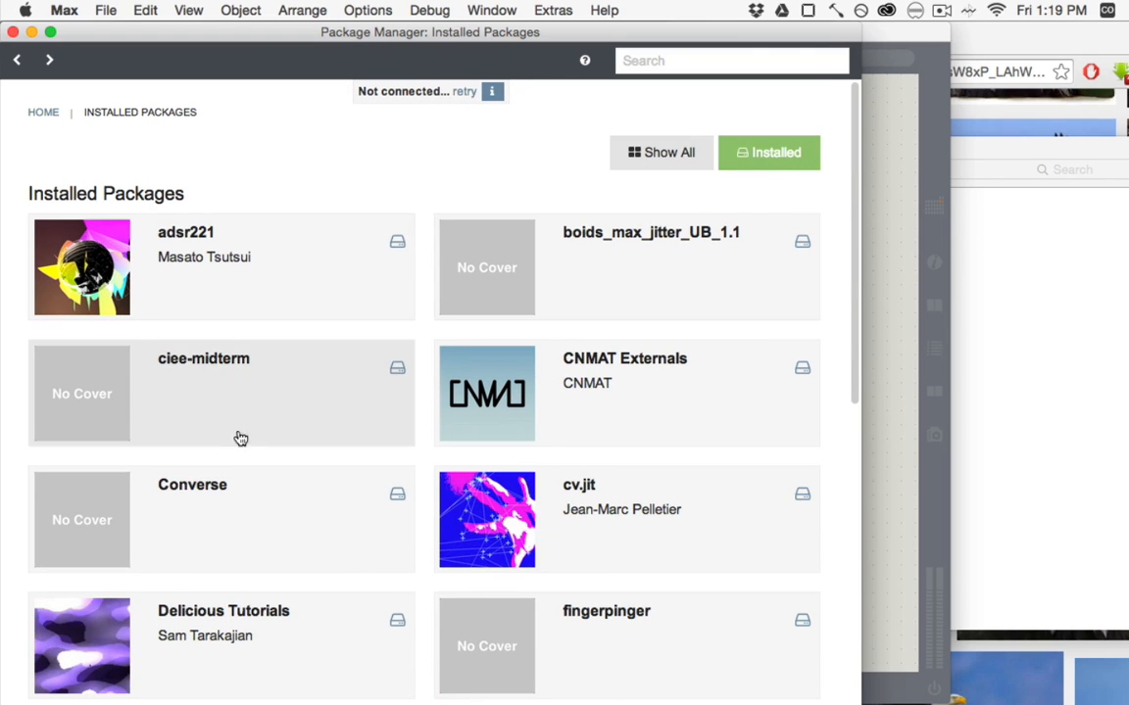
{"action": "mouse_move", "coordinate": [443, 560]}
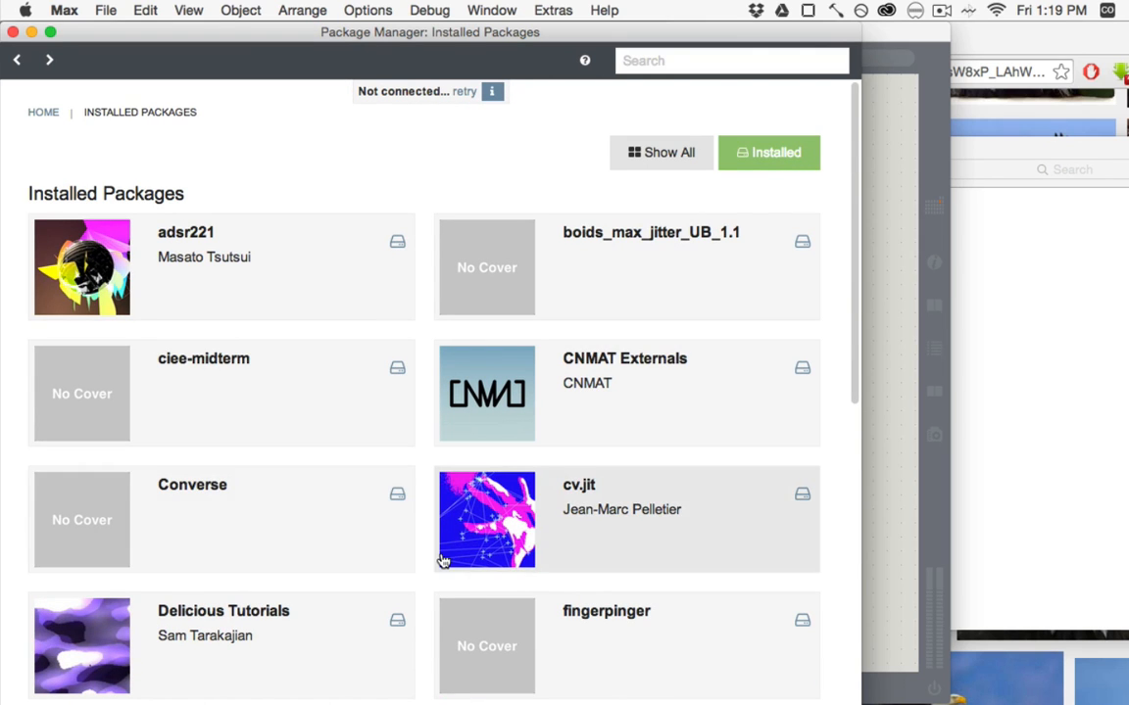
{"action": "left_click", "coordinate": [486, 519]}
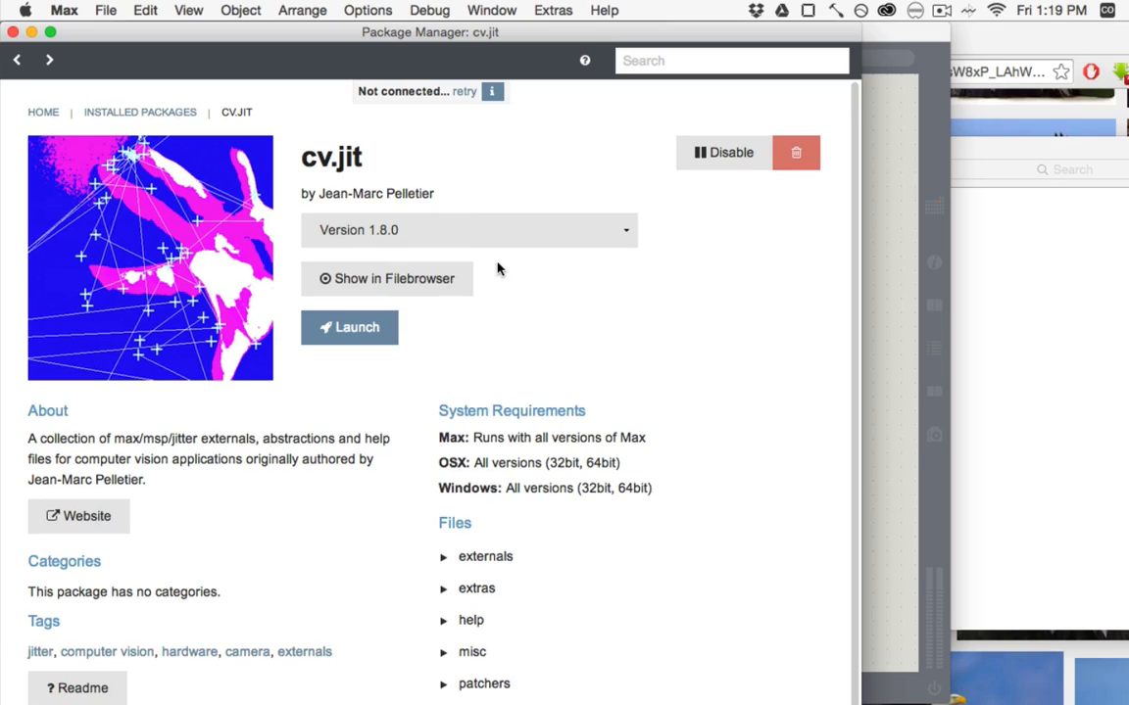
{"action": "mouse_move", "coordinate": [552, 302]}
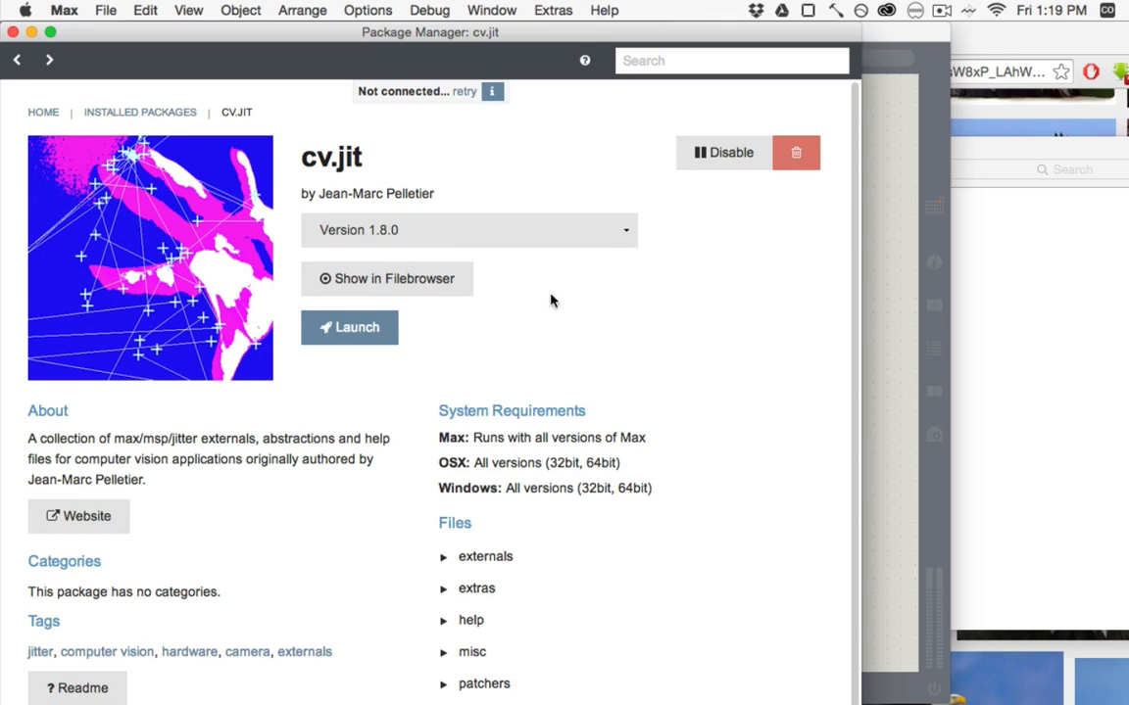
{"action": "mouse_move", "coordinate": [560, 334]}
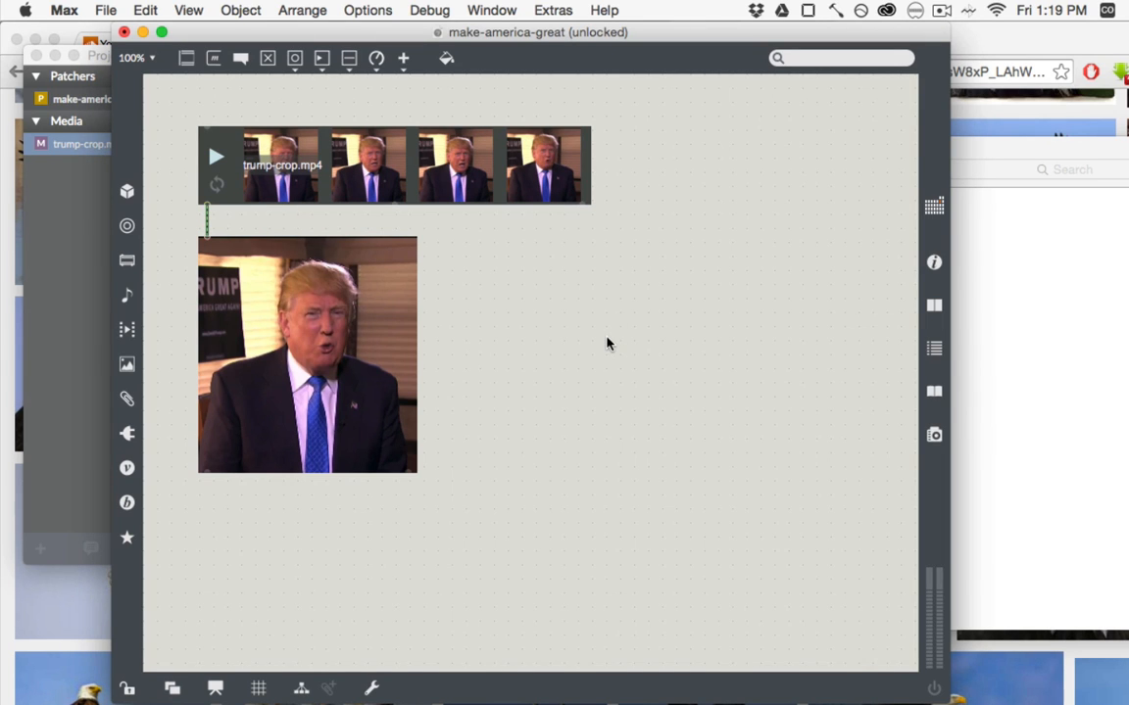
{"action": "mouse_move", "coordinate": [584, 333]}
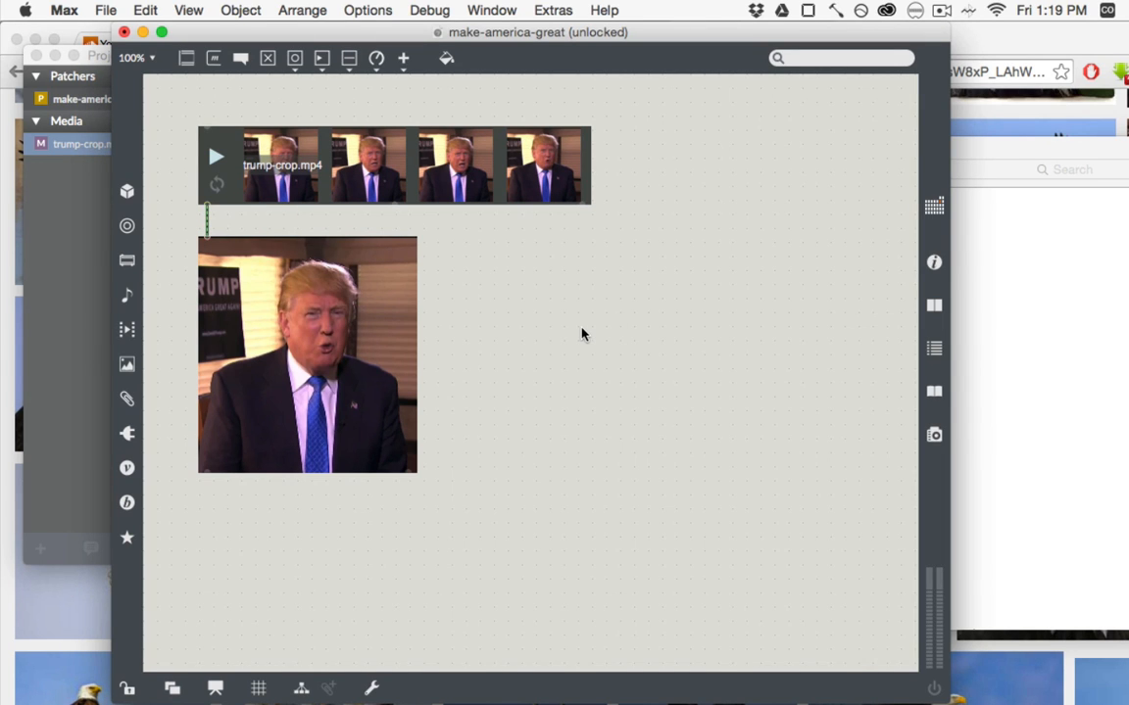
- Add cv.jit.faces and a jit.rgb2luma above it, fed from the clip's output
{"action": "type", "text": "cv.jit.faces.draw"}
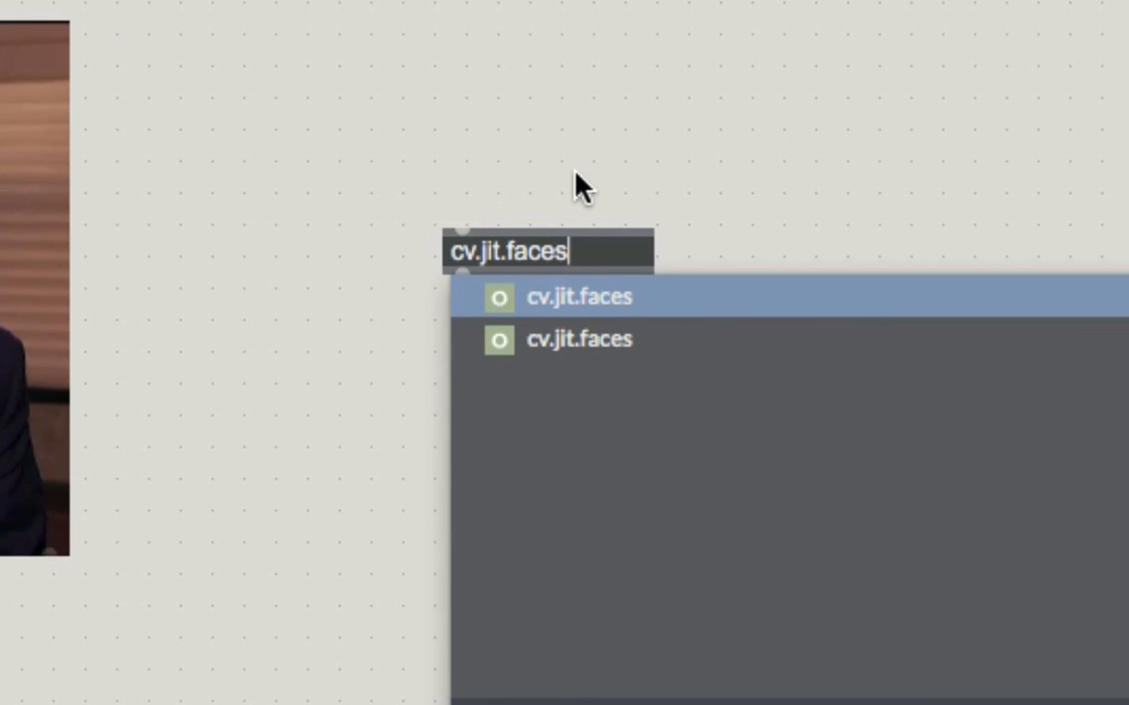
{"action": "left_click", "coordinate": [580, 298]}
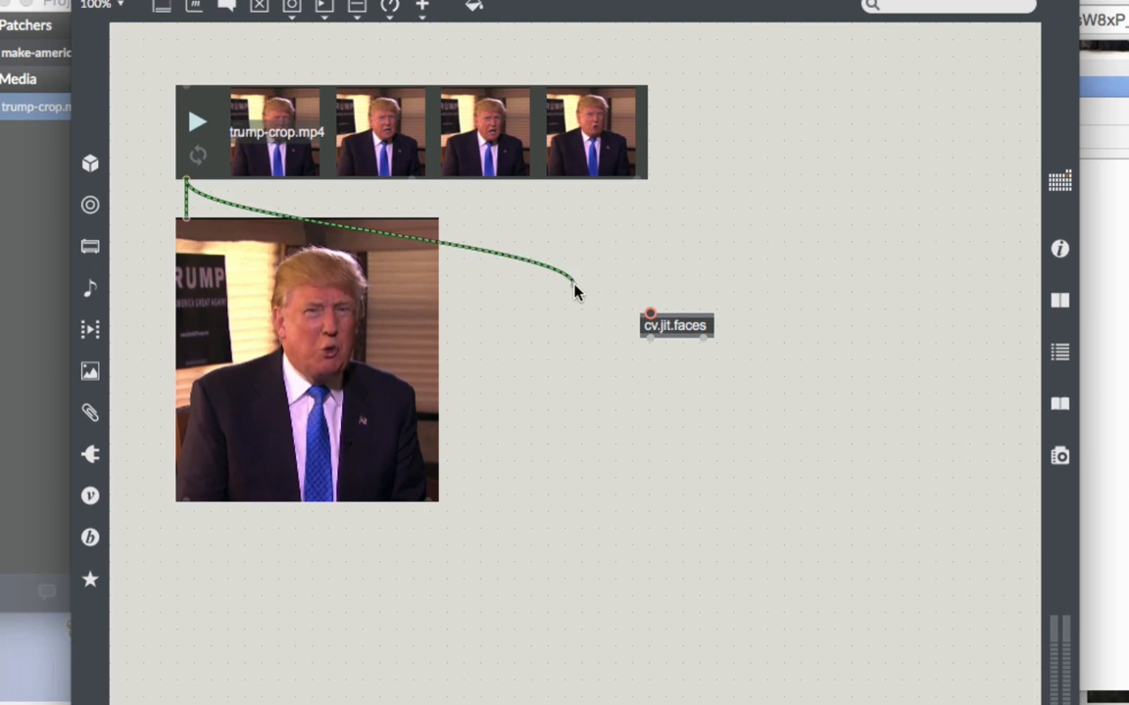
{"action": "left_click_drag", "start_coordinate": [676, 326], "coordinate": [697, 341]}
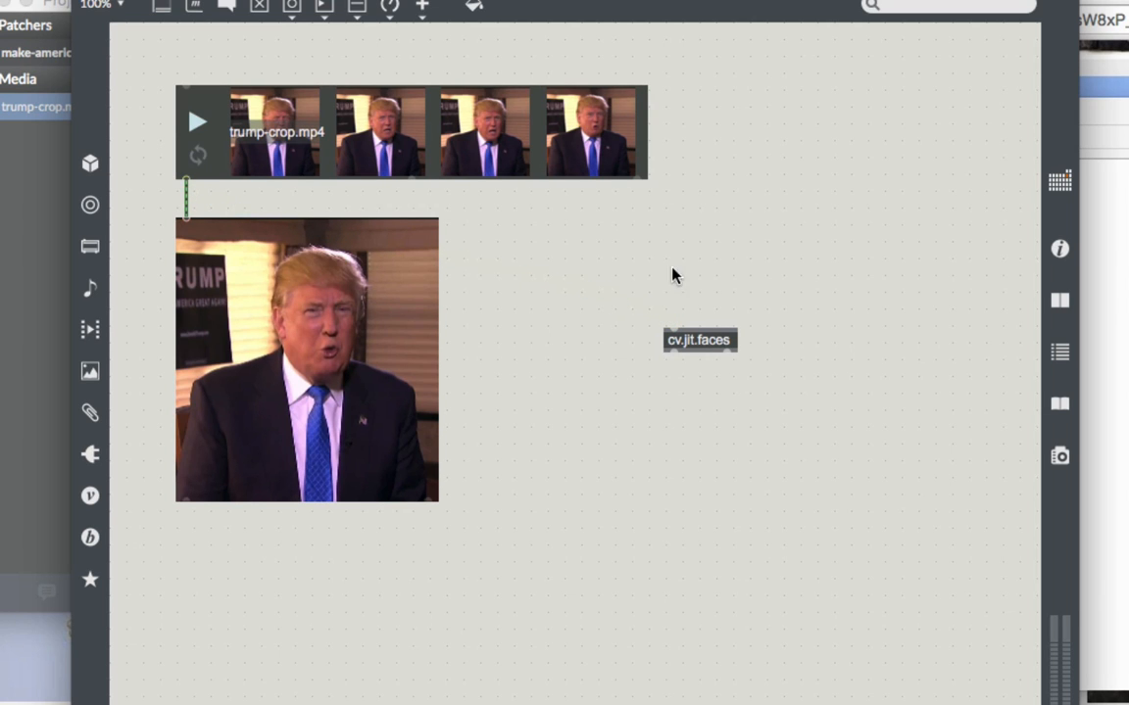
{"action": "left_click", "coordinate": [725, 275]}
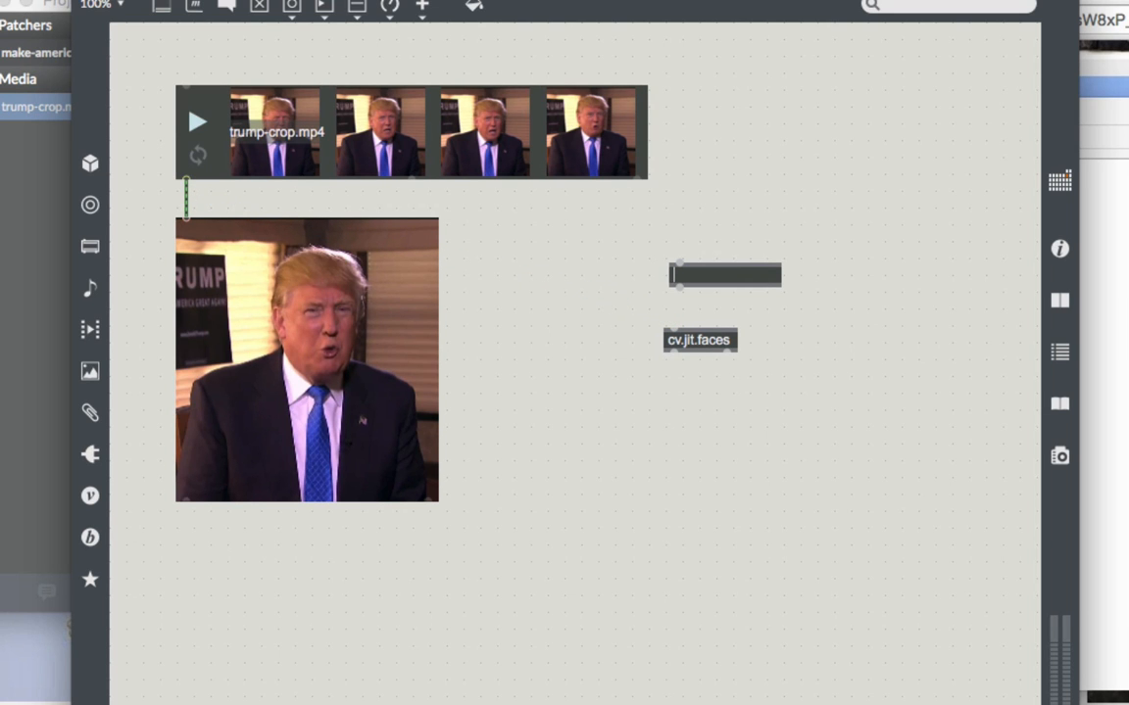
{"action": "type", "text": "jit.pwindow"}
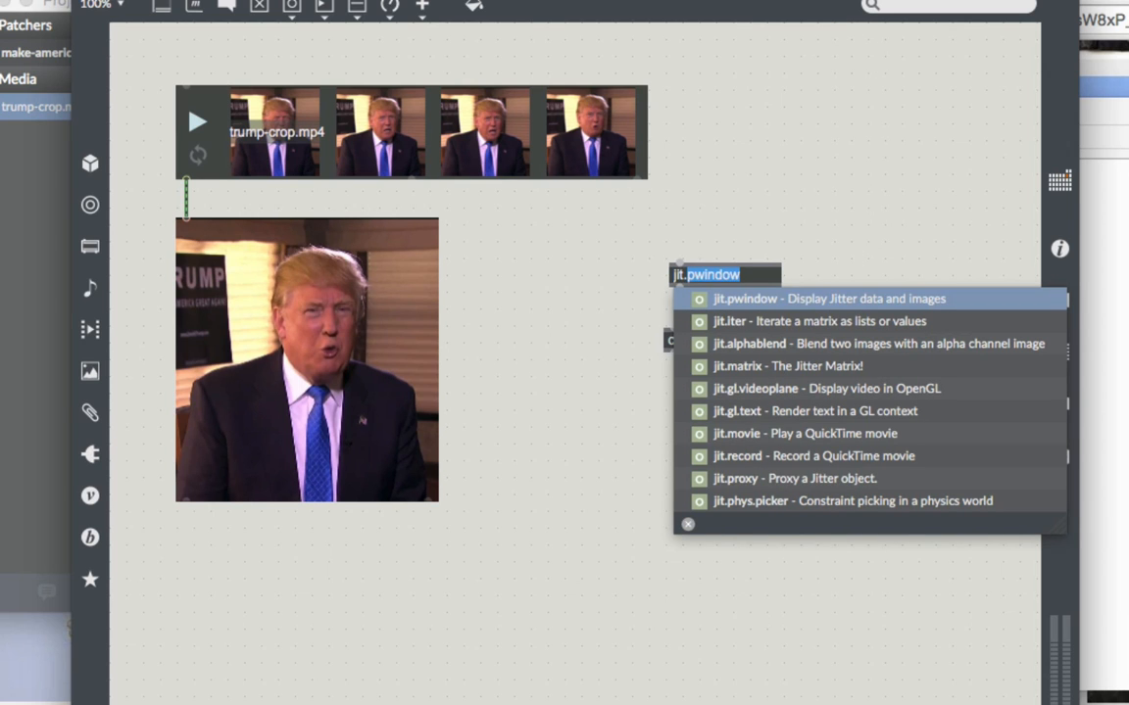
{"action": "type", "text": "jit.rgb2luma"}
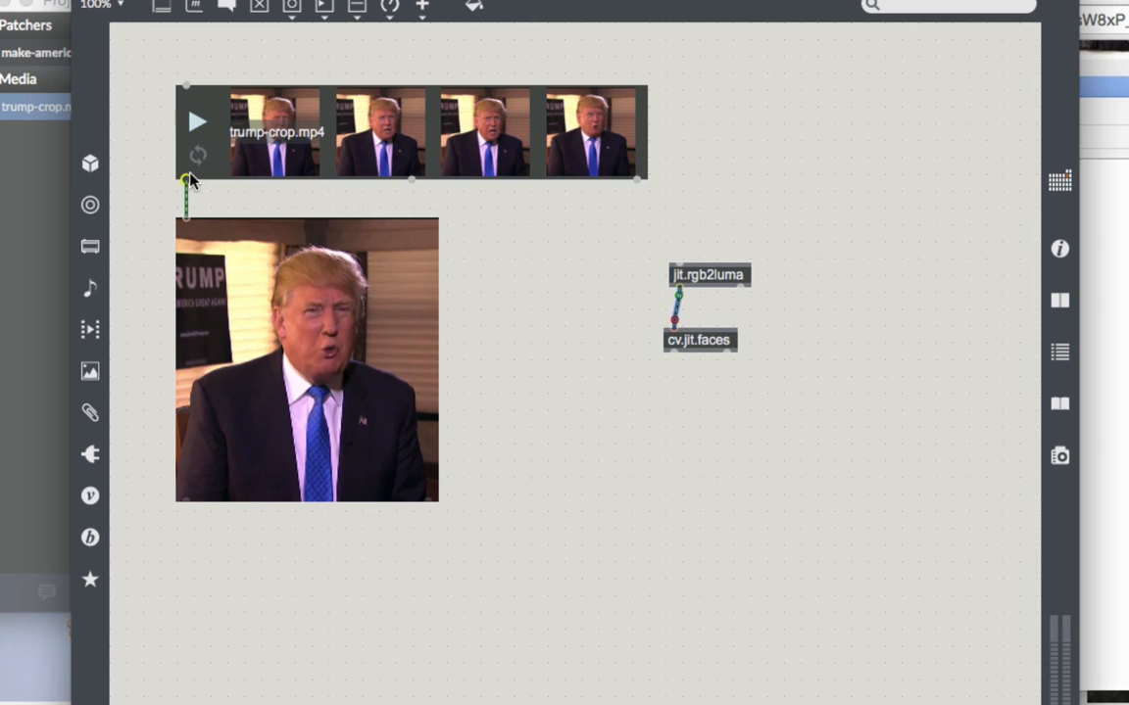
{"action": "left_click_drag", "start_coordinate": [186, 180], "coordinate": [674, 267]}
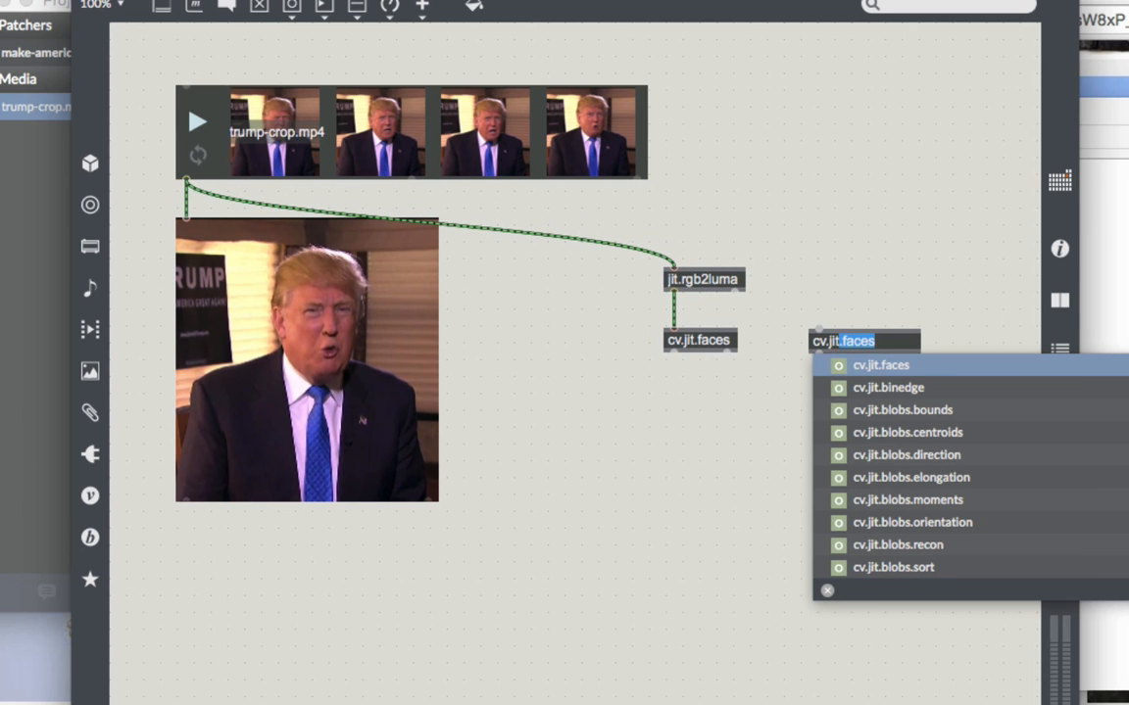
- Place cv.jit.faces.draw below the face detector and connect the detector into it
{"action": "type", "text": ".draw"}
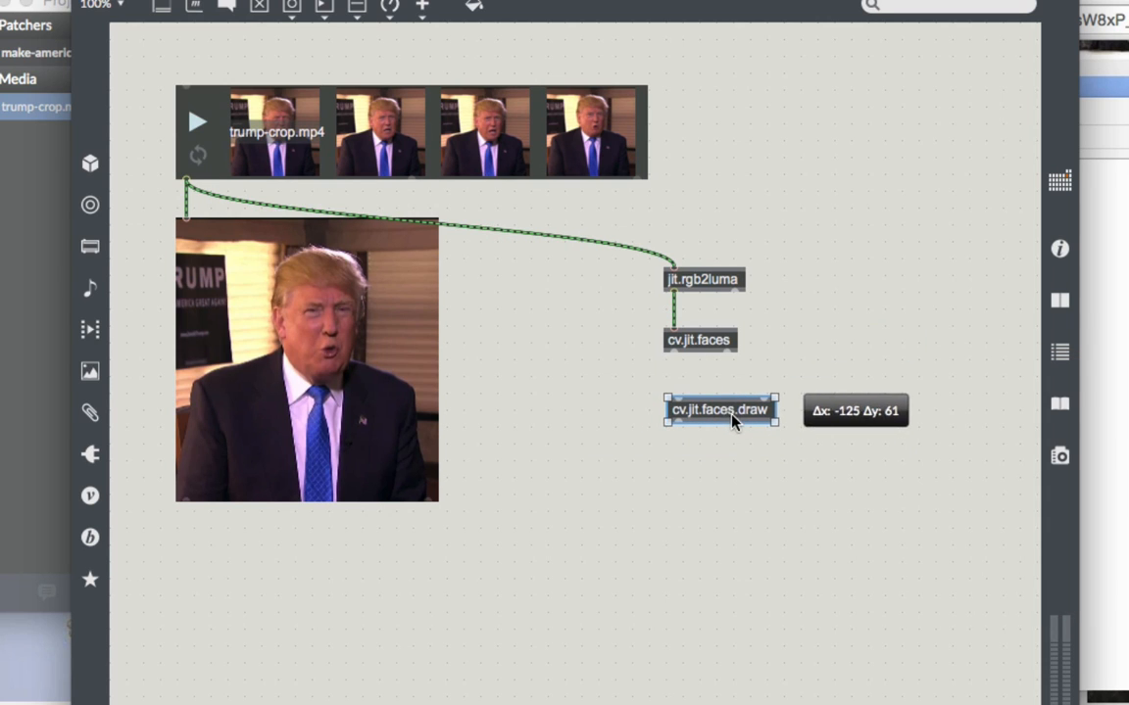
{"action": "left_click_drag", "start_coordinate": [721, 410], "coordinate": [717, 410]}
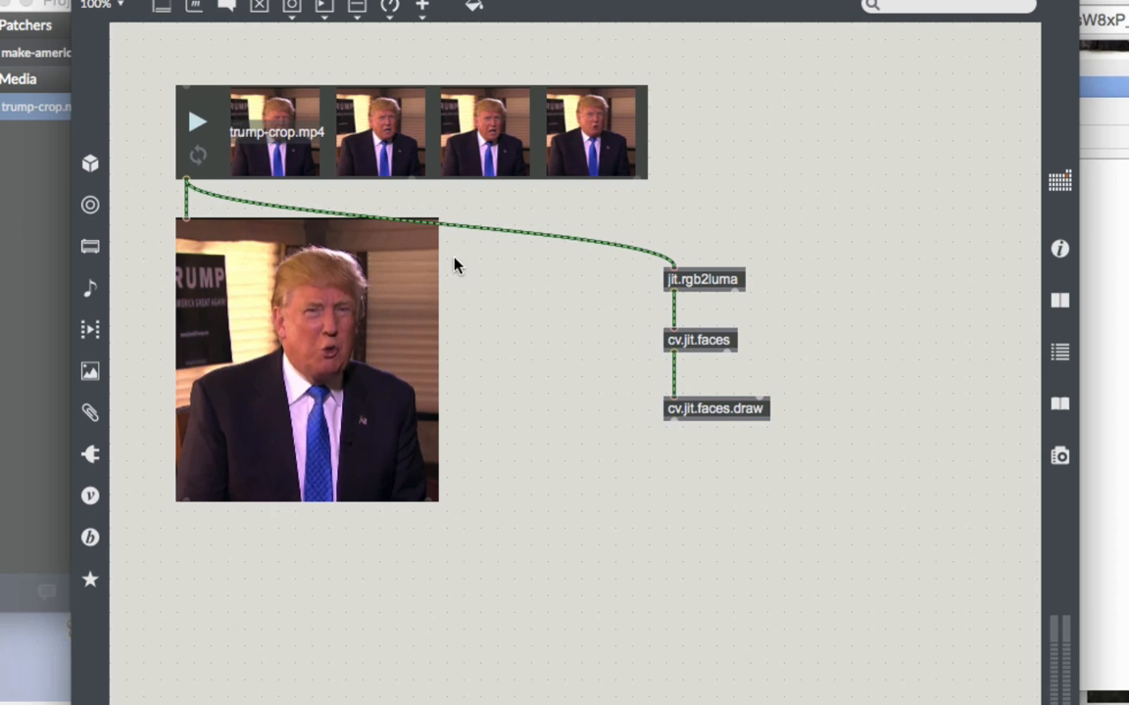
{"action": "left_click_drag", "start_coordinate": [188, 186], "coordinate": [762, 396]}
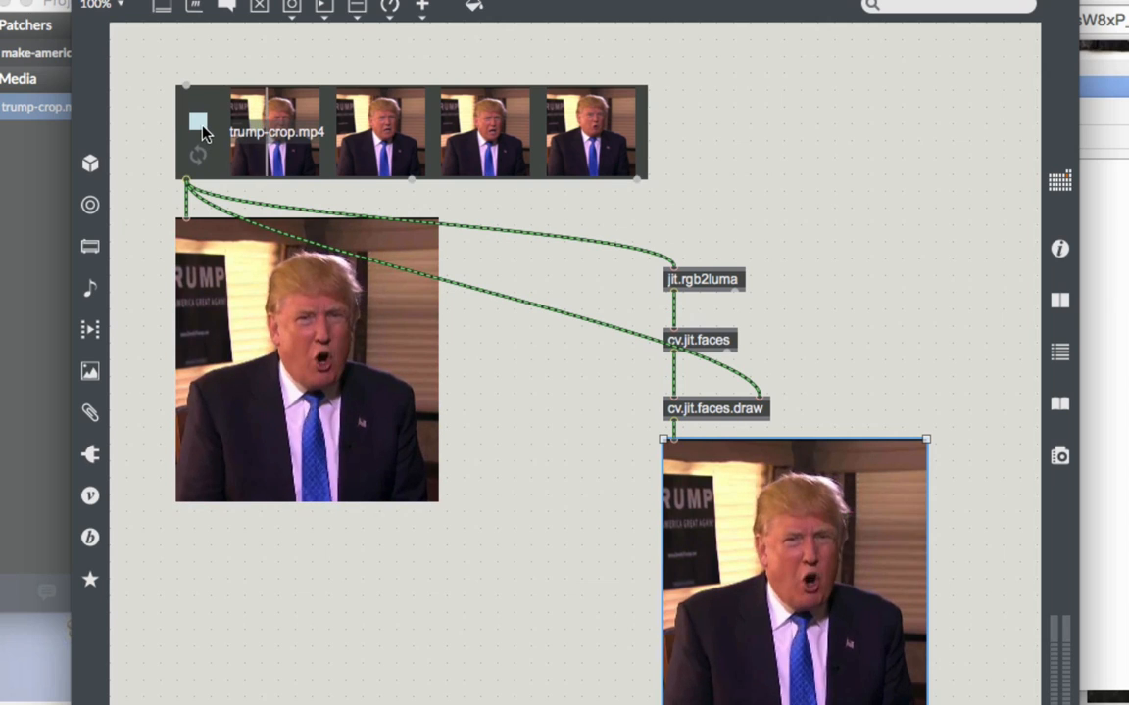
{"action": "left_click", "coordinate": [198, 122]}
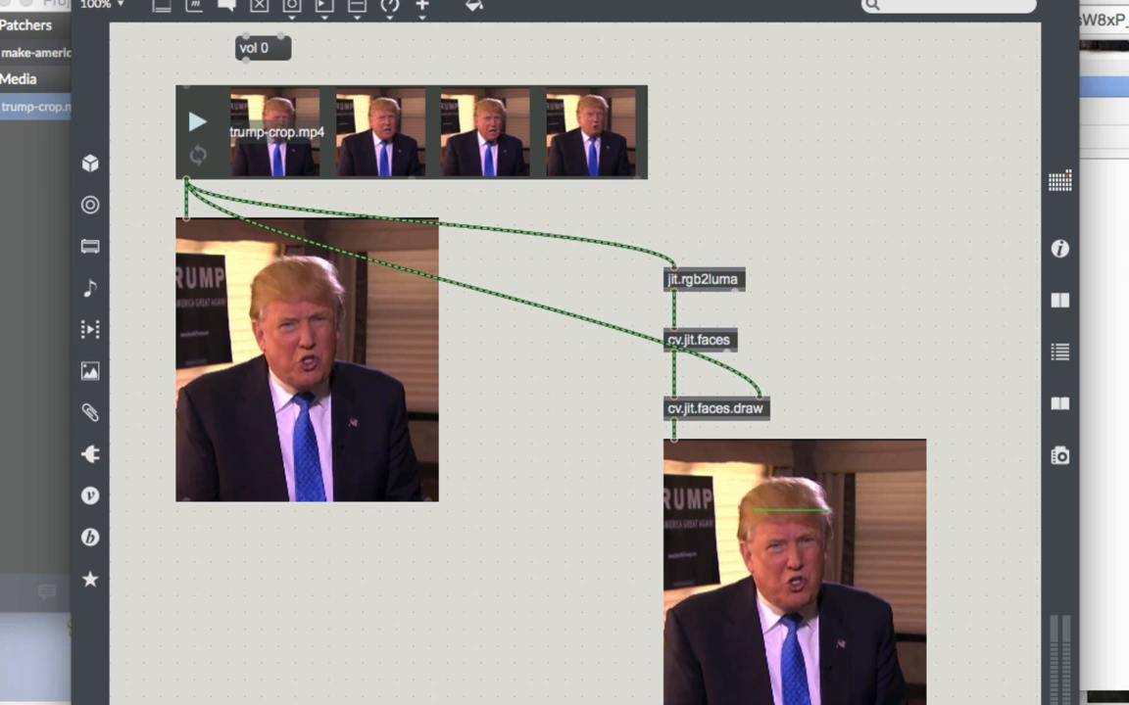
{"action": "left_click_drag", "start_coordinate": [263, 47], "coordinate": [200, 49]}
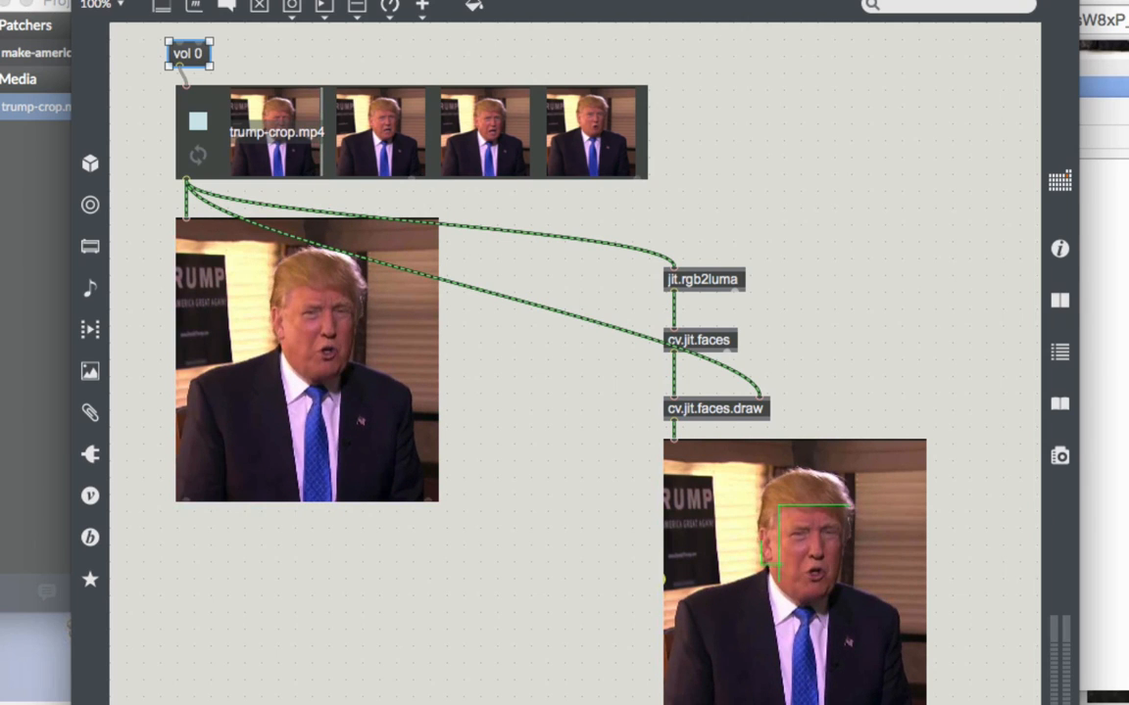
{"action": "left_click", "coordinate": [196, 122]}
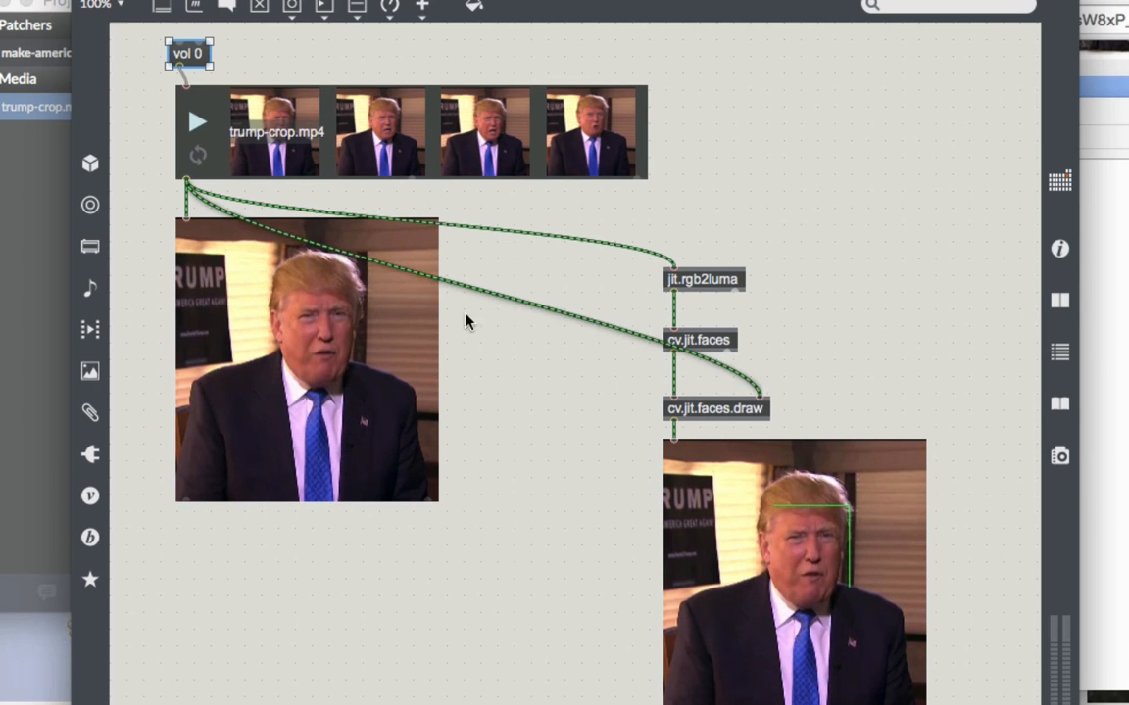
{"action": "mouse_move", "coordinate": [644, 423]}
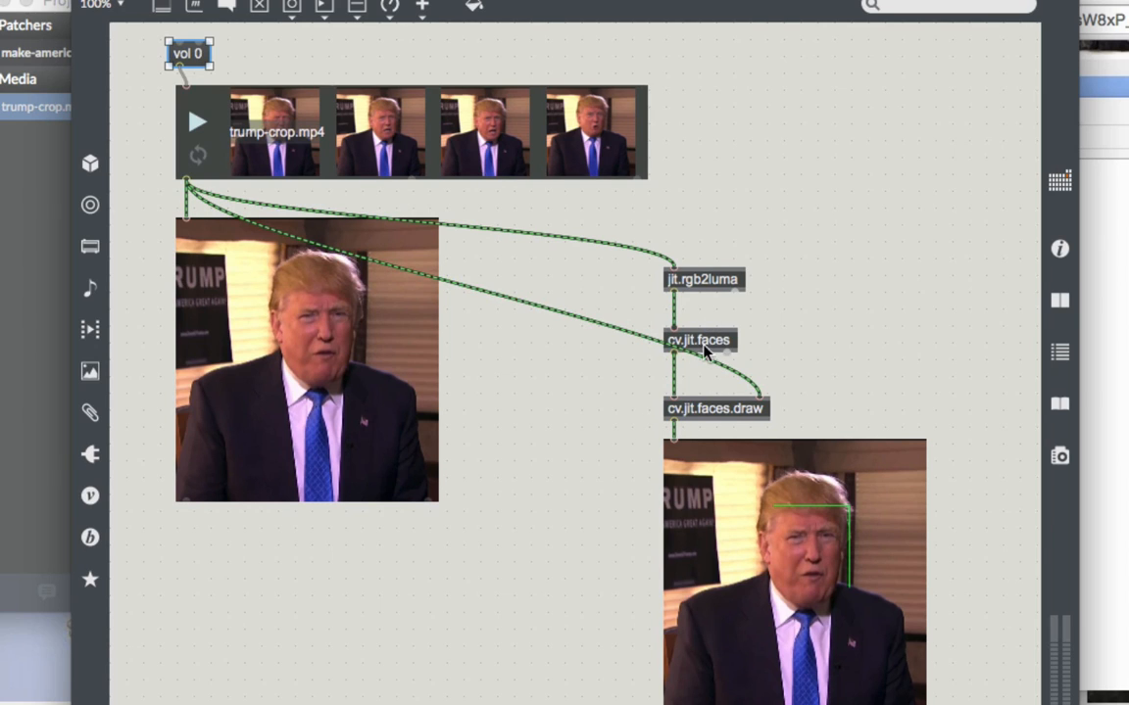
{"action": "mouse_move", "coordinate": [729, 341]}
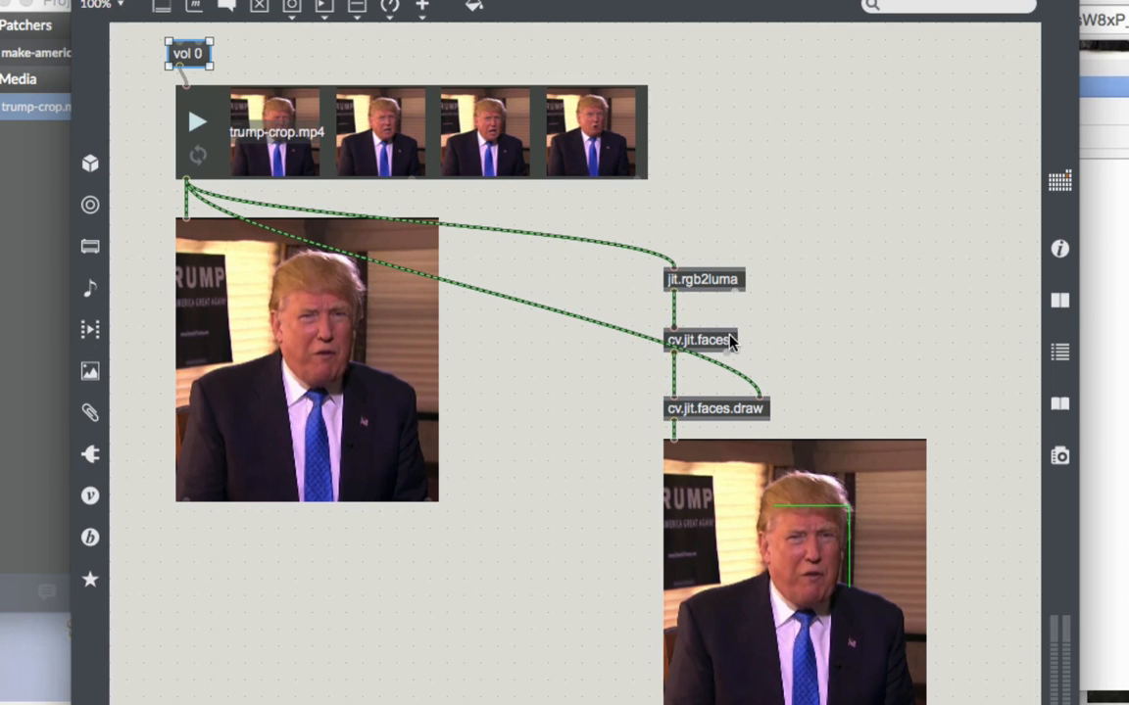
{"action": "mouse_move", "coordinate": [718, 311]}
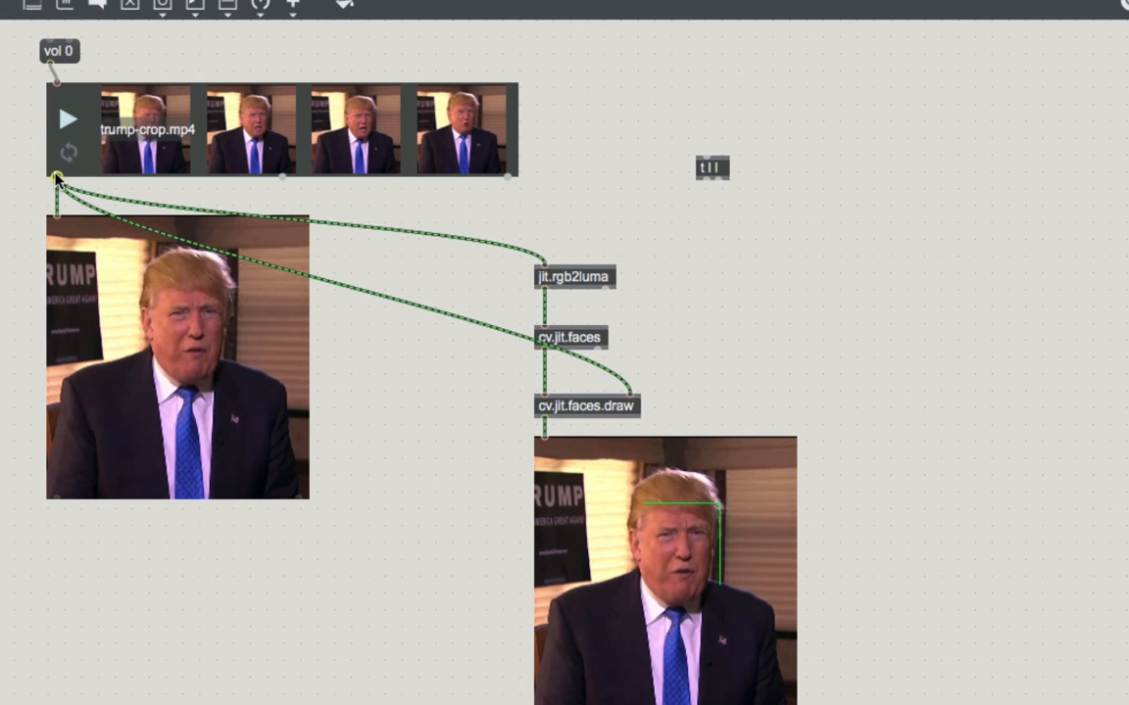
- Feed the movie frames through the trigger into jit.matrixinfo and a route dim object
{"action": "left_click_drag", "start_coordinate": [713, 168], "coordinate": [787, 144]}
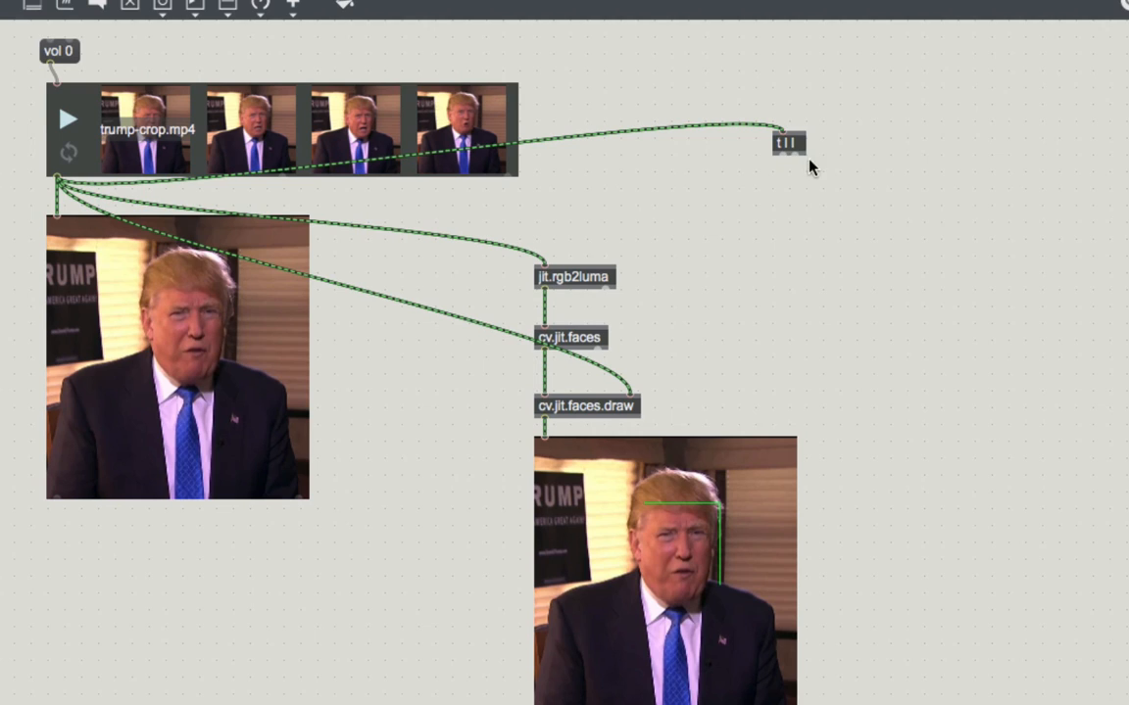
{"action": "mouse_move", "coordinate": [799, 168]}
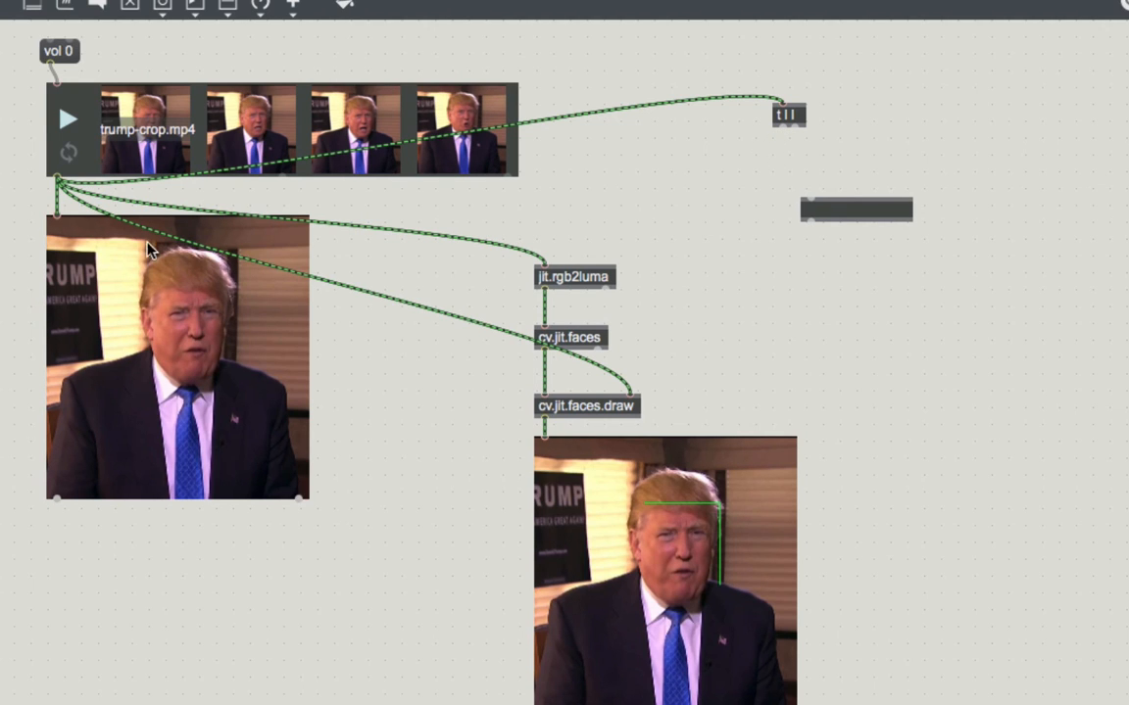
{"action": "type", "text": "jit.max"}
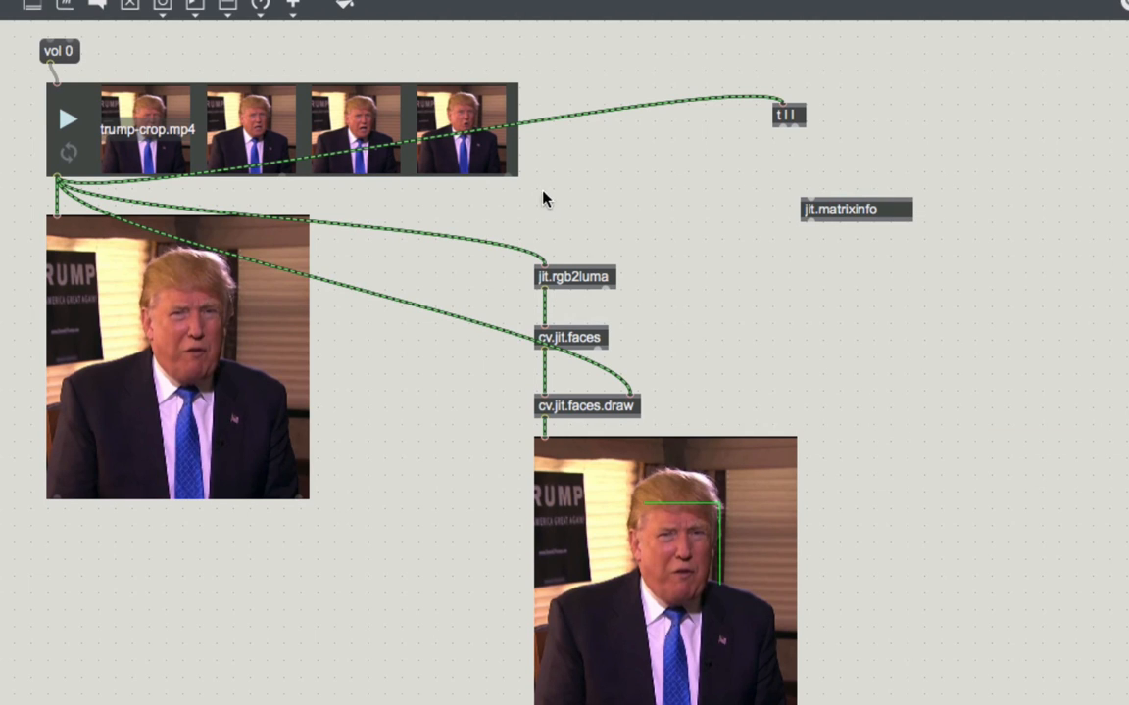
{"action": "left_click_drag", "start_coordinate": [839, 207], "coordinate": [823, 145]}
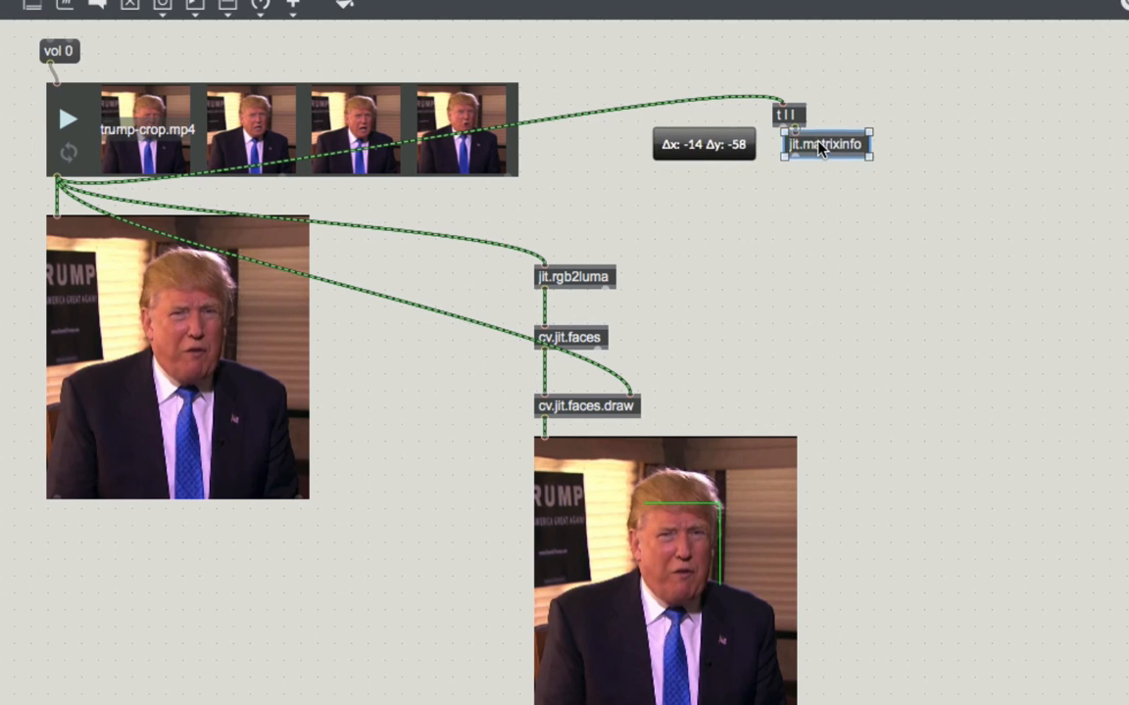
{"action": "type", "text": "route"}
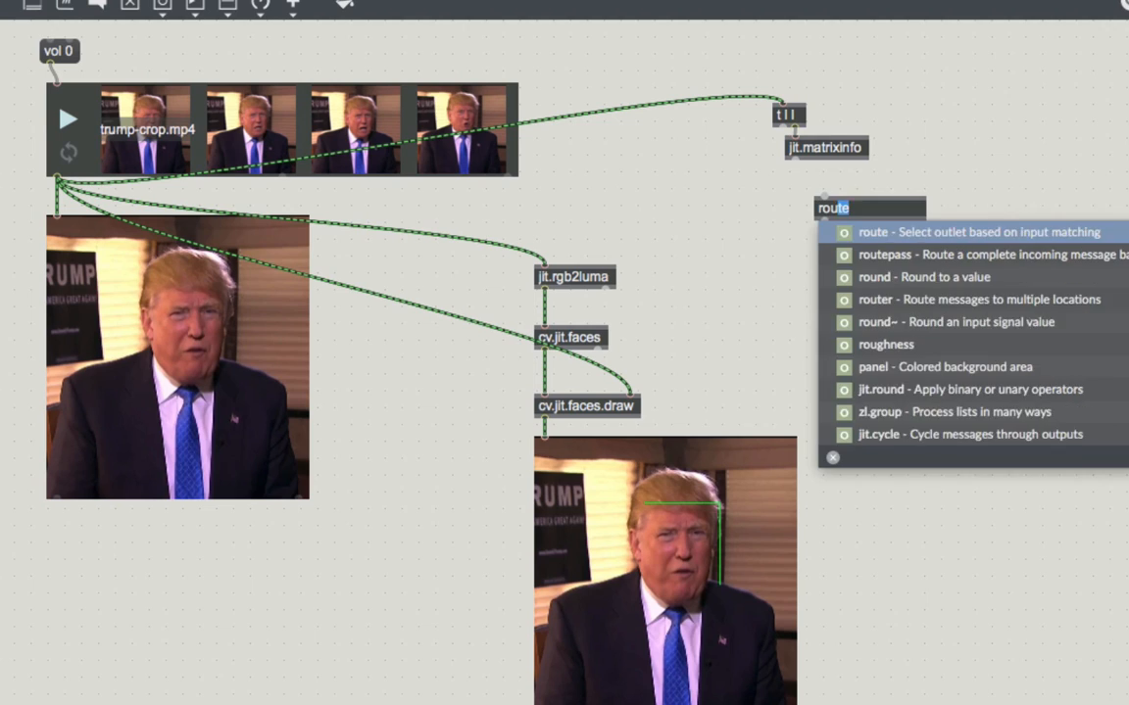
{"action": "type", "text": "dim"}
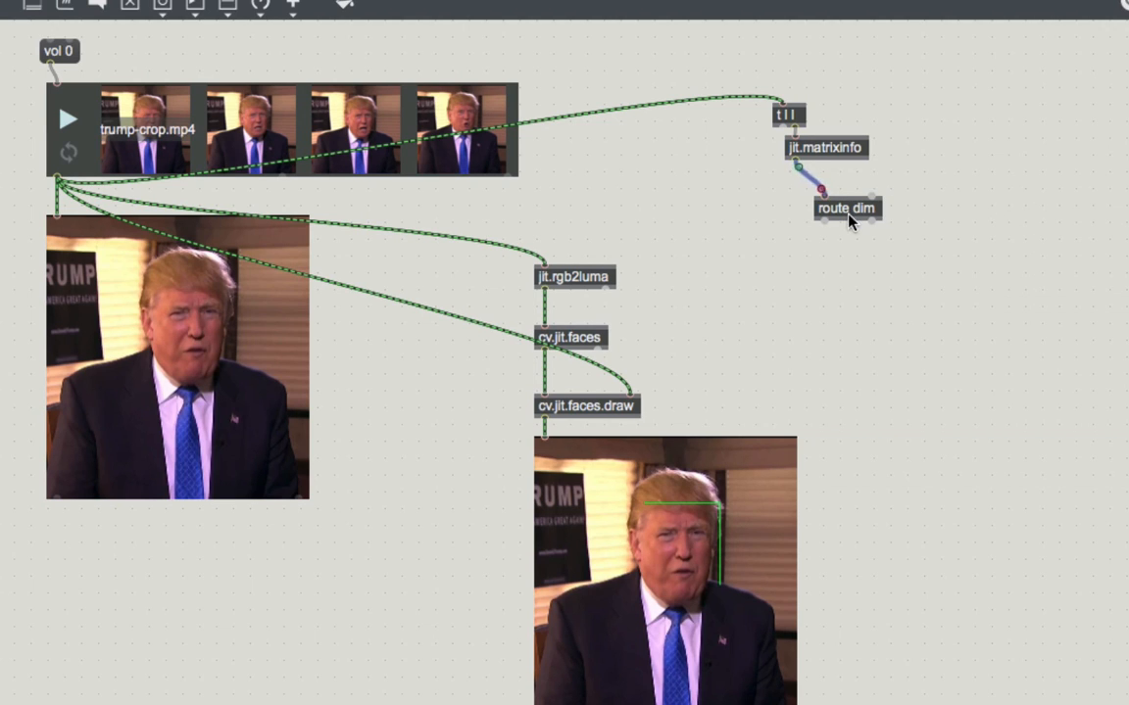
{"action": "left_click_drag", "start_coordinate": [846, 208], "coordinate": [819, 180]}
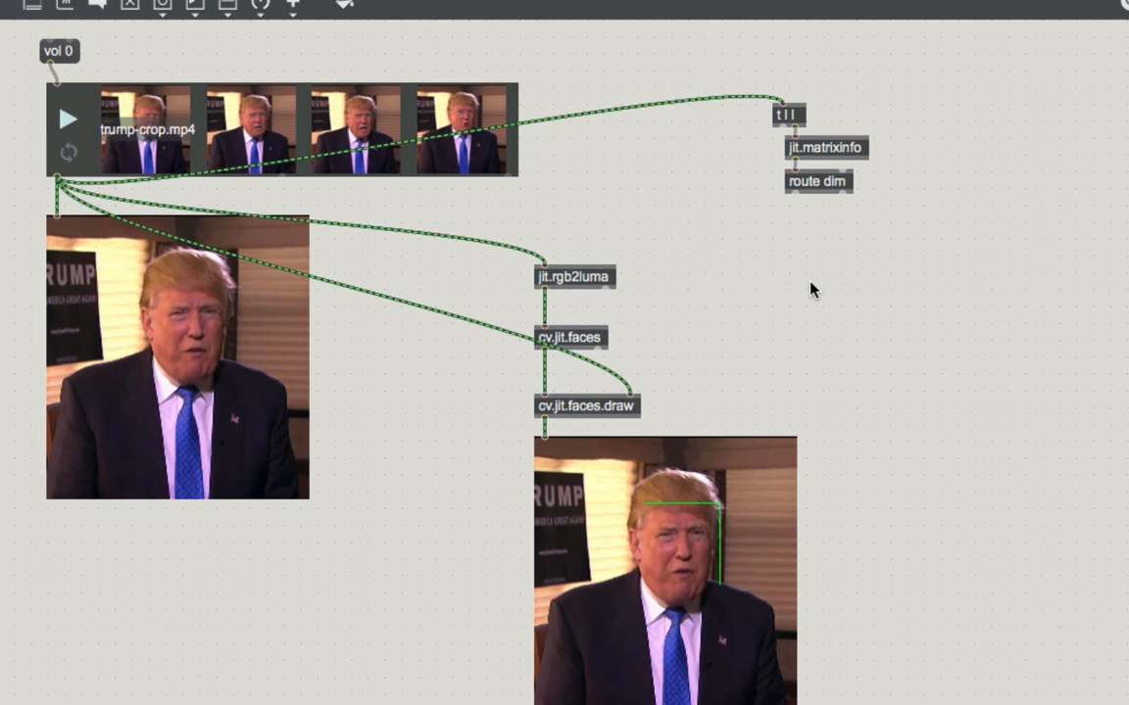
{"action": "left_click", "coordinate": [866, 294]}
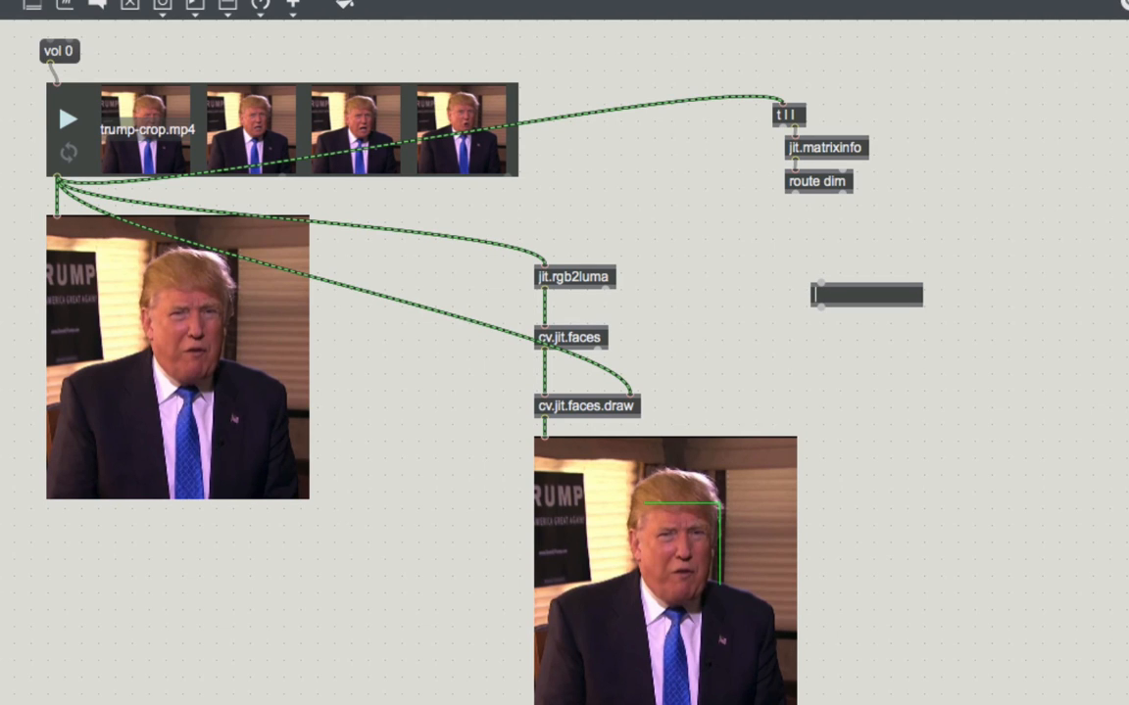
{"action": "type", "text": "vexpr"}
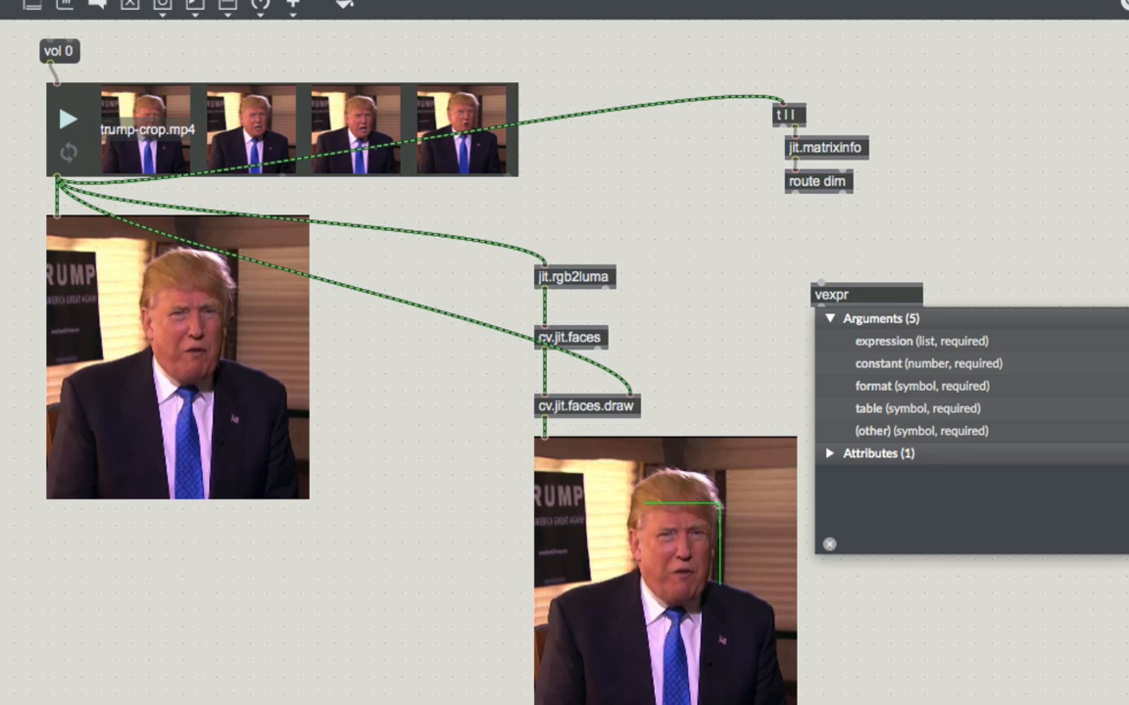
{"action": "type", "text": "$"}
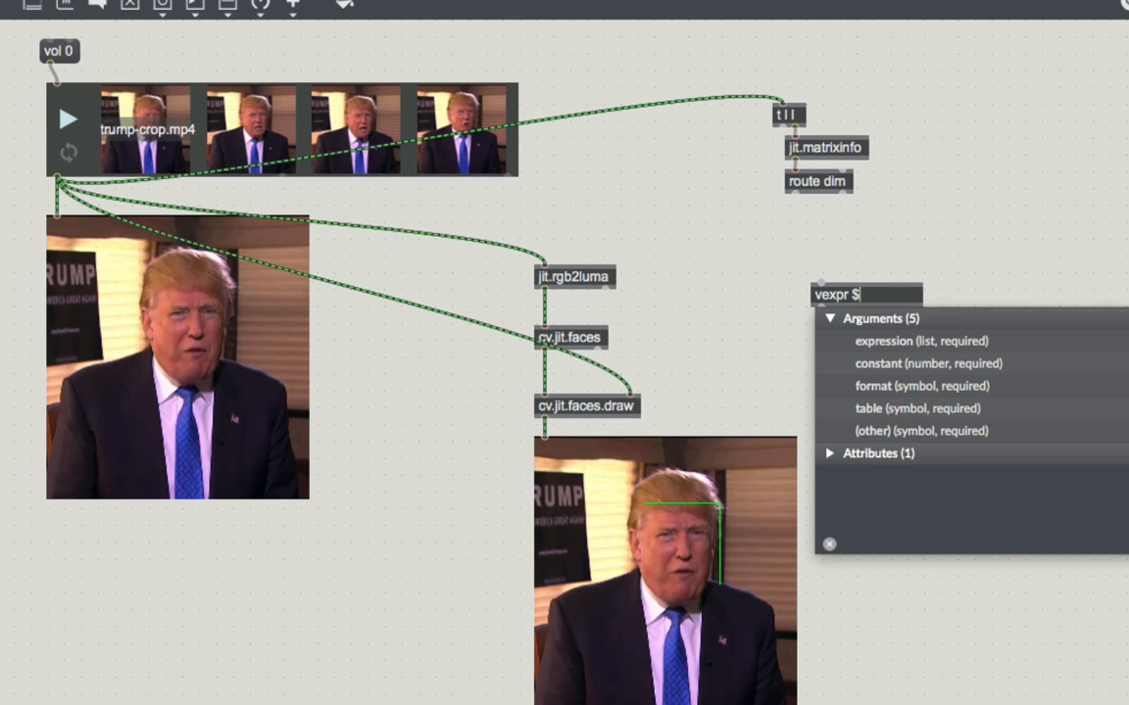
{"action": "type", "text": "i1 / 5. @scalarmode 1"}
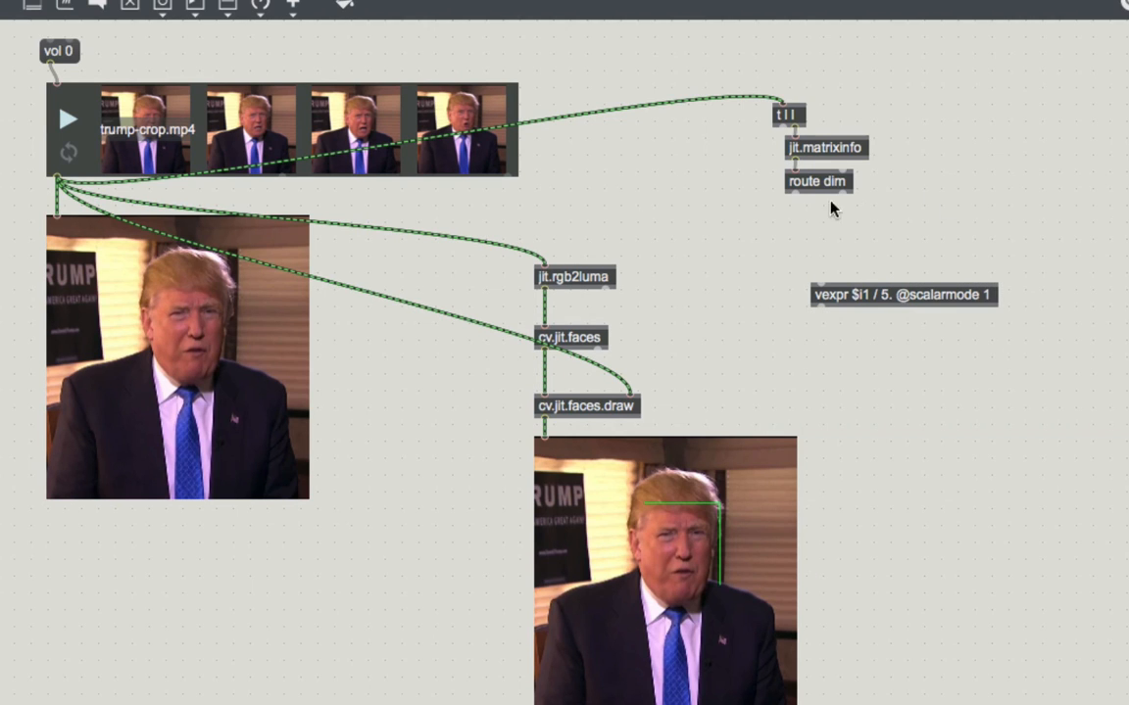
{"action": "left_click_drag", "start_coordinate": [902, 294], "coordinate": [878, 222]}
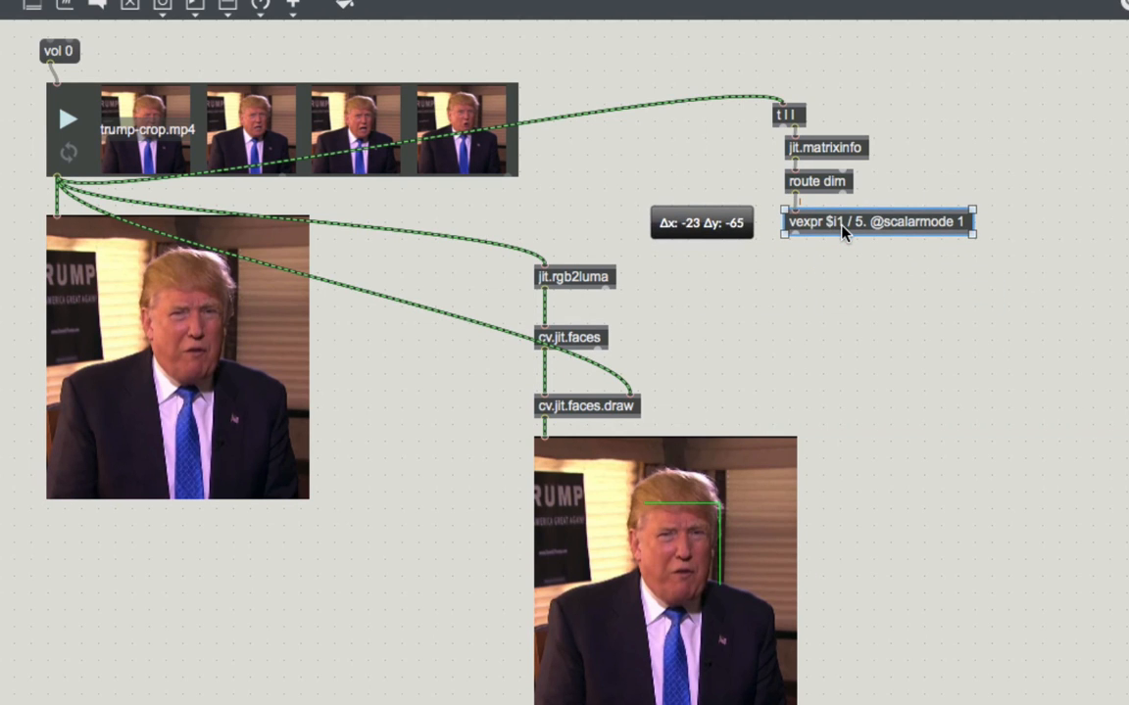
{"action": "left_click_drag", "start_coordinate": [877, 231], "coordinate": [854, 219]}
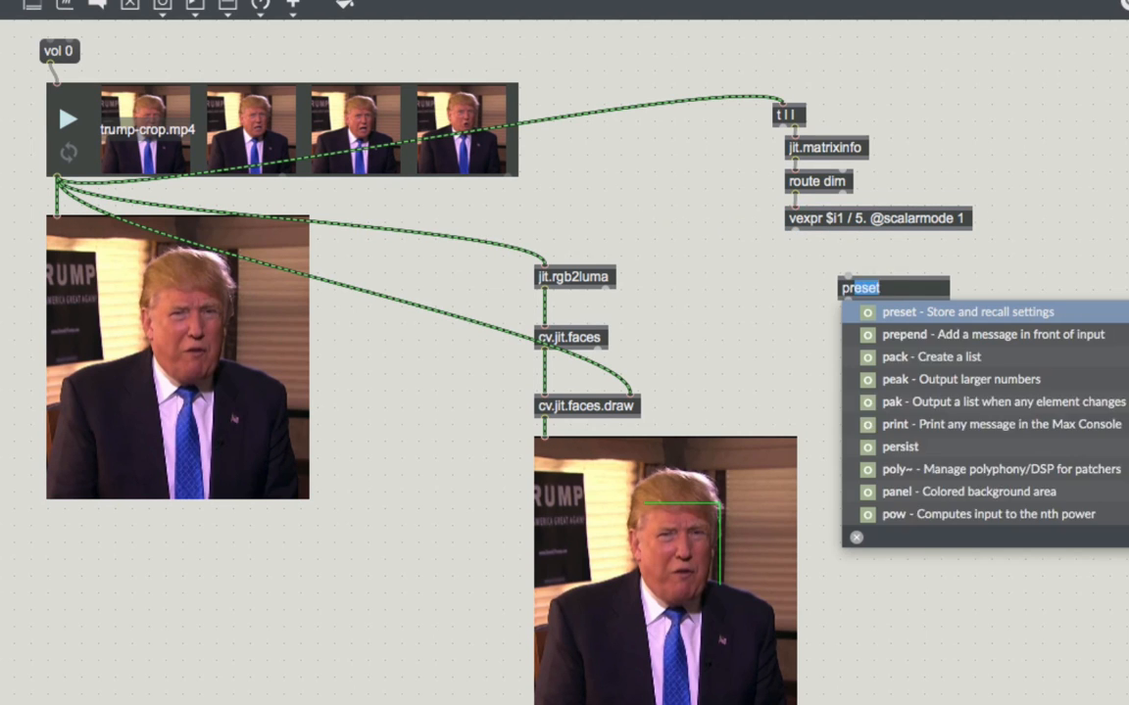
{"action": "type", "text": "prepend di"}
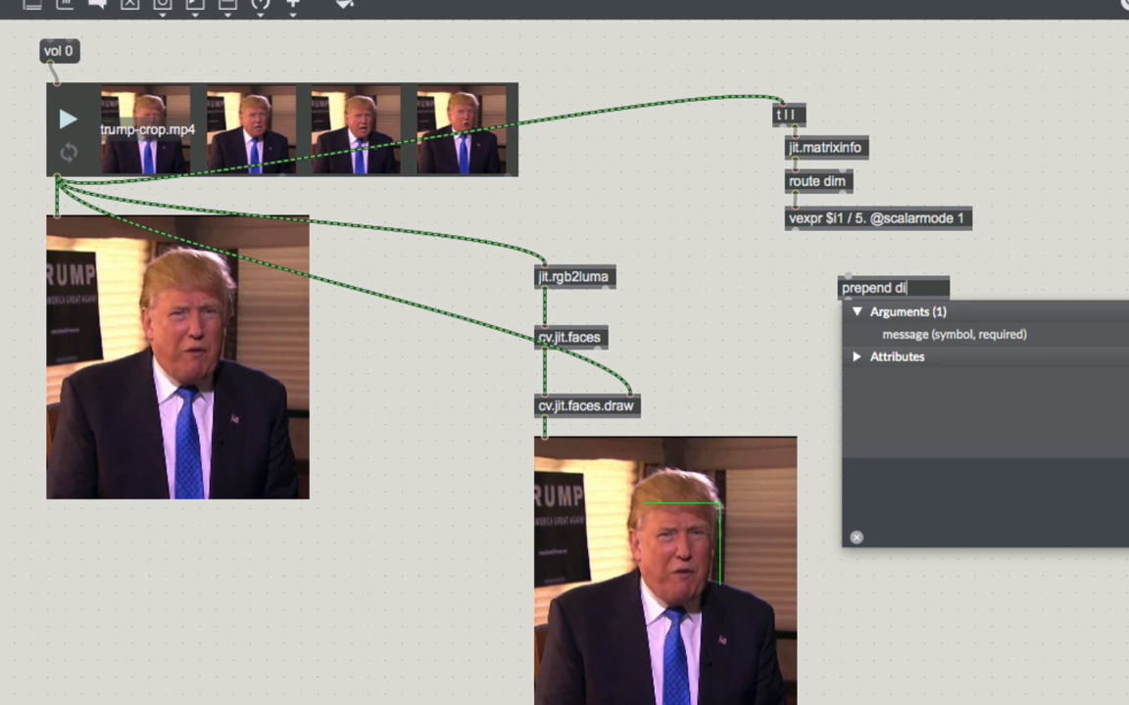
{"action": "left_click_drag", "start_coordinate": [893, 286], "coordinate": [831, 263]}
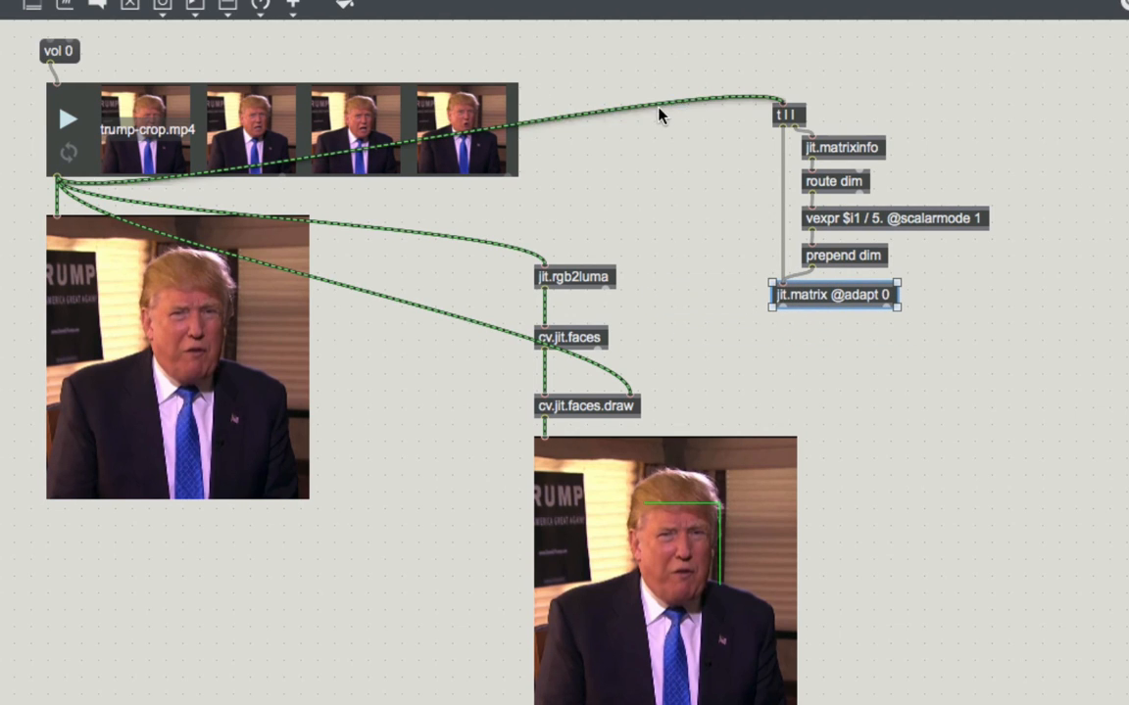
{"action": "left_click", "coordinate": [872, 416]}
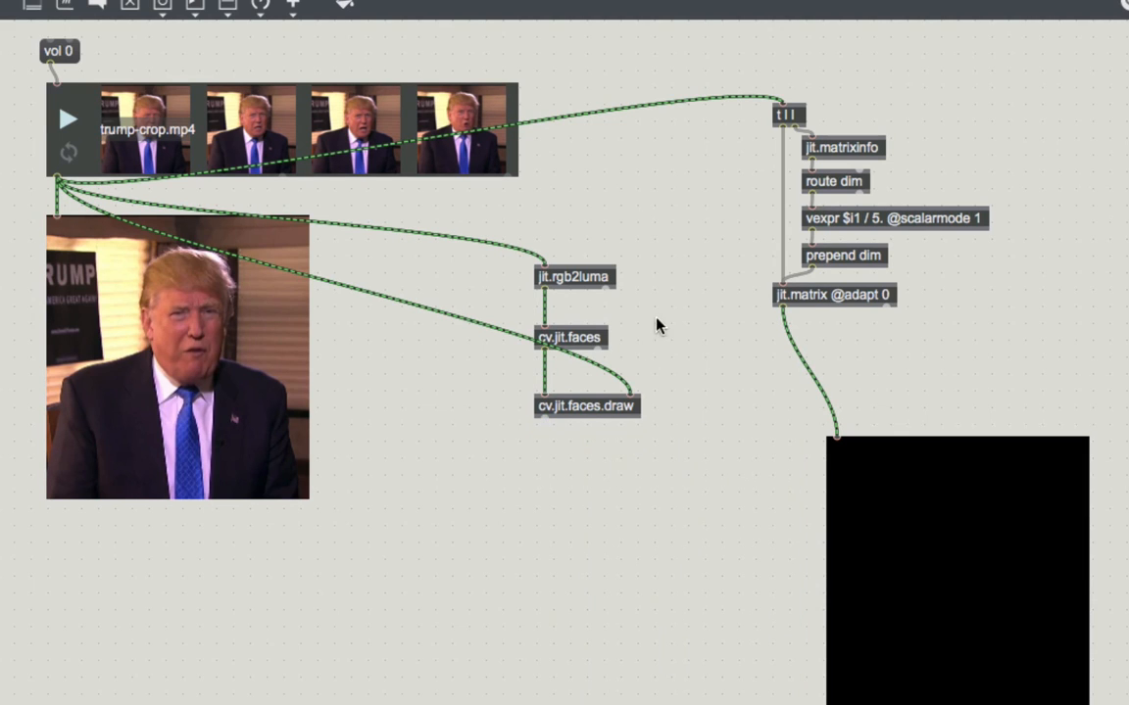
{"action": "mouse_move", "coordinate": [161, 309]}
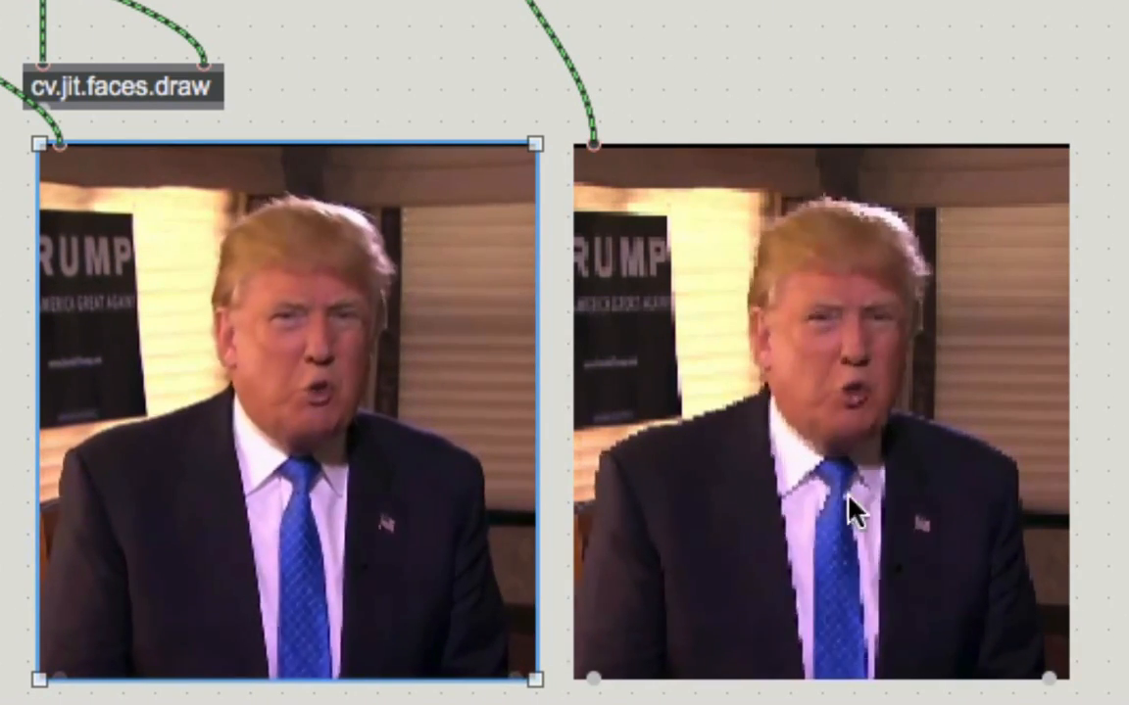
{"action": "mouse_move", "coordinate": [917, 647]}
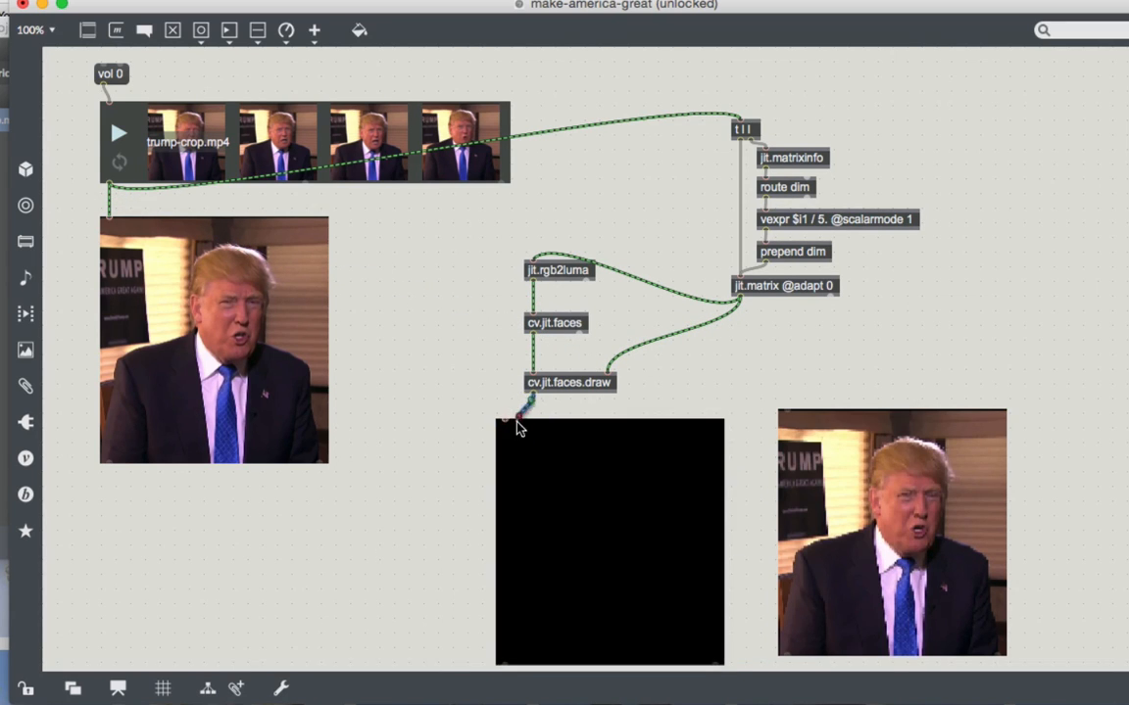
- Play the movie so face detection runs on the downscaled jit.matrix frames
{"action": "left_click", "coordinate": [118, 133]}
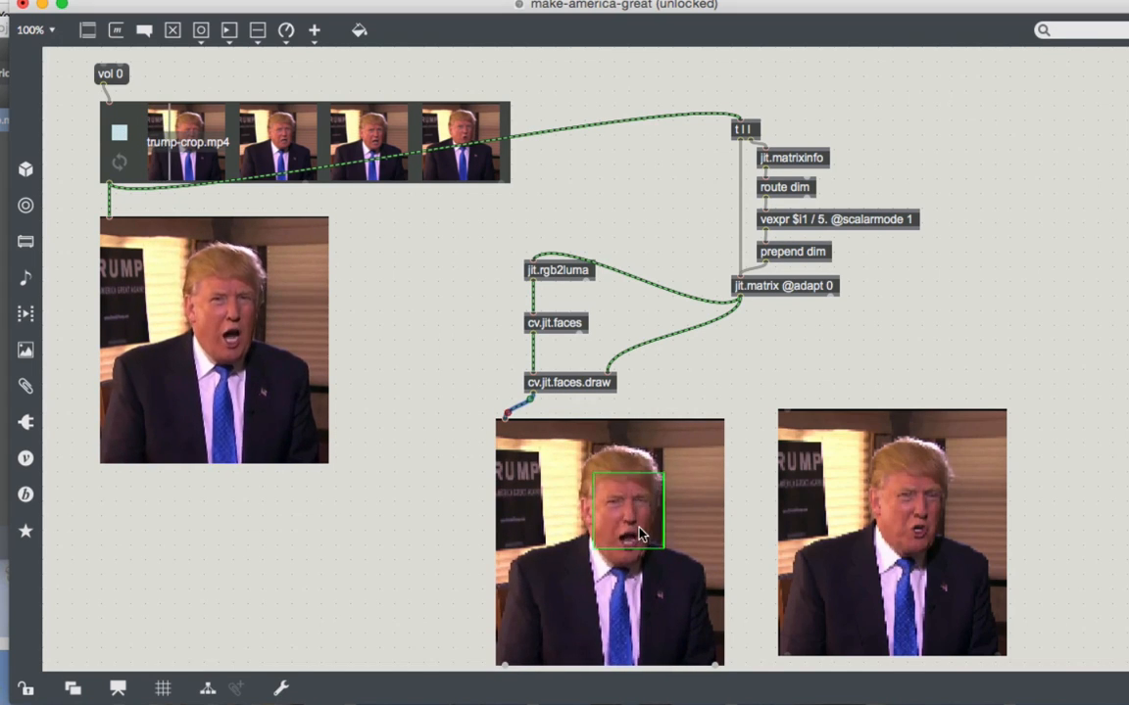
{"action": "left_click", "coordinate": [120, 133]}
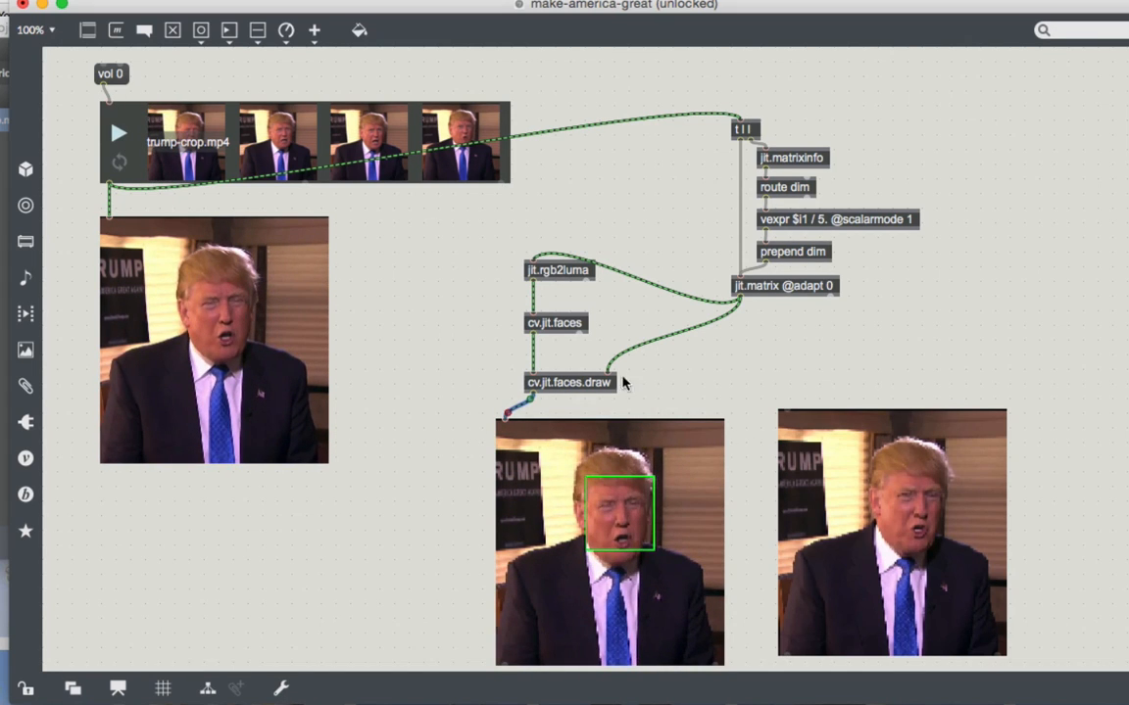
{"action": "left_click", "coordinate": [557, 337]}
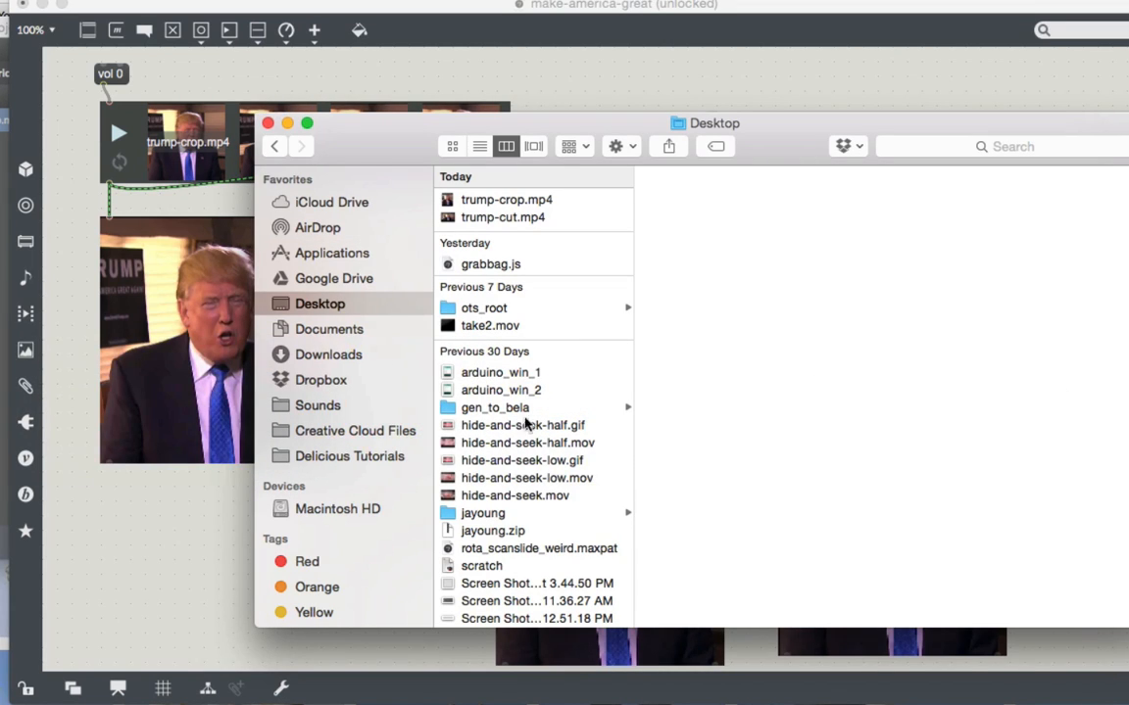
- Navigate Documents > Cycling74 > Max 7 > Projects > potatoface and pick potato.png
{"action": "left_click", "coordinate": [329, 329]}
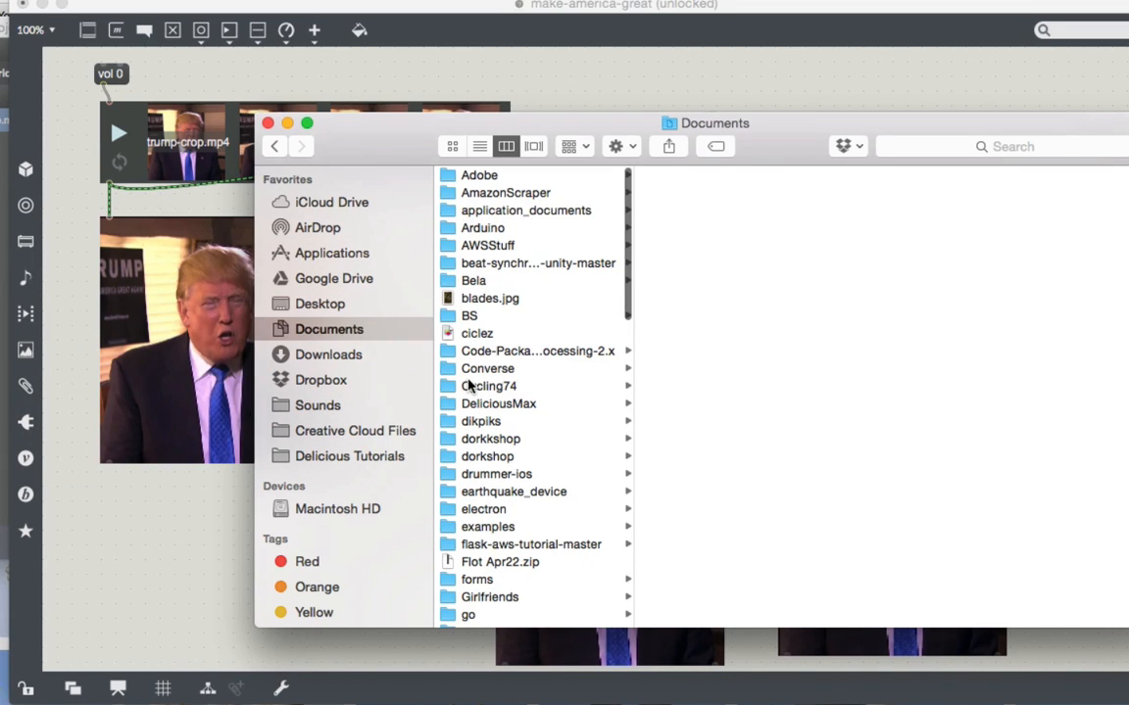
{"action": "left_click", "coordinate": [488, 386]}
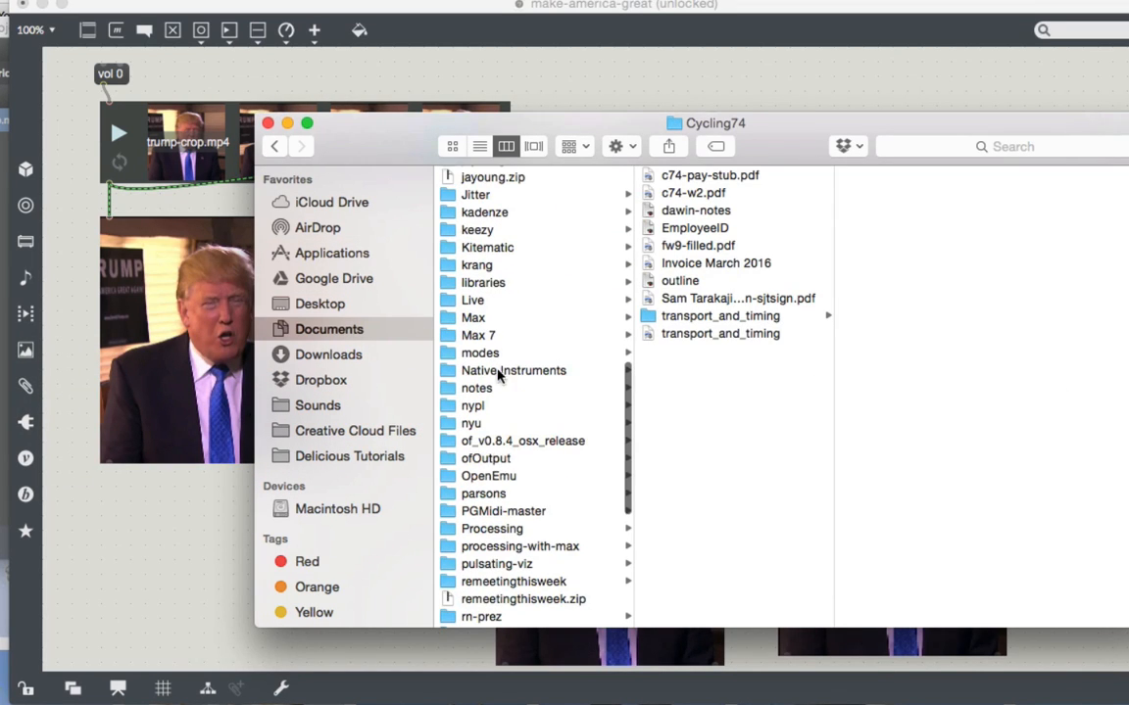
{"action": "left_click", "coordinate": [478, 335]}
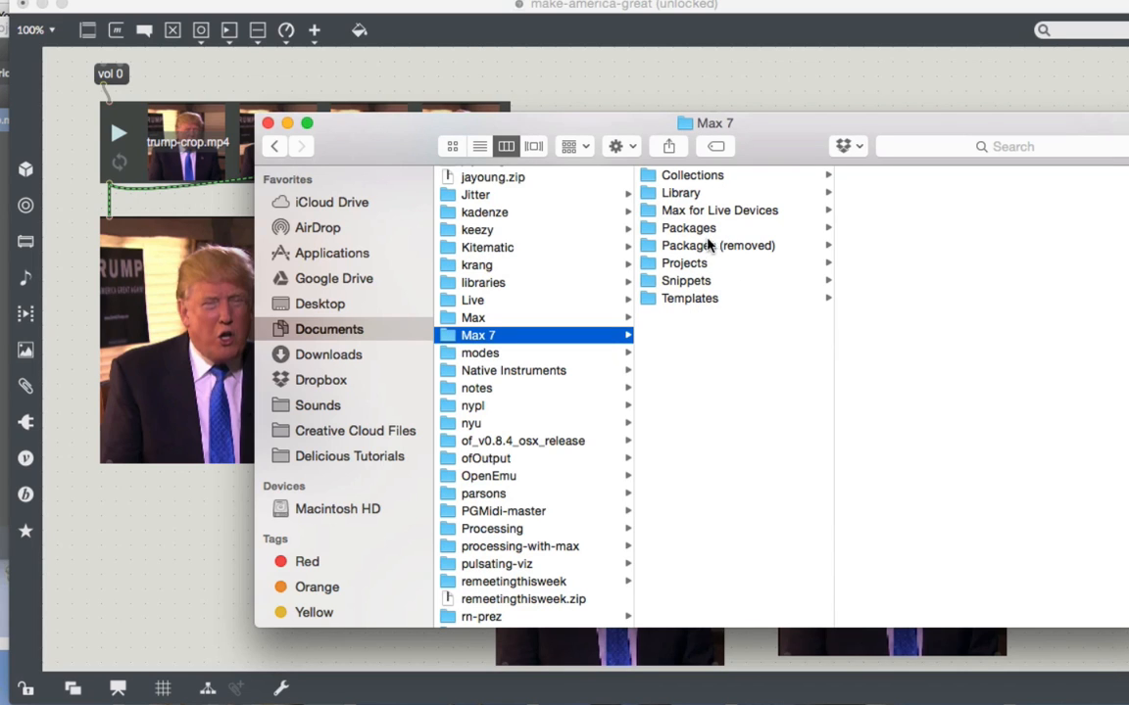
{"action": "left_click", "coordinate": [684, 262]}
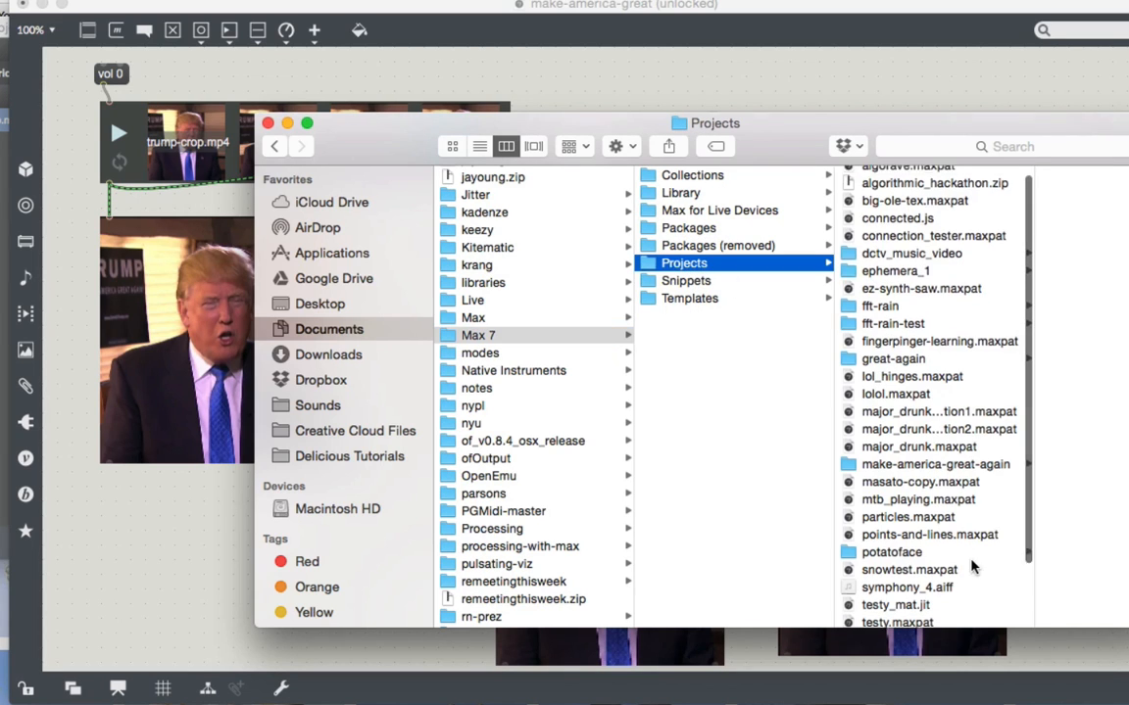
{"action": "left_click", "coordinate": [891, 553]}
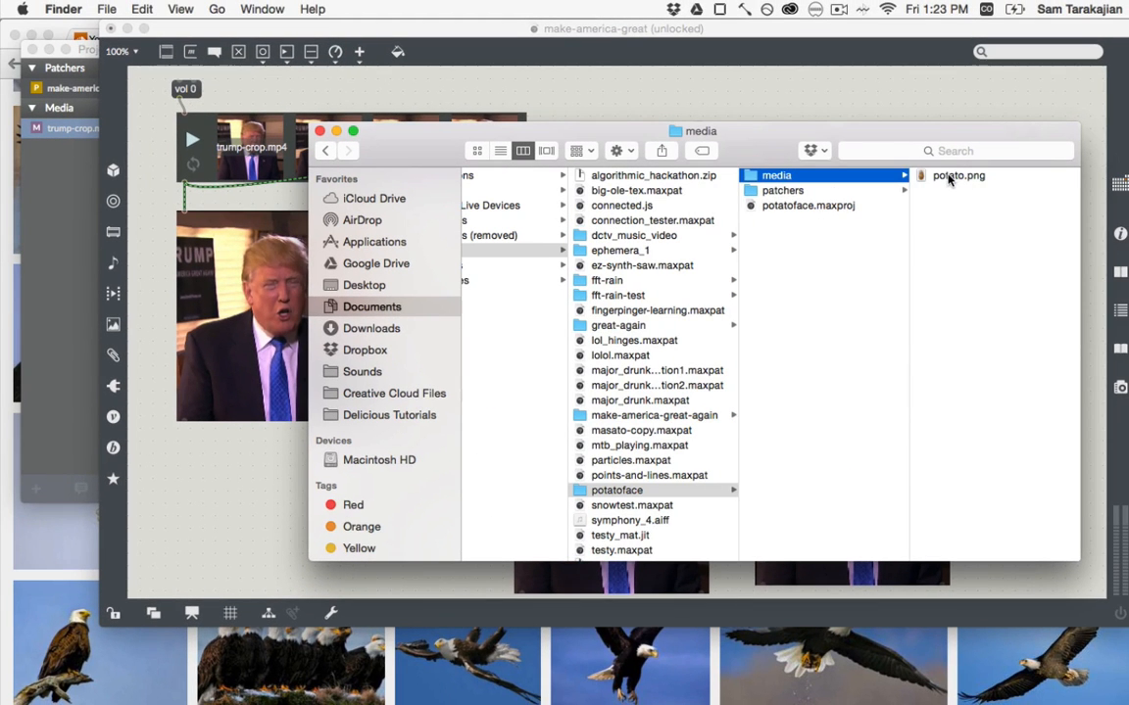
{"action": "left_click", "coordinate": [958, 176]}
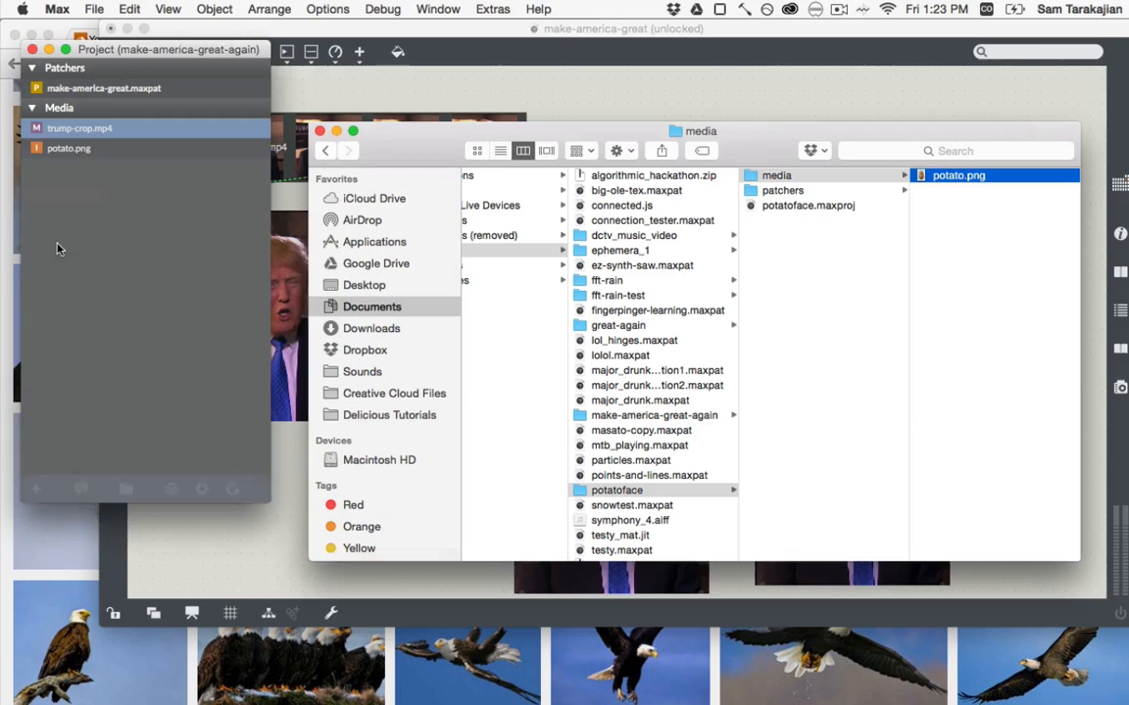
- Reveal the potato image in Finder's media folder and close the folder window
{"action": "right_click", "coordinate": [69, 149]}
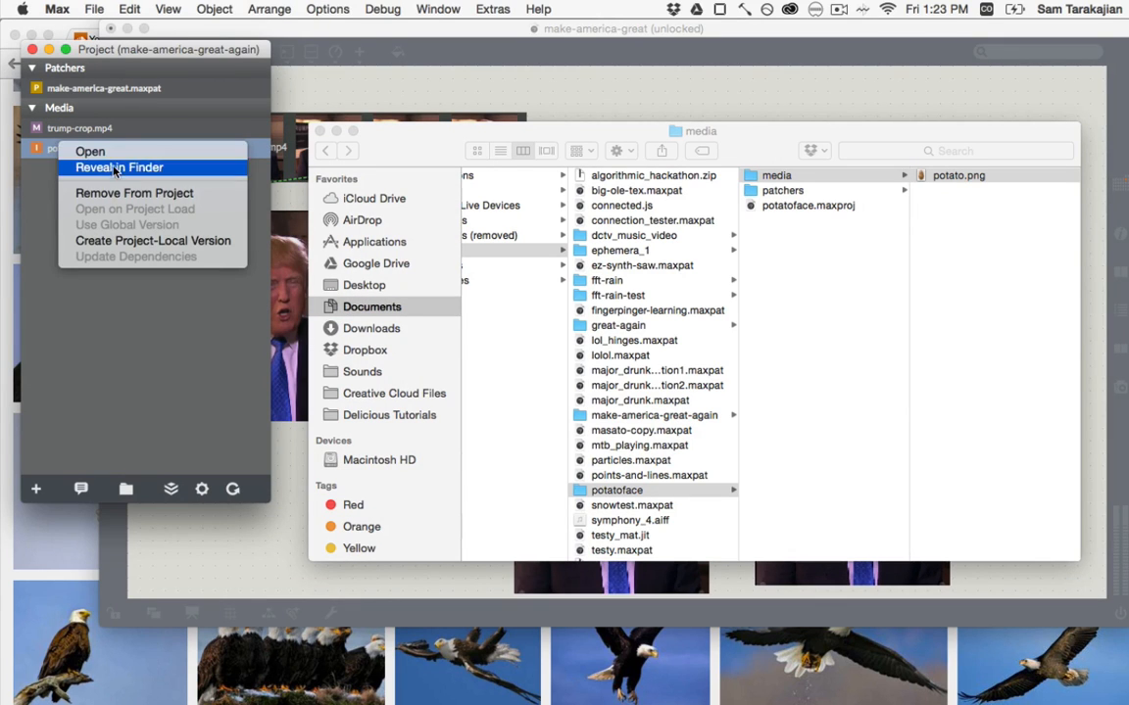
{"action": "left_click", "coordinate": [117, 169]}
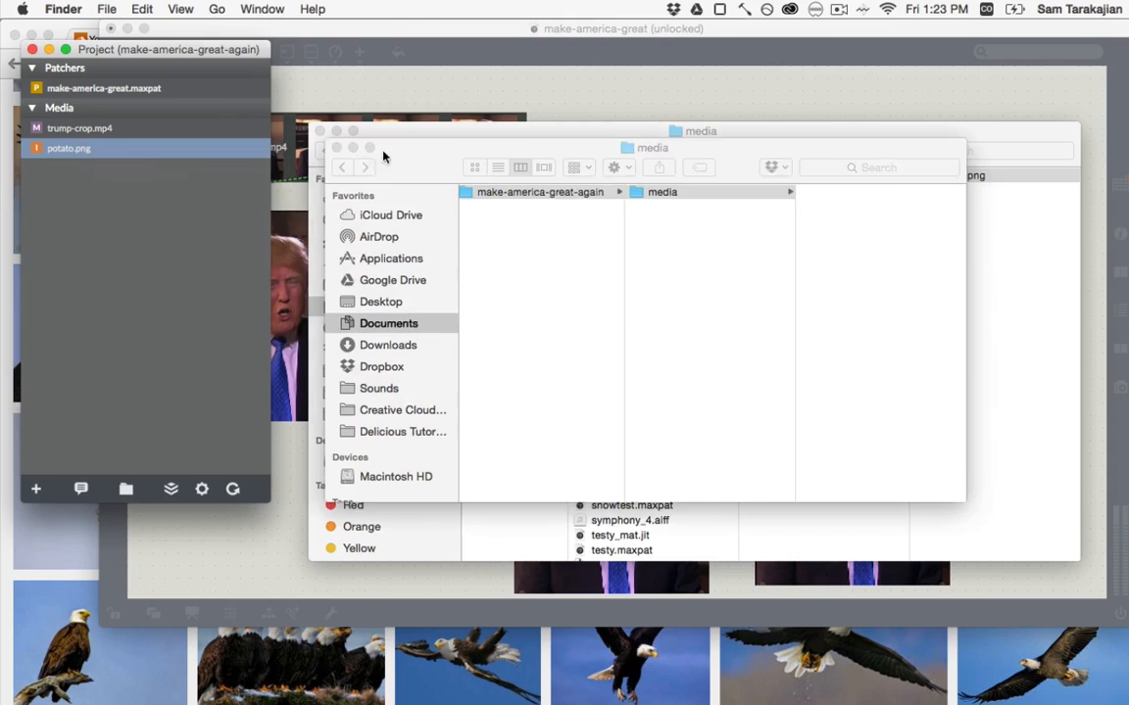
{"action": "left_click", "coordinate": [845, 192]}
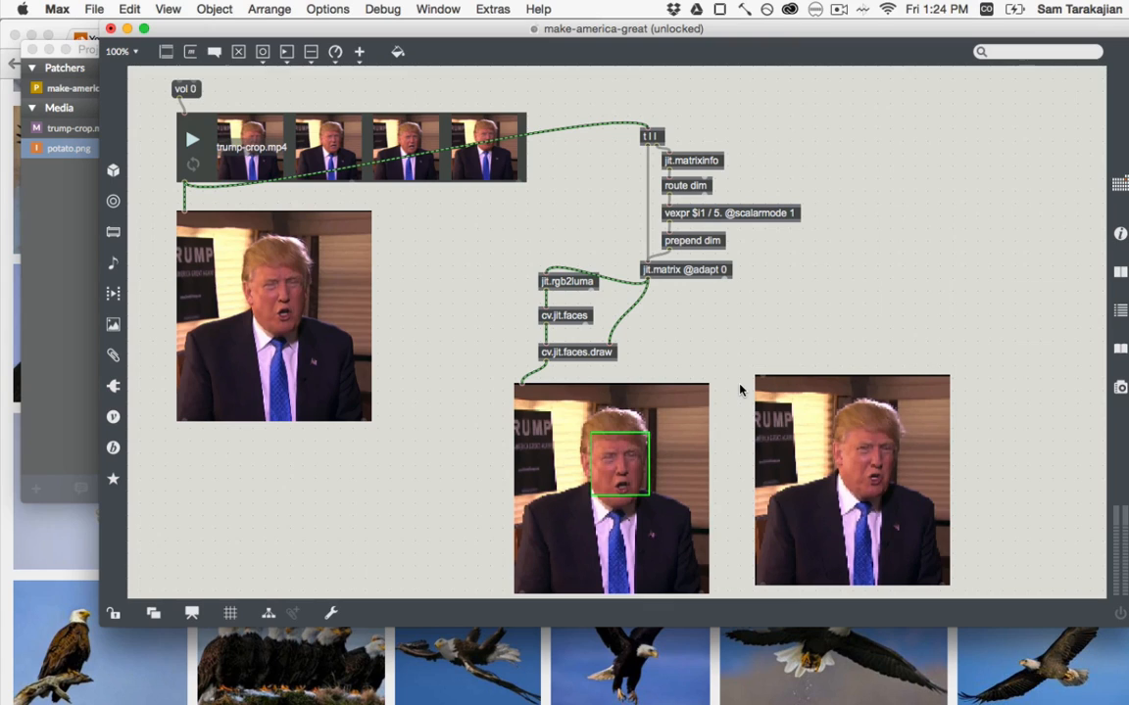
- Add loadmess importmovie potato.png feeding a jit.matrix and position its potato display below it
{"action": "left_click", "coordinate": [850, 480]}
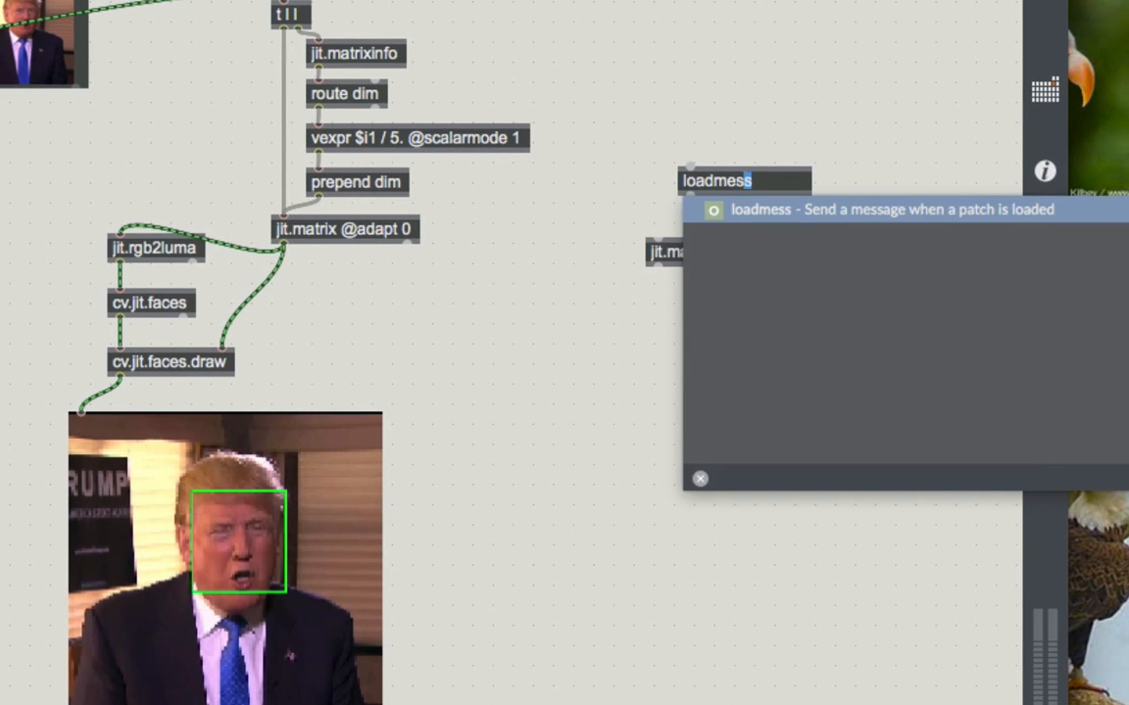
{"action": "type", "text": "import"}
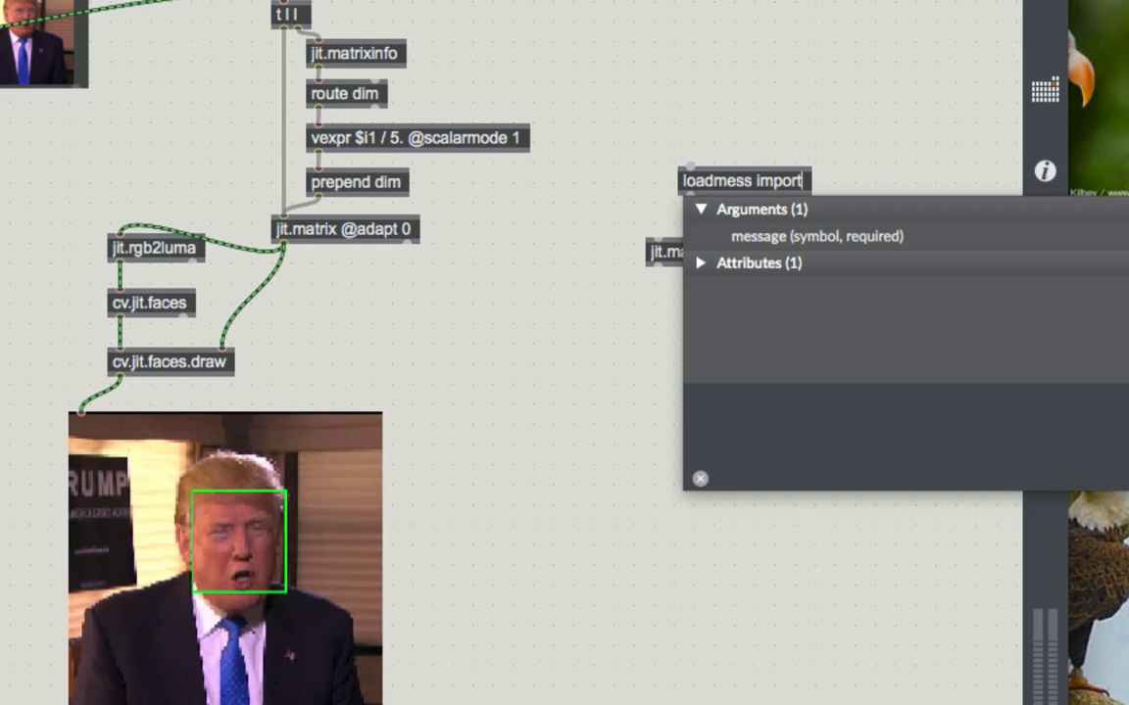
{"action": "type", "text": "movie pot"}
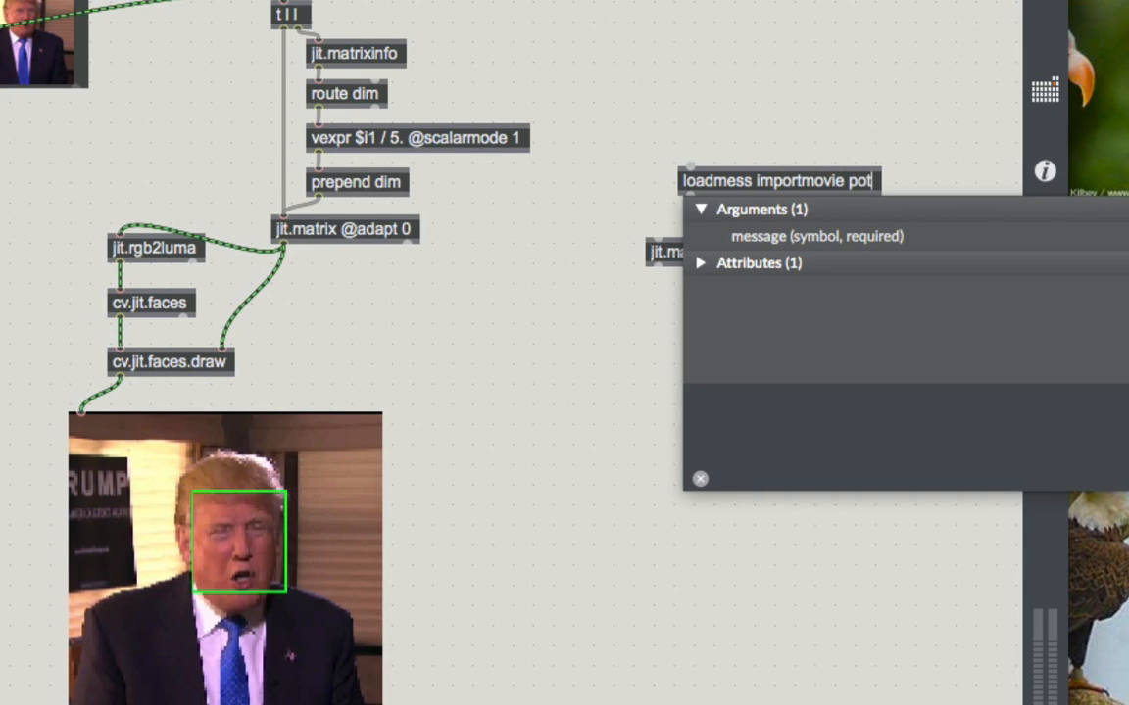
{"action": "type", "text": "ato.gnp"}
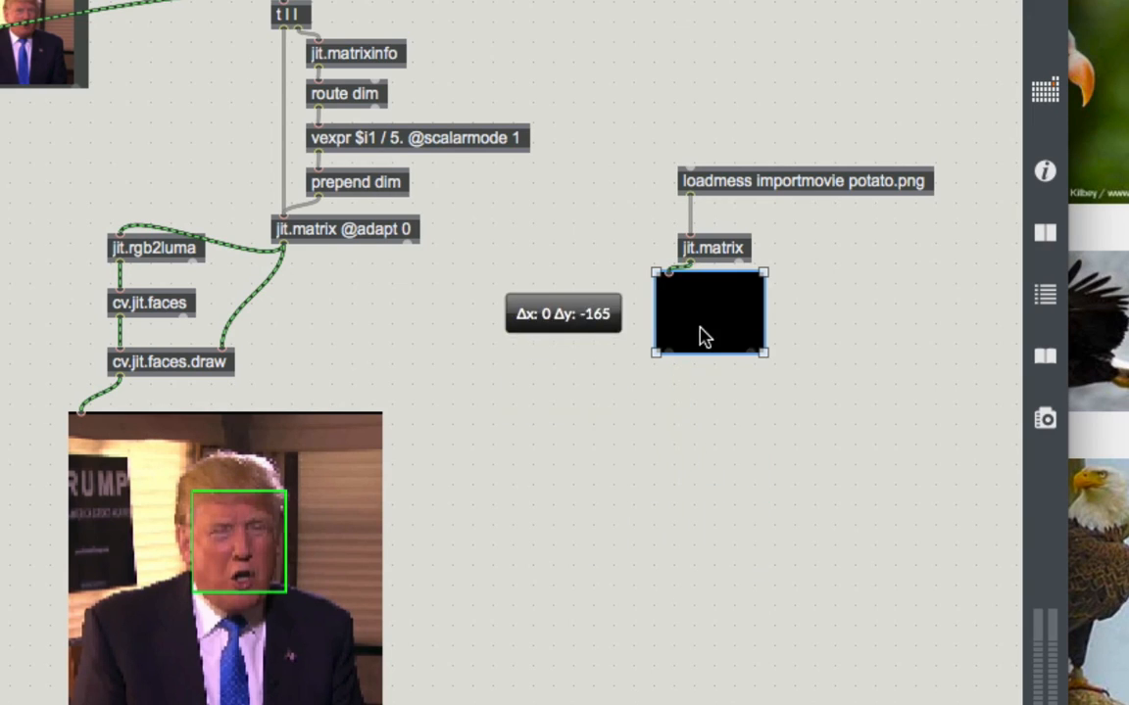
{"action": "left_click_drag", "start_coordinate": [762, 355], "coordinate": [766, 523]}
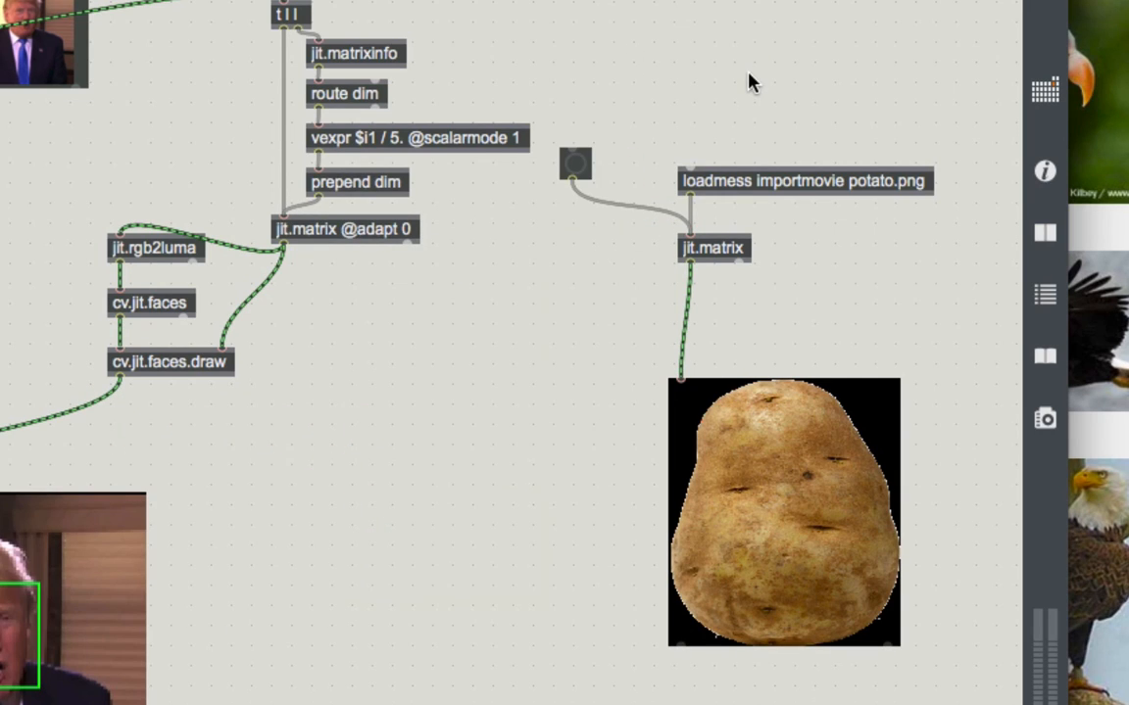
{"action": "mouse_move", "coordinate": [755, 368]}
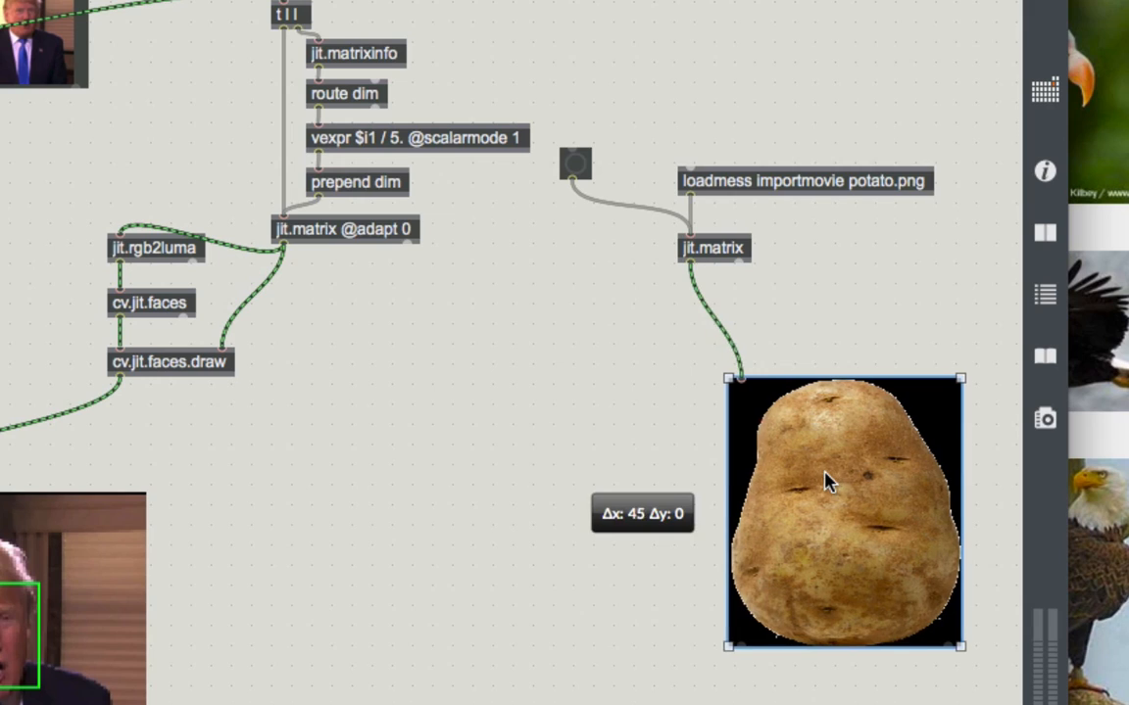
{"action": "left_click_drag", "start_coordinate": [843, 480], "coordinate": [886, 480]}
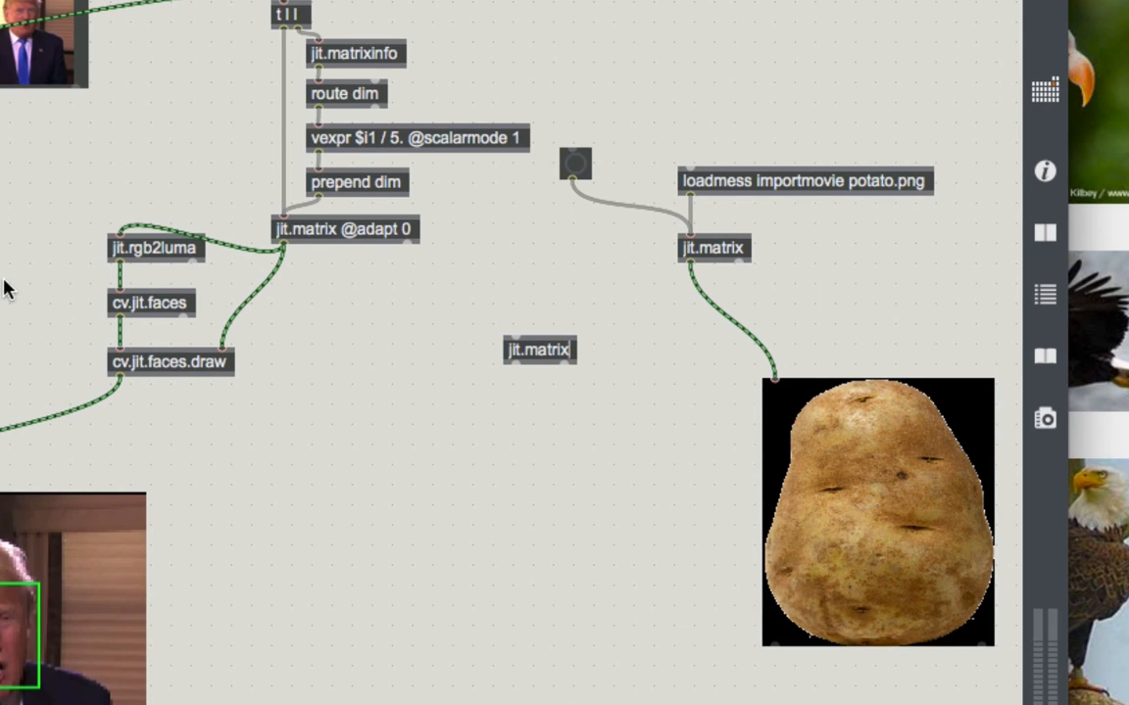
{"action": "mouse_move", "coordinate": [528, 324]}
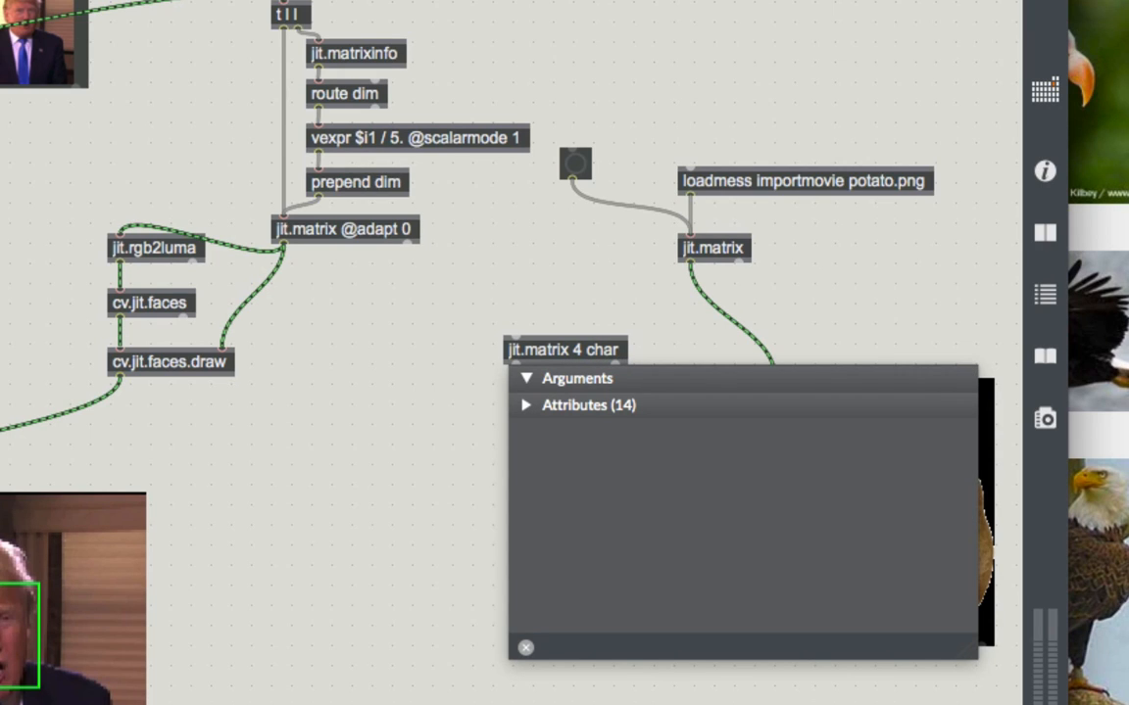
{"action": "type", "text": "720 720"}
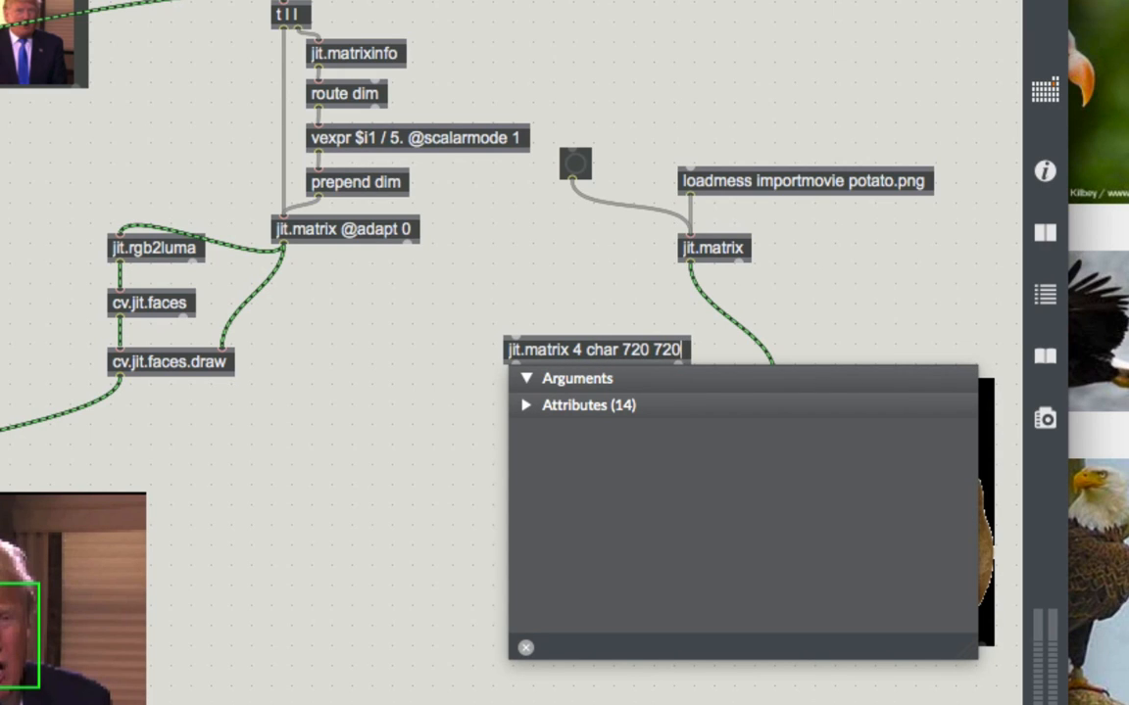
{"action": "type", "text": "@usedstdim 1"}
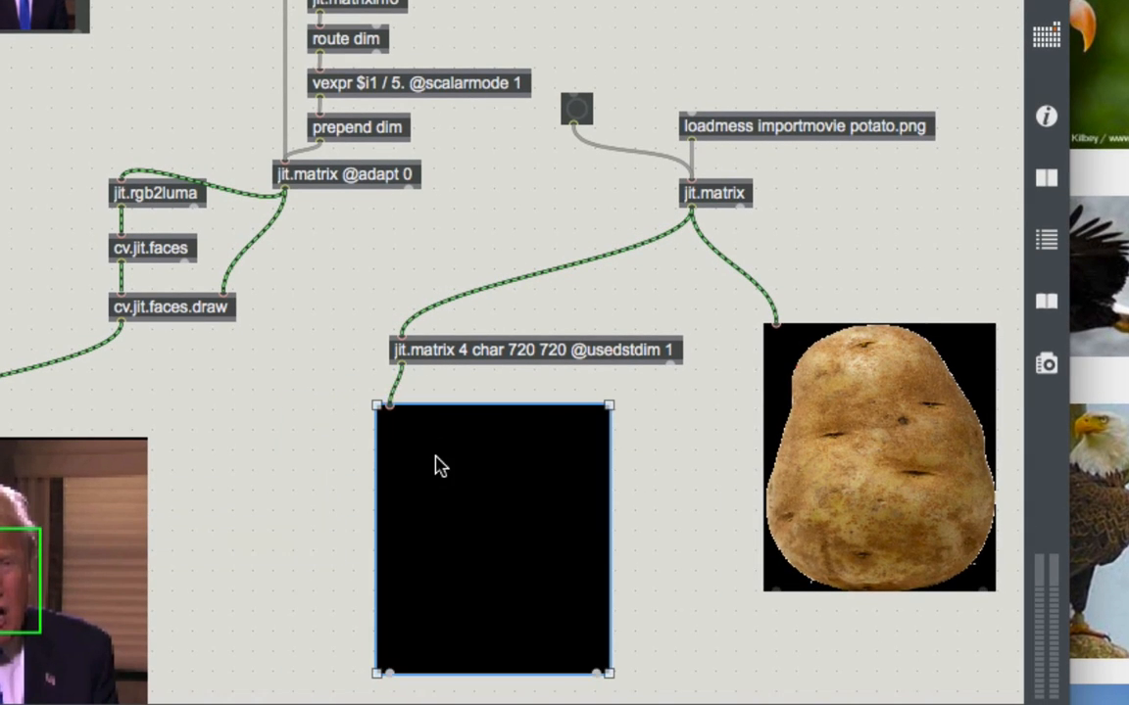
{"action": "mouse_move", "coordinate": [525, 588]}
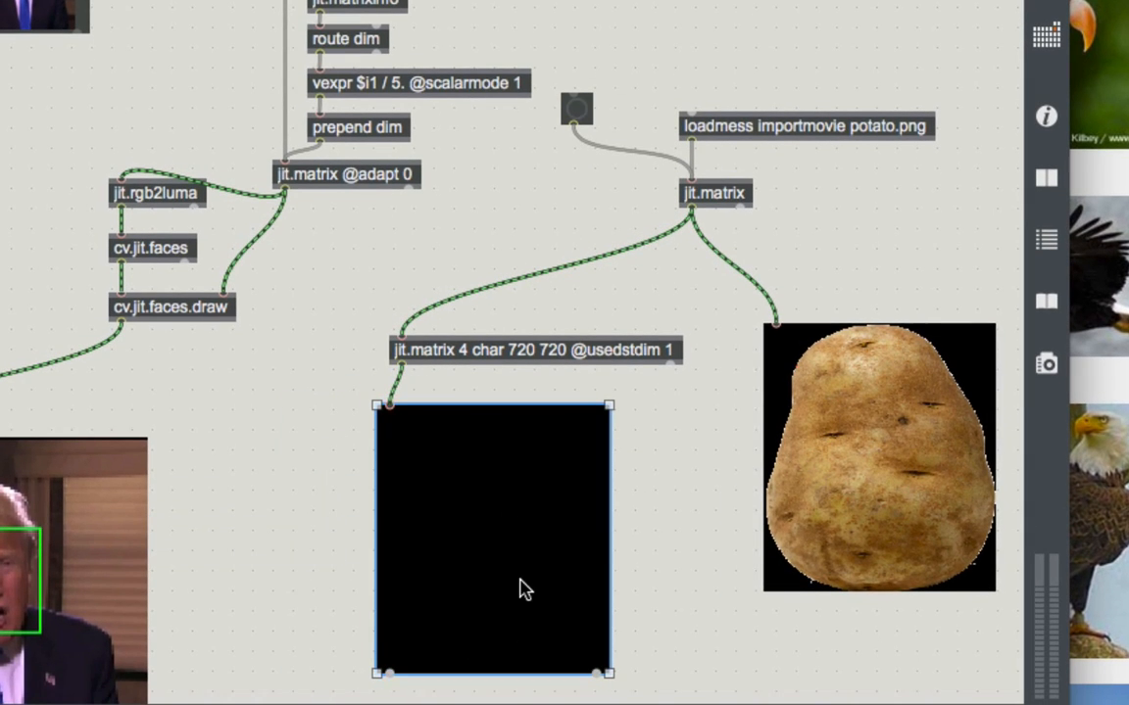
{"action": "mouse_move", "coordinate": [533, 488]}
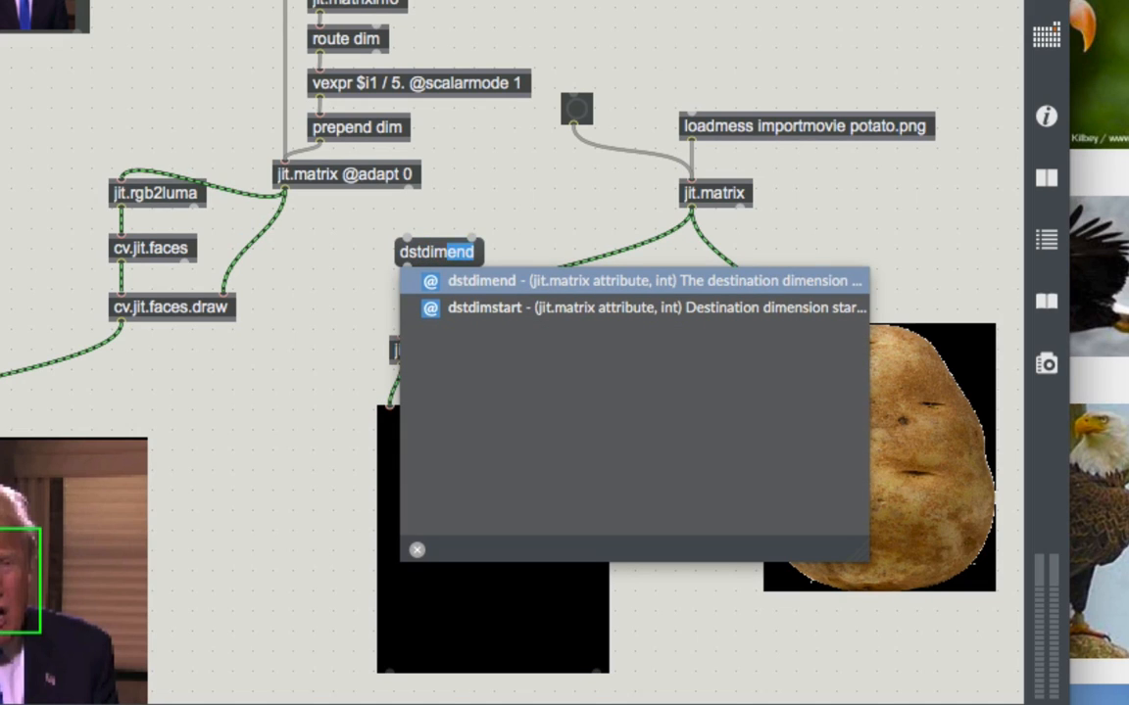
{"action": "left_click", "coordinate": [484, 306]}
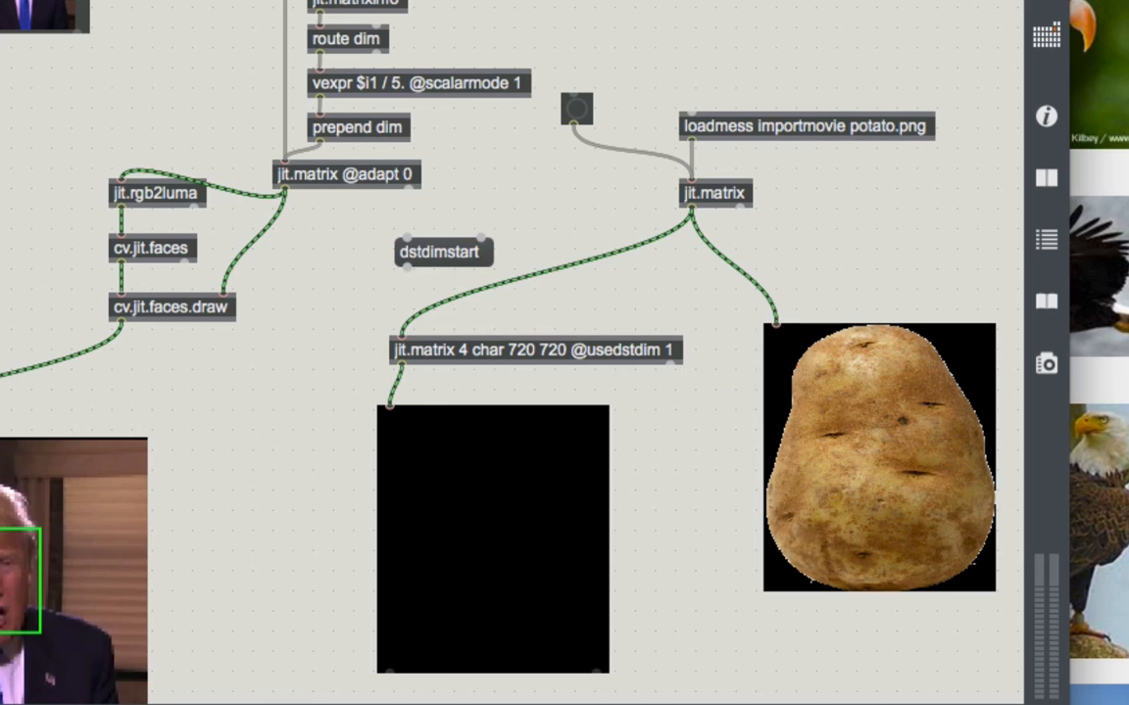
{"action": "left_click_drag", "start_coordinate": [443, 251], "coordinate": [430, 251]}
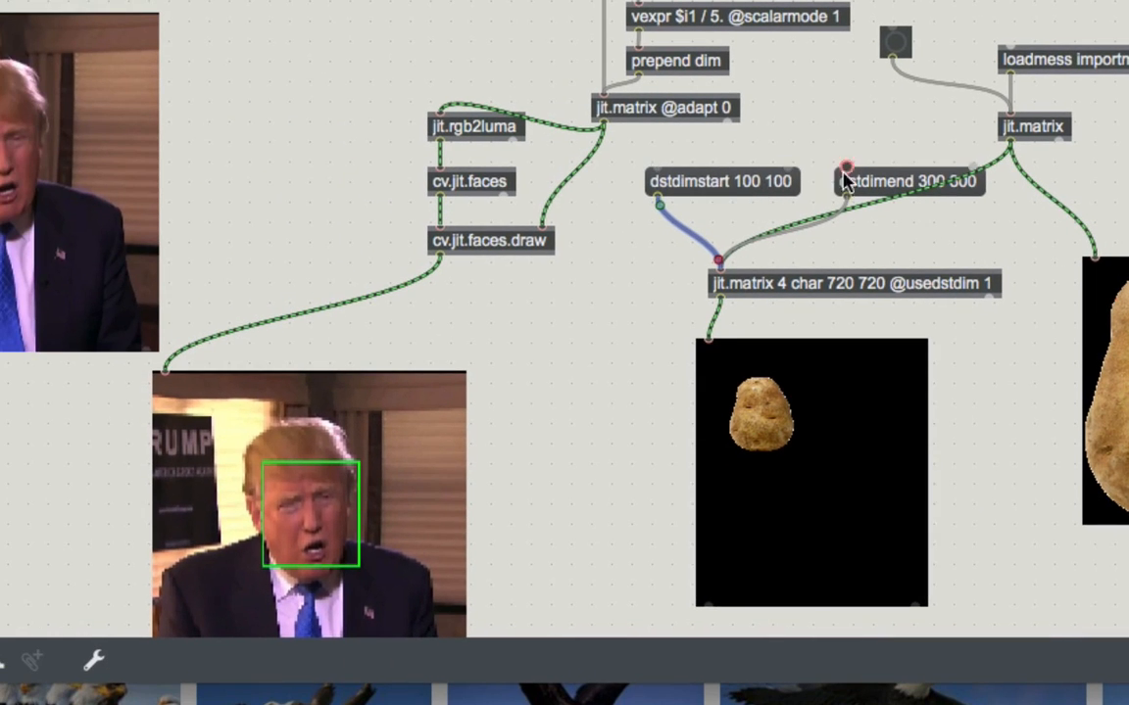
{"action": "mouse_move", "coordinate": [372, 443]}
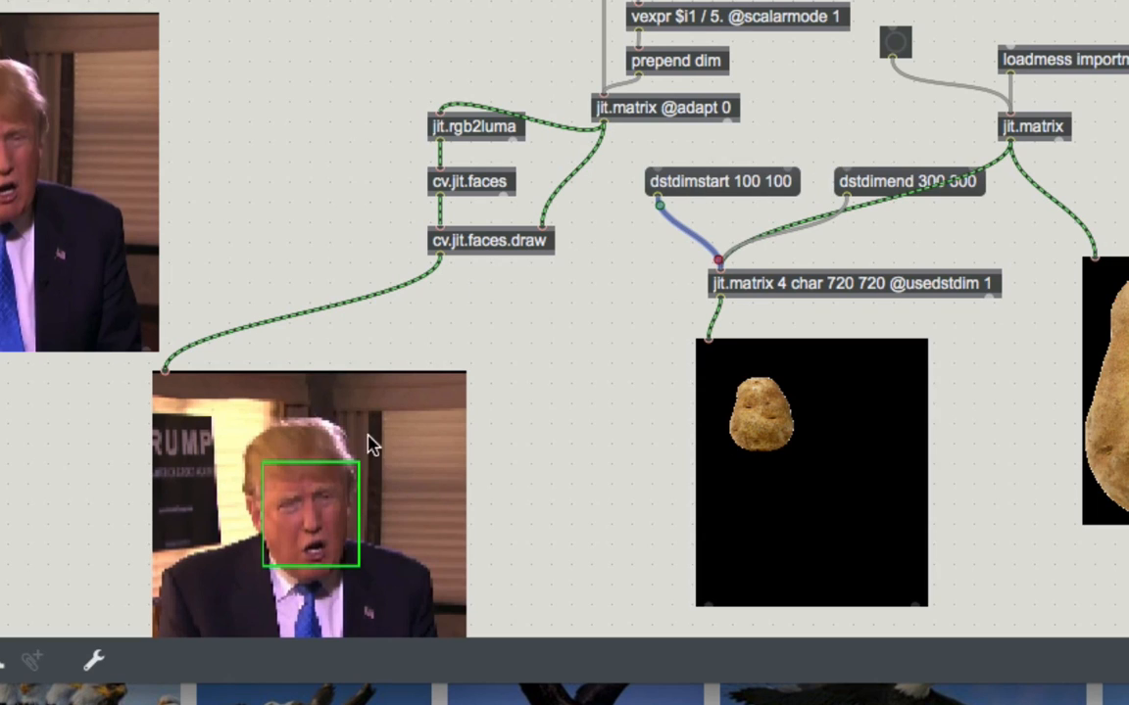
{"action": "mouse_move", "coordinate": [284, 462]}
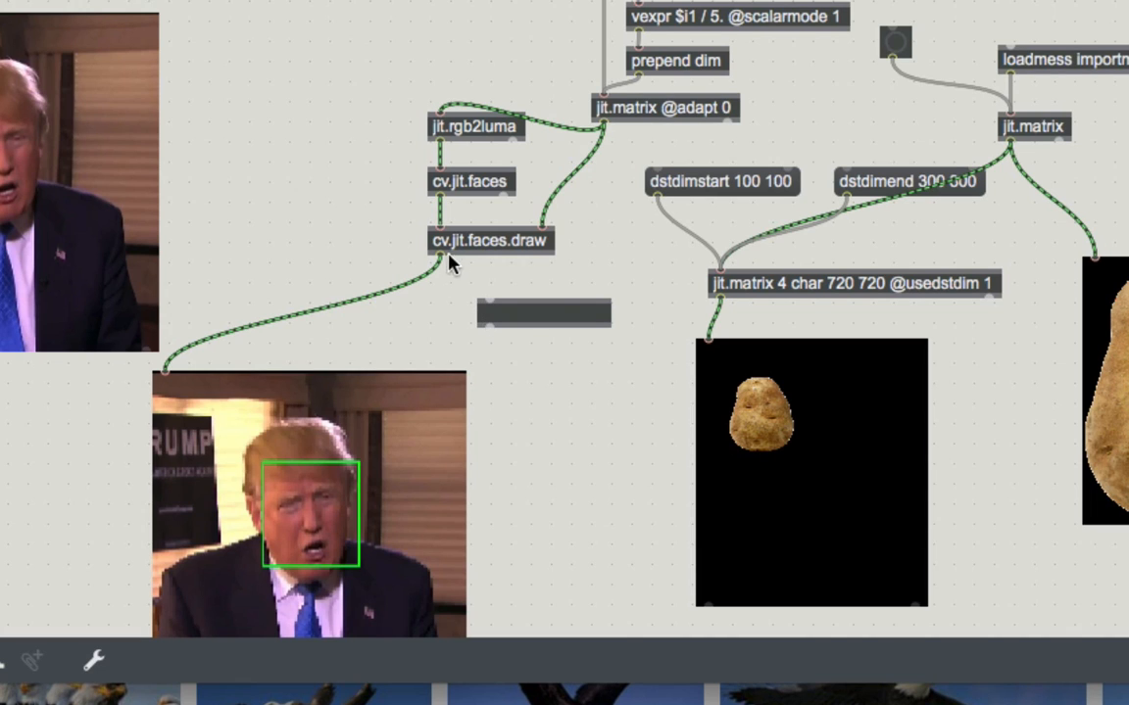
{"action": "mouse_move", "coordinate": [474, 226]}
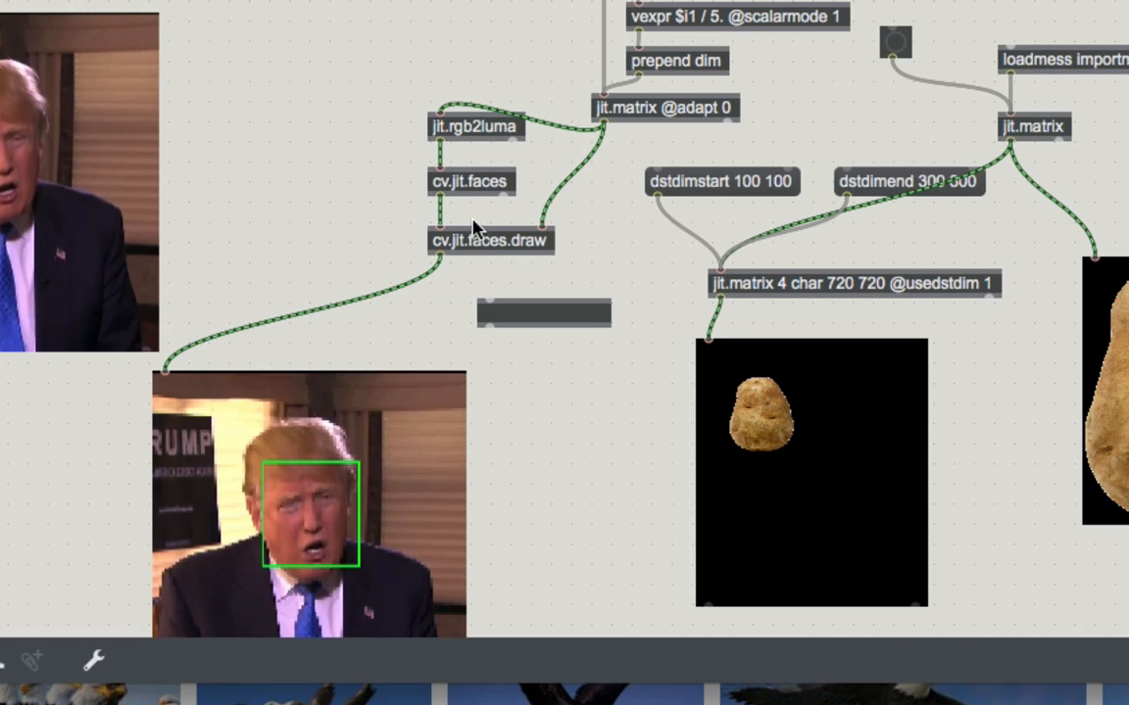
- Move cv.jit.faces.draw aside, add jit.iter 1 and start a vexpr $i1 * 5. object
{"action": "left_click_drag", "start_coordinate": [490, 239], "coordinate": [356, 271]}
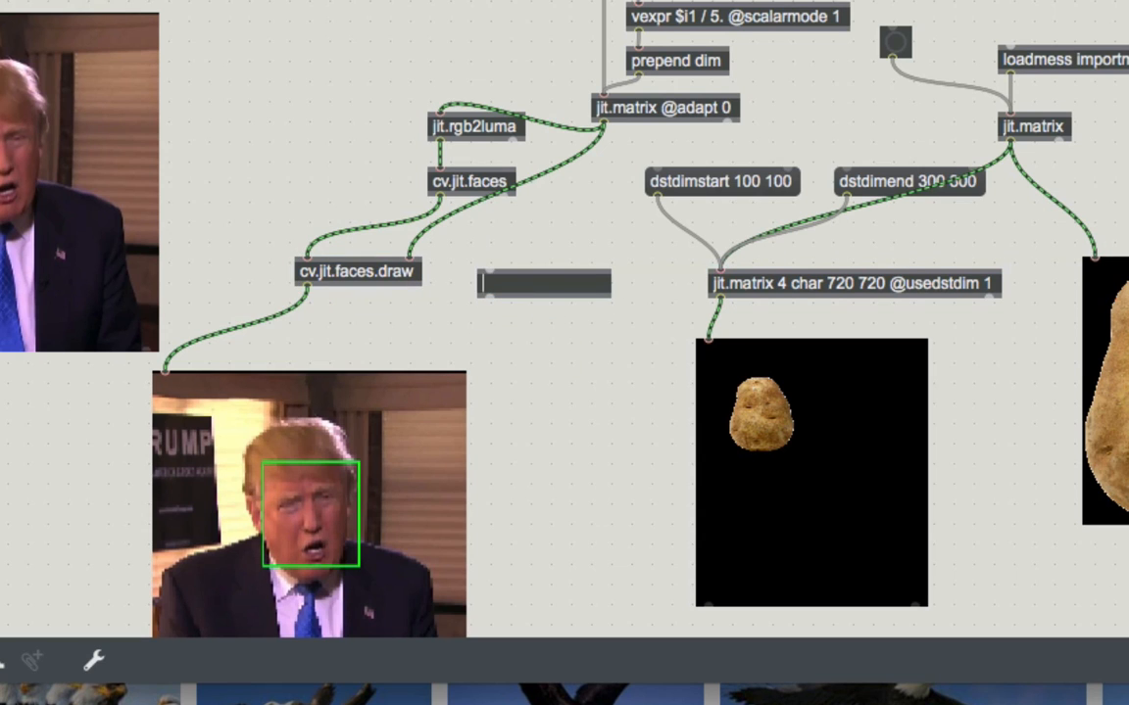
{"action": "type", "text": "jit.iter 1"}
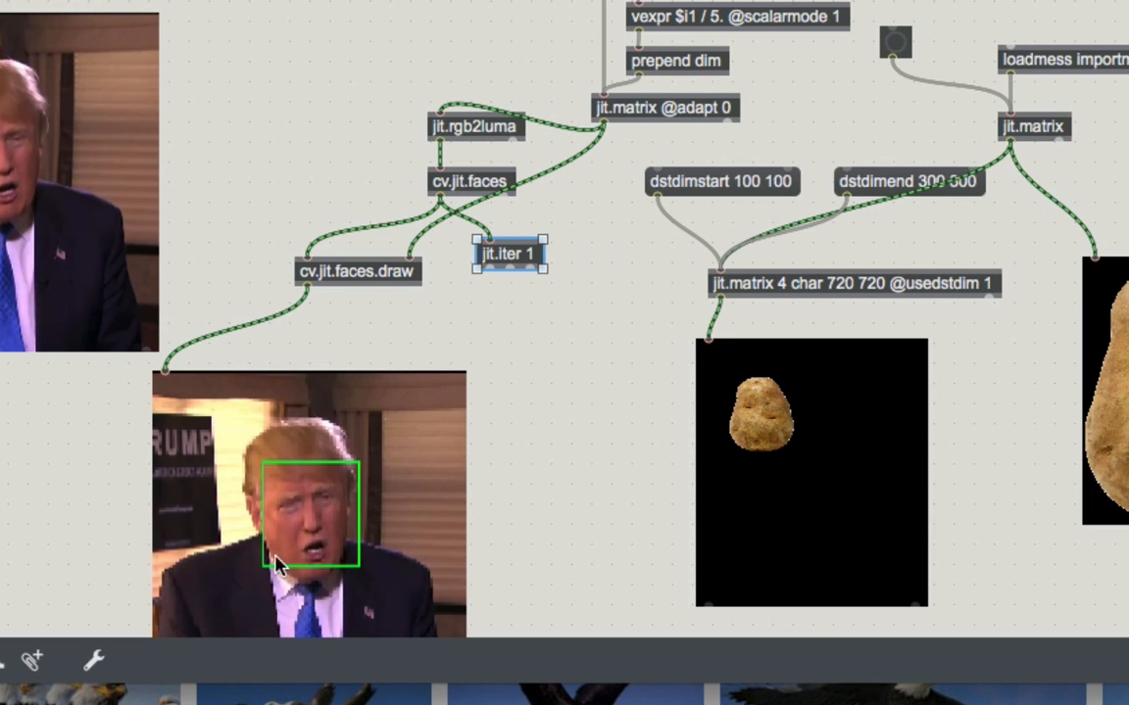
{"action": "mouse_move", "coordinate": [245, 576]}
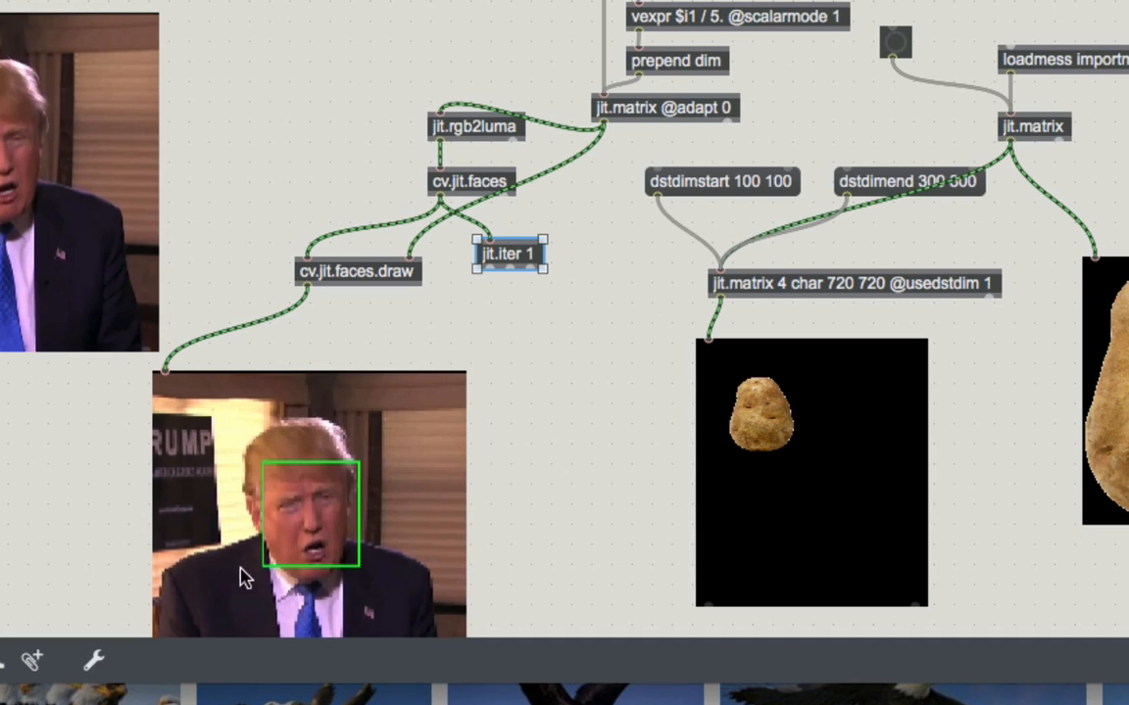
{"action": "mouse_move", "coordinate": [337, 480]}
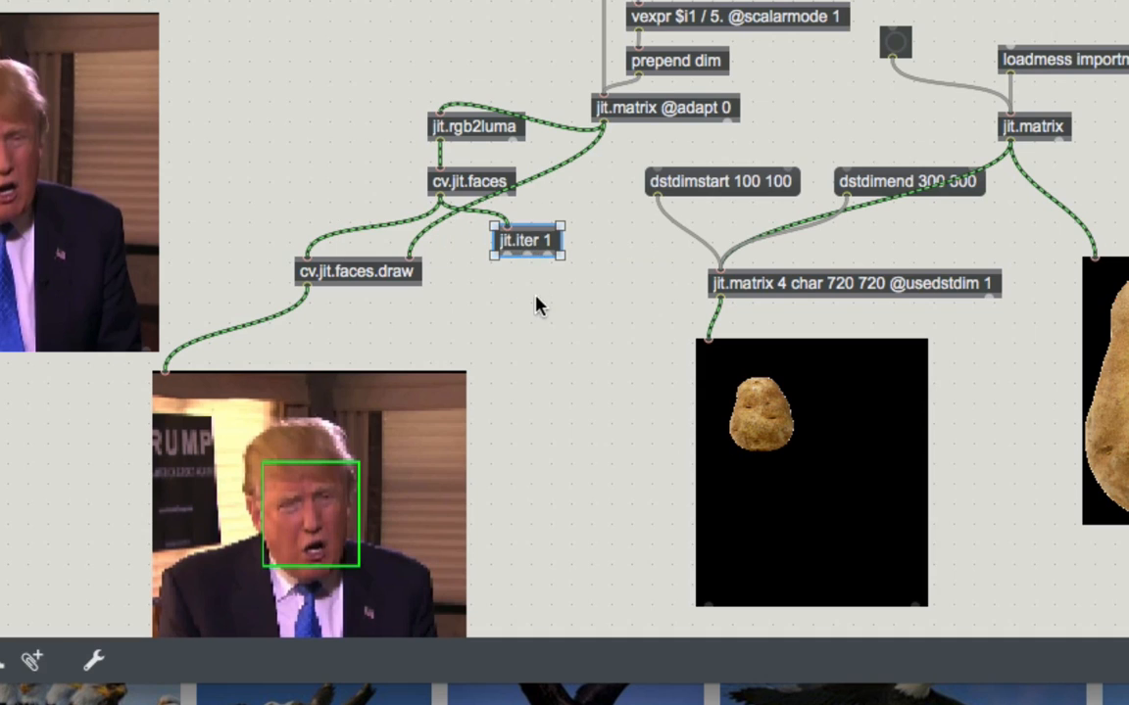
{"action": "type", "text": "vexpr"}
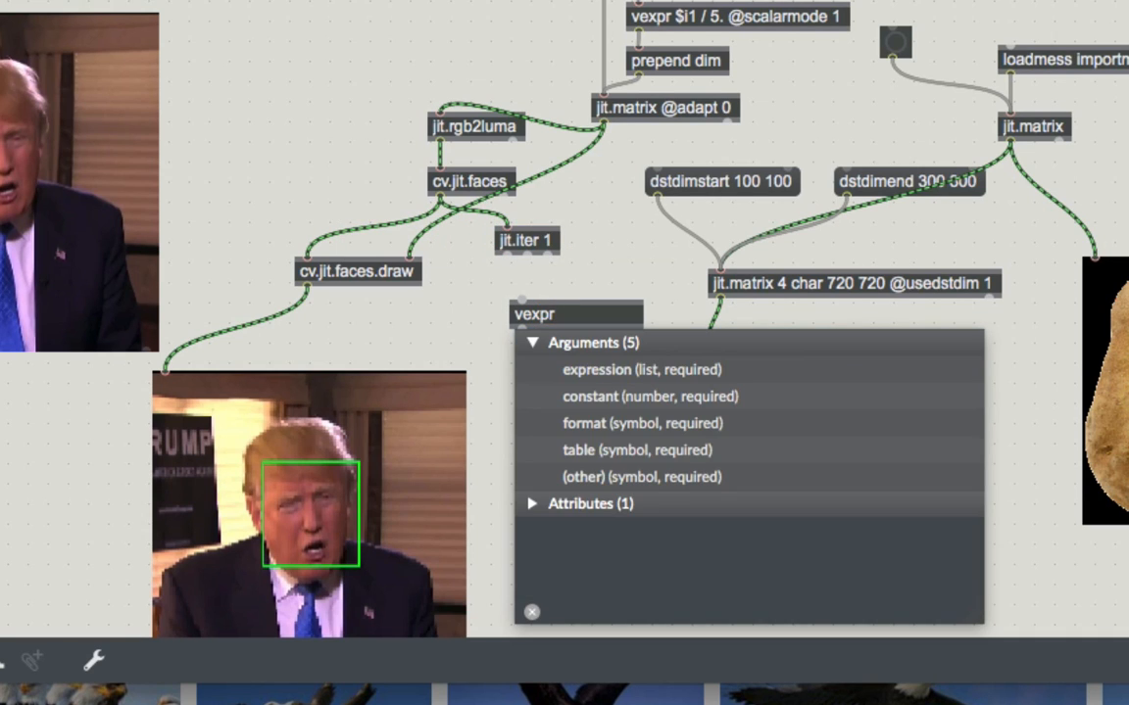
{"action": "type", "text": "$i1 *"}
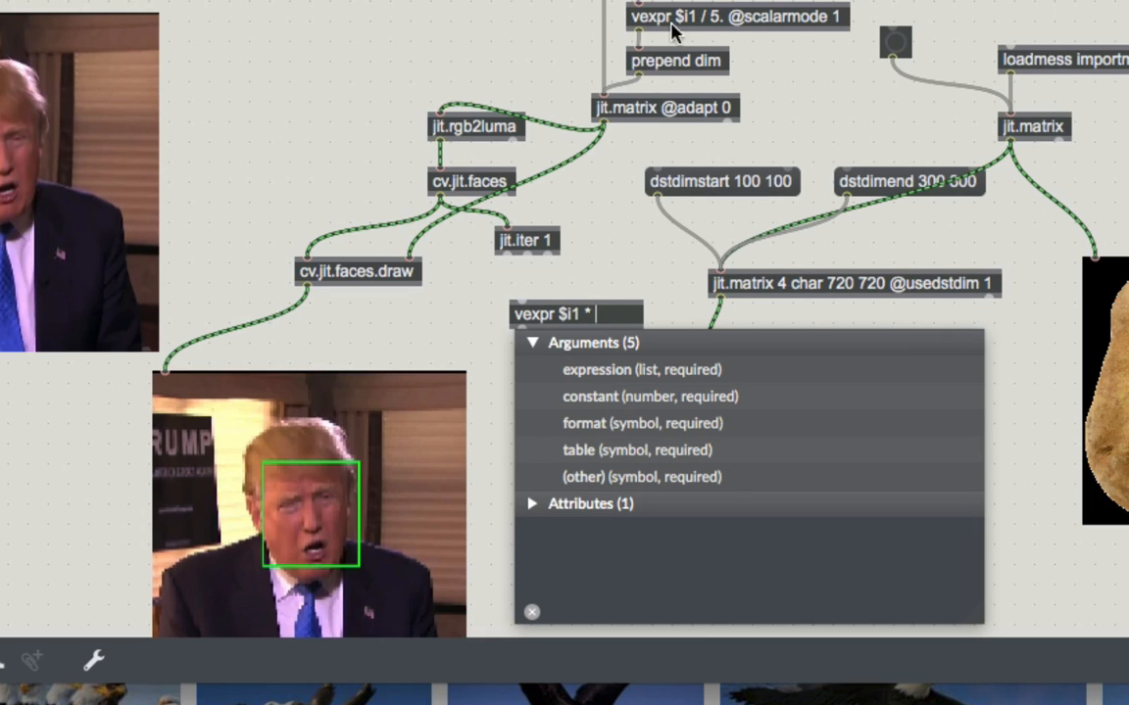
{"action": "mouse_move", "coordinate": [723, 24]}
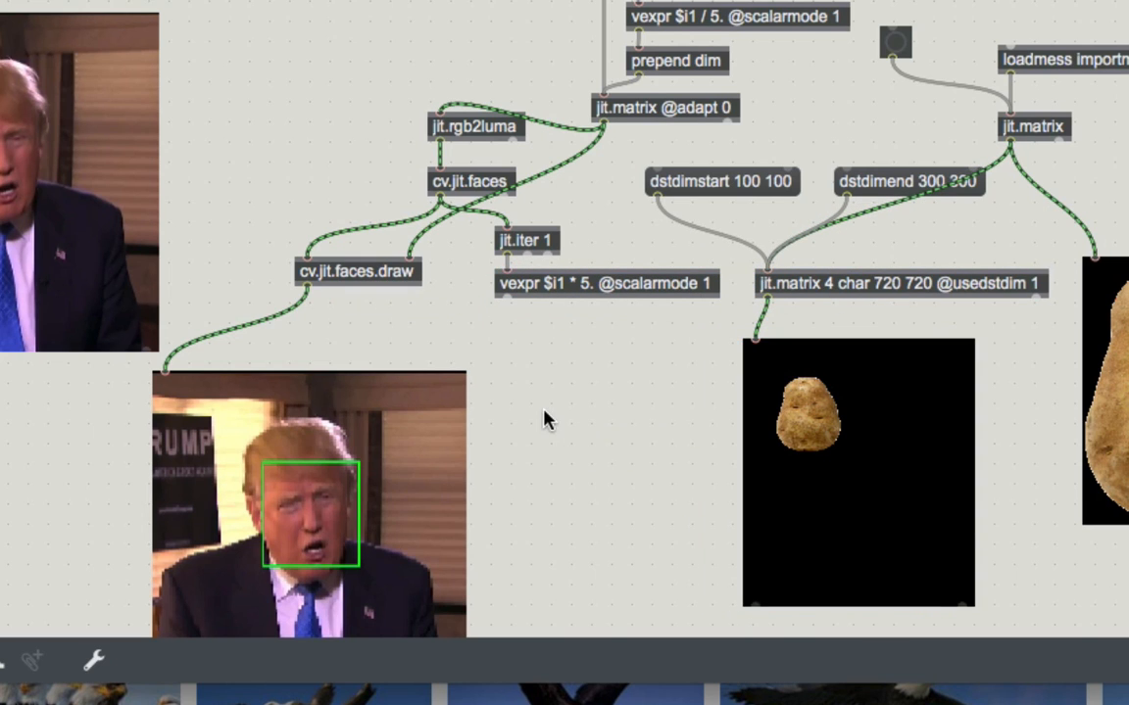
- Try slicing the scaled coordinates with zl.slice 2 and wire it below vexpr
{"action": "type", "text": "zl.slice"}
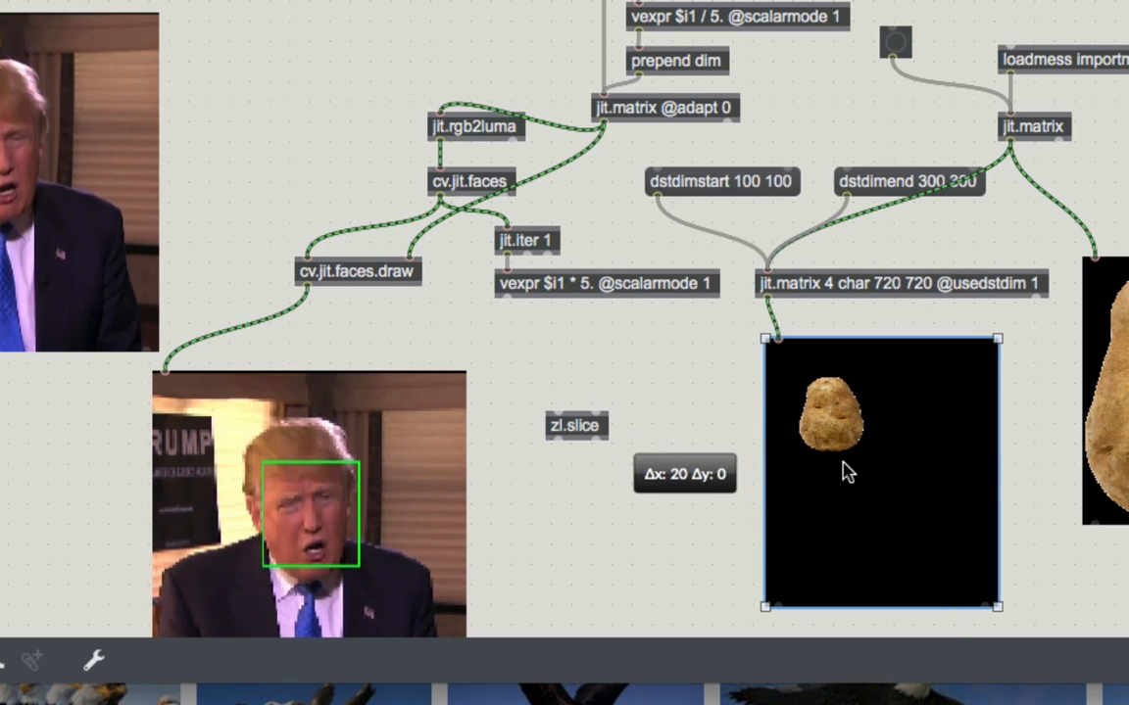
{"action": "left_click_drag", "start_coordinate": [847, 472], "coordinate": [963, 482]}
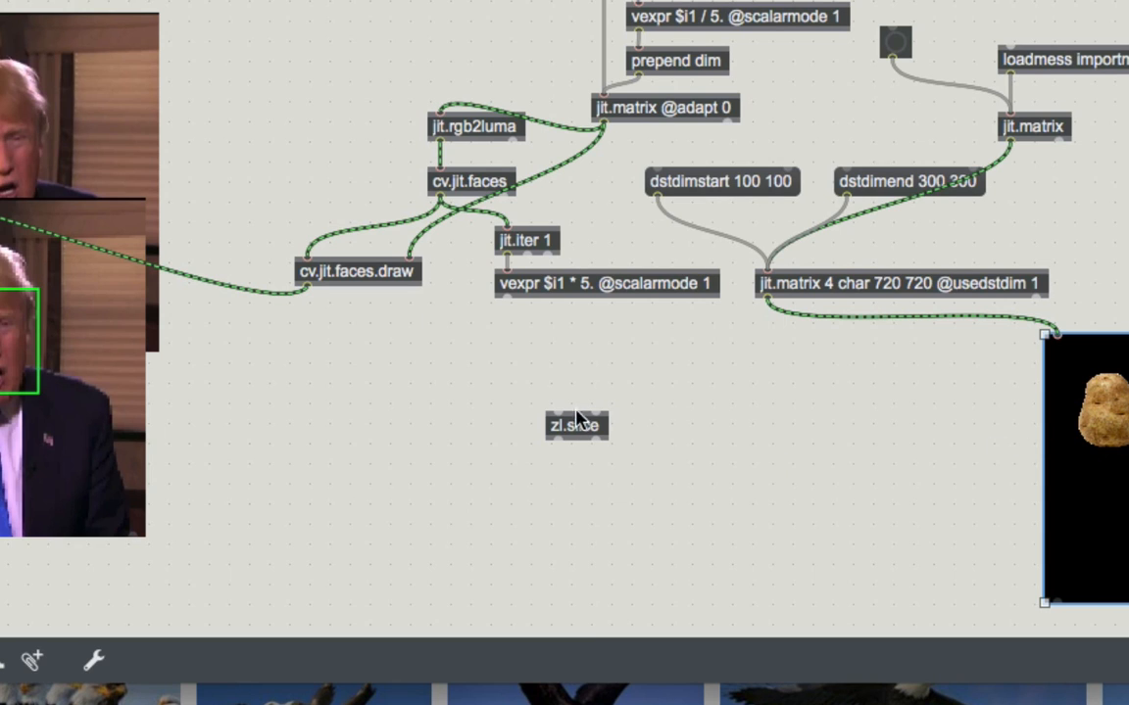
{"action": "type", "text": "2"}
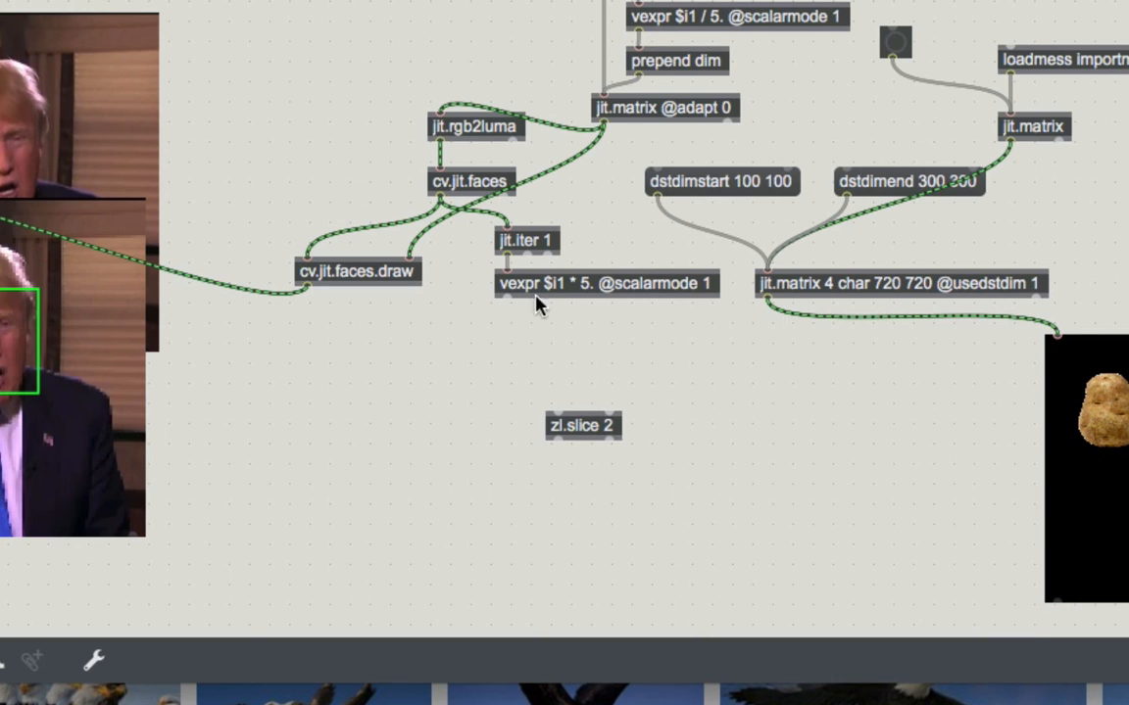
{"action": "left_click_drag", "start_coordinate": [584, 426], "coordinate": [549, 343]}
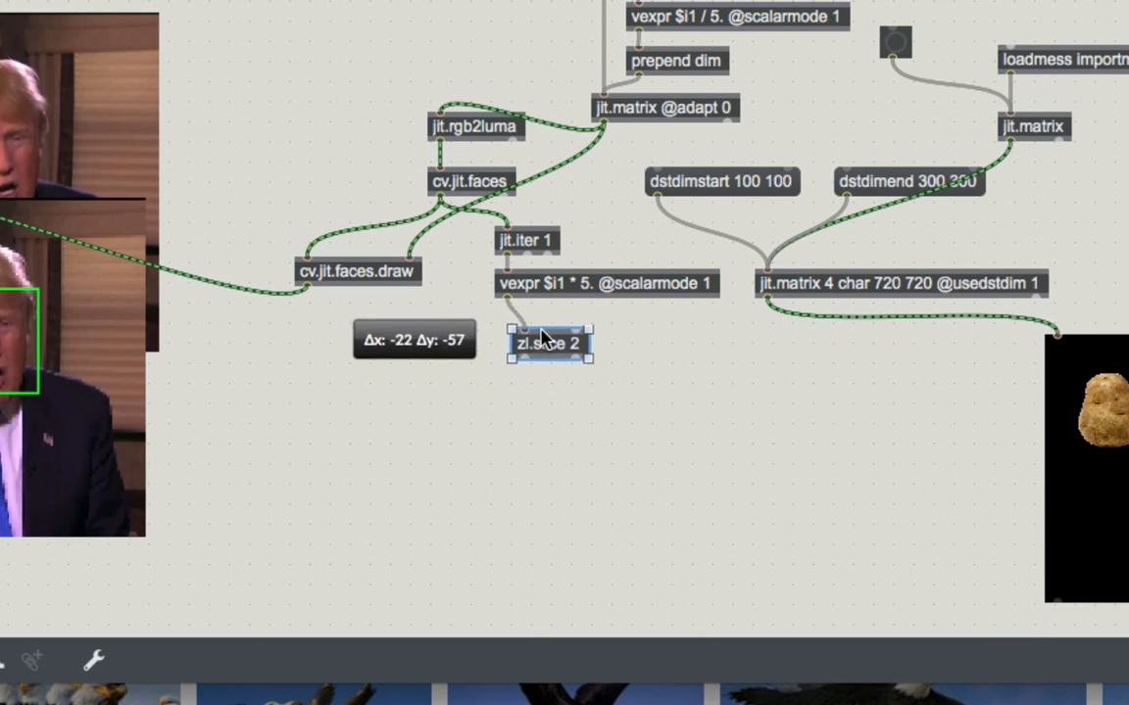
{"action": "left_click_drag", "start_coordinate": [546, 343], "coordinate": [530, 326]}
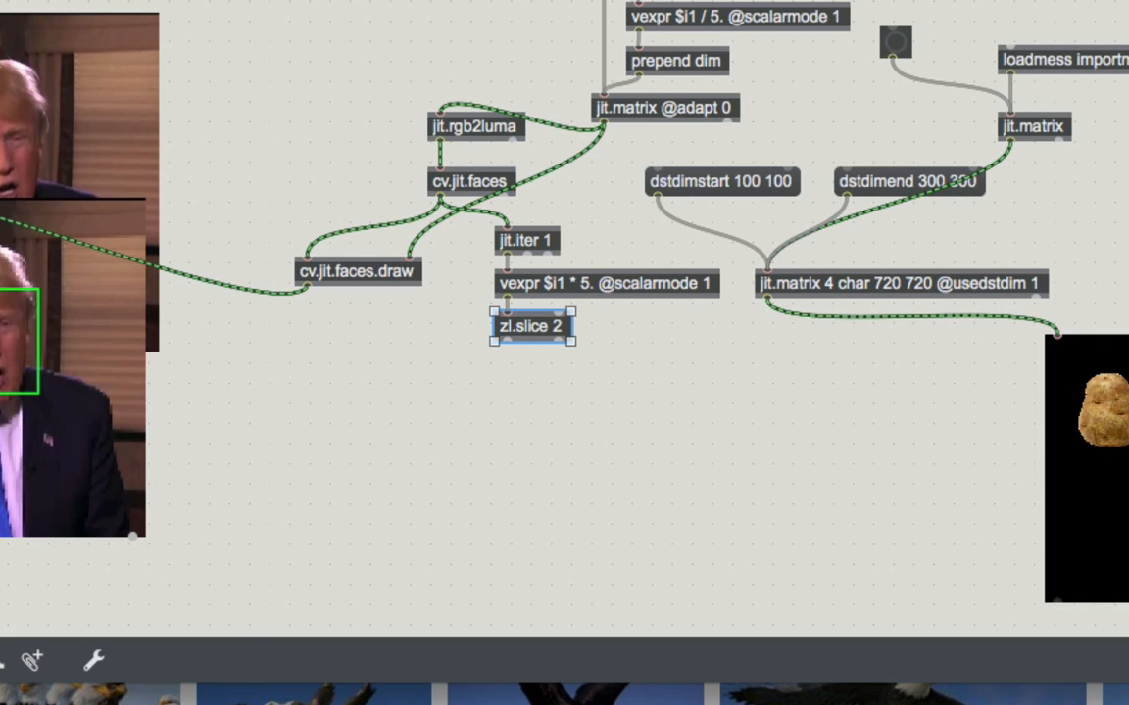
{"action": "left_click", "coordinate": [480, 388]}
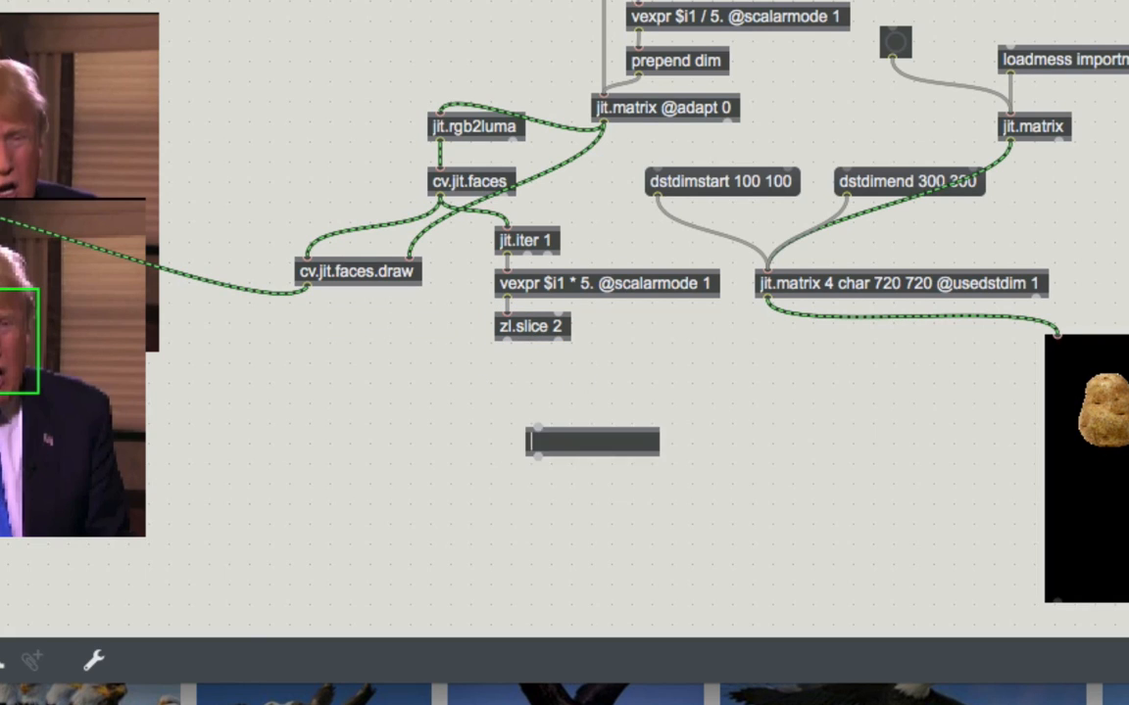
- Build the message 'dstdimstart $1 $2, dstdimend $3 $3' and wire the face coordinates into it
{"action": "type", "text": "prepend"}
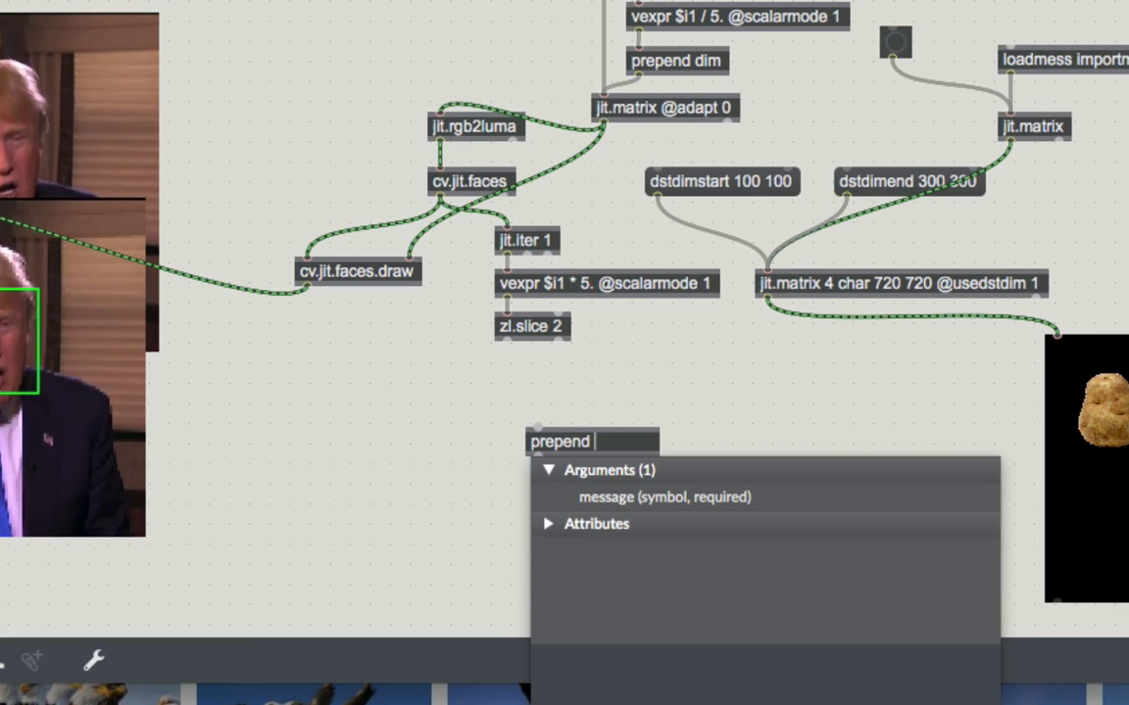
{"action": "type", "text": "dst"}
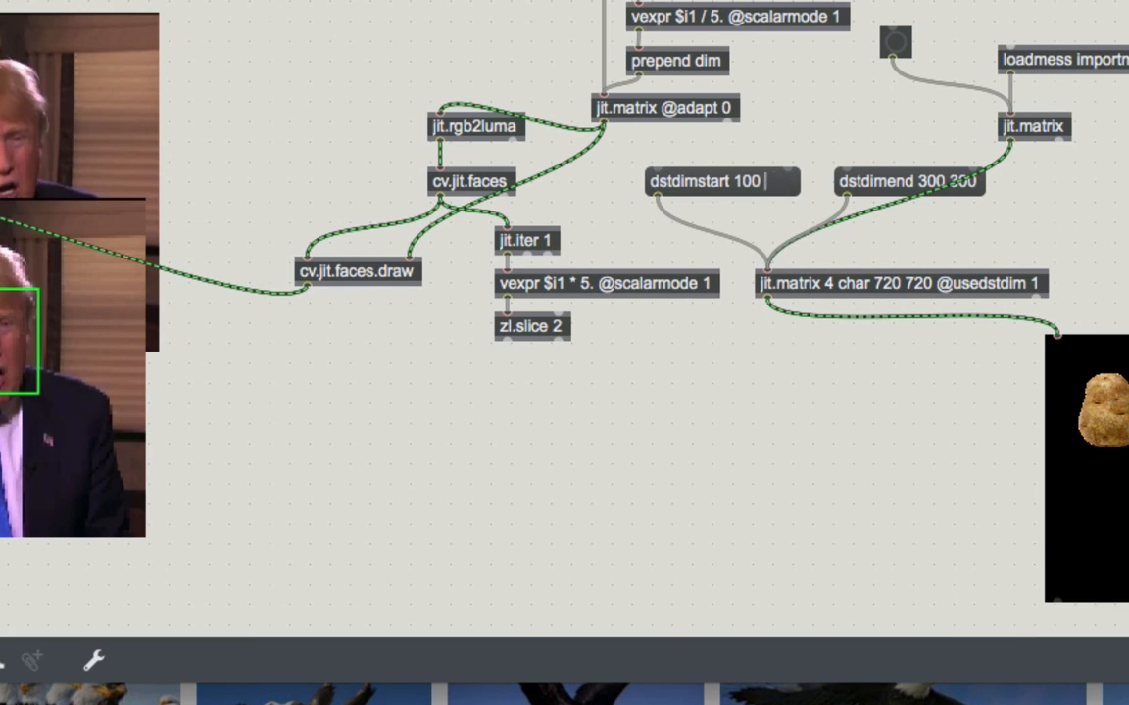
{"action": "type", "text": "$1 $2"}
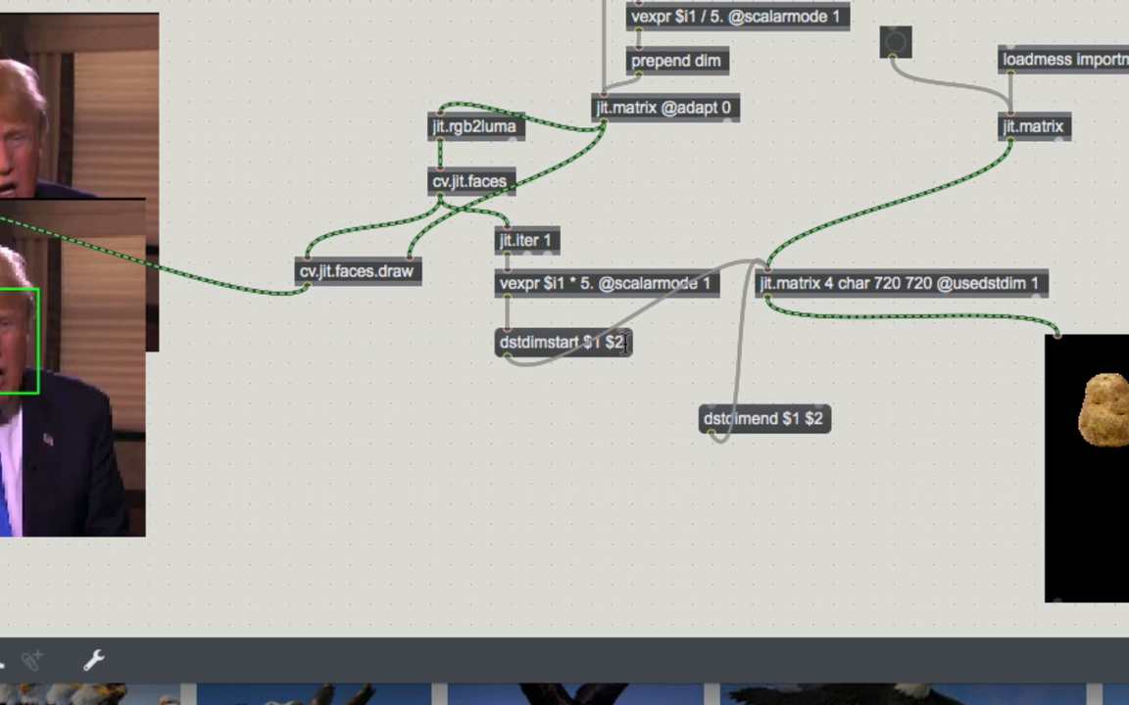
{"action": "left_click_drag", "start_coordinate": [564, 343], "coordinate": [780, 165]}
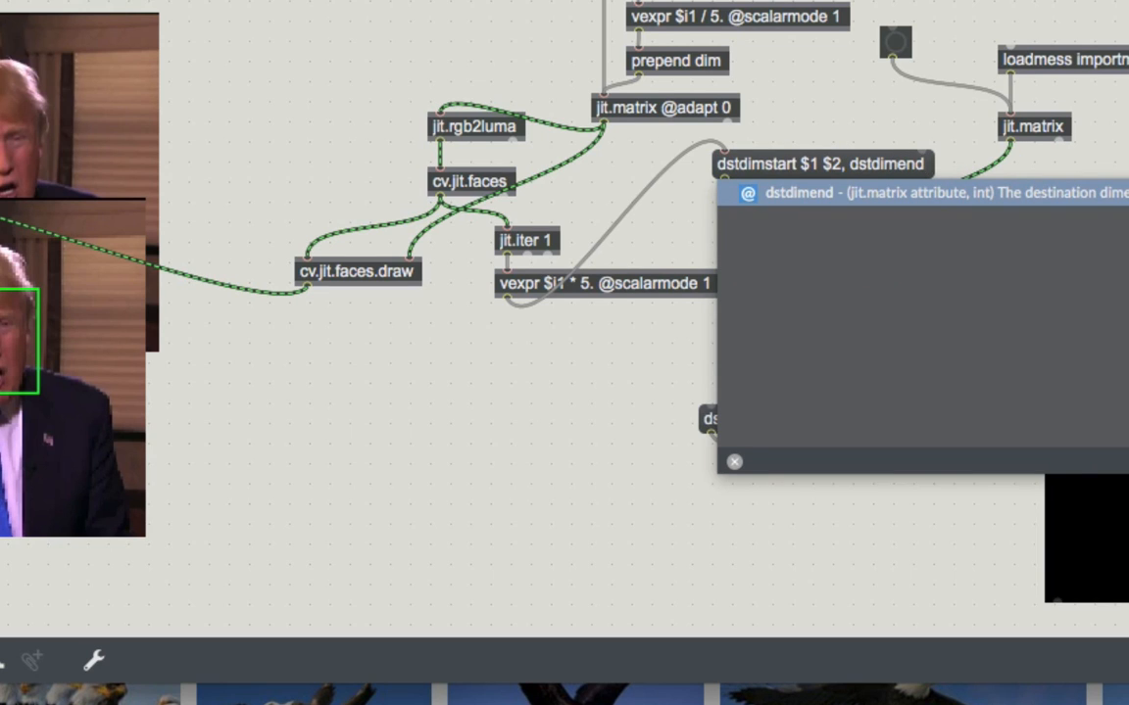
{"action": "left_click", "coordinate": [735, 462]}
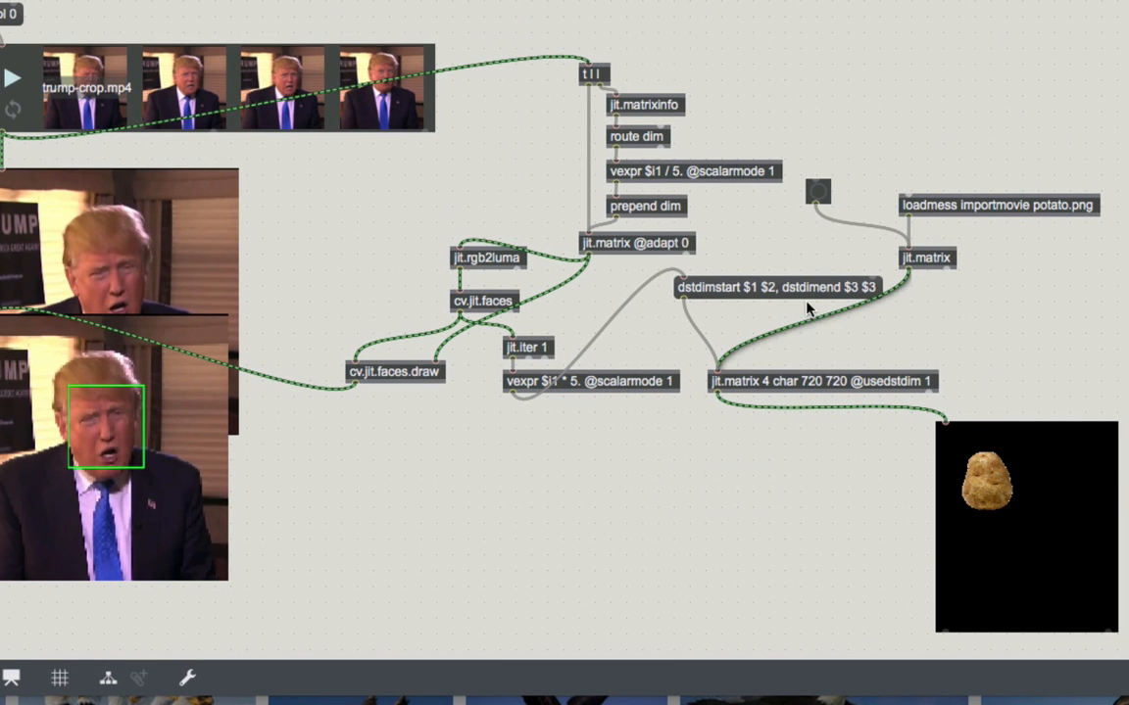
- Add a t b l l trigger and wire its outputs into the potato chain
{"action": "left_click_drag", "start_coordinate": [776, 286], "coordinate": [809, 314]}
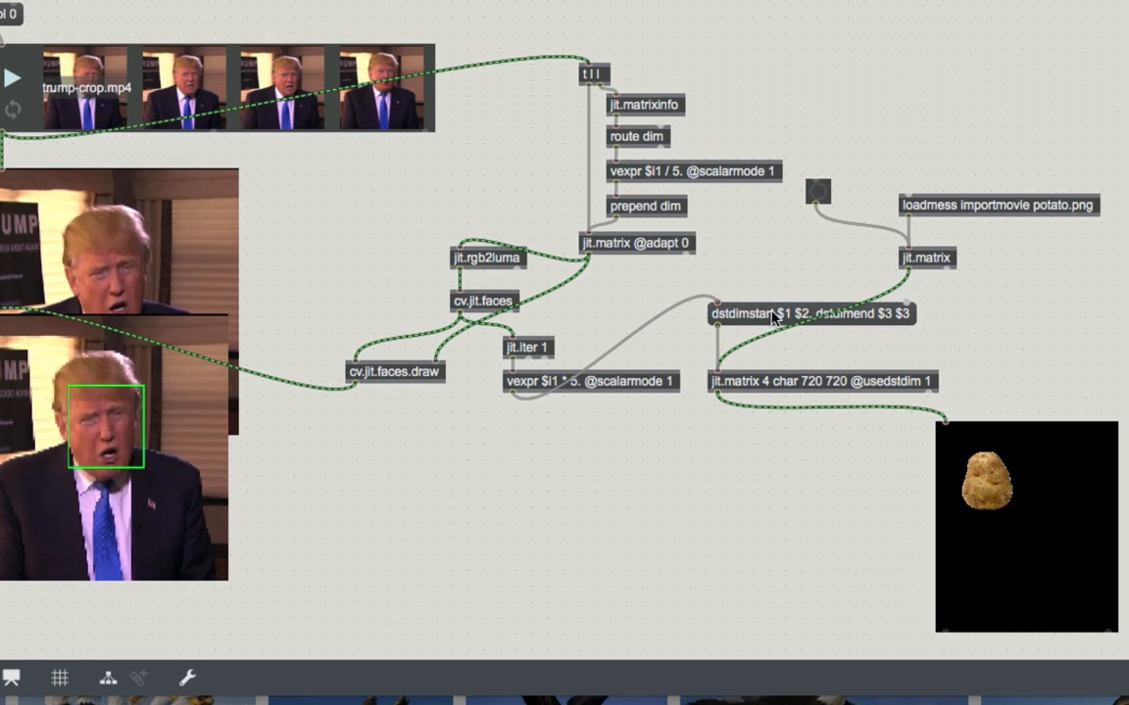
{"action": "mouse_move", "coordinate": [765, 254]}
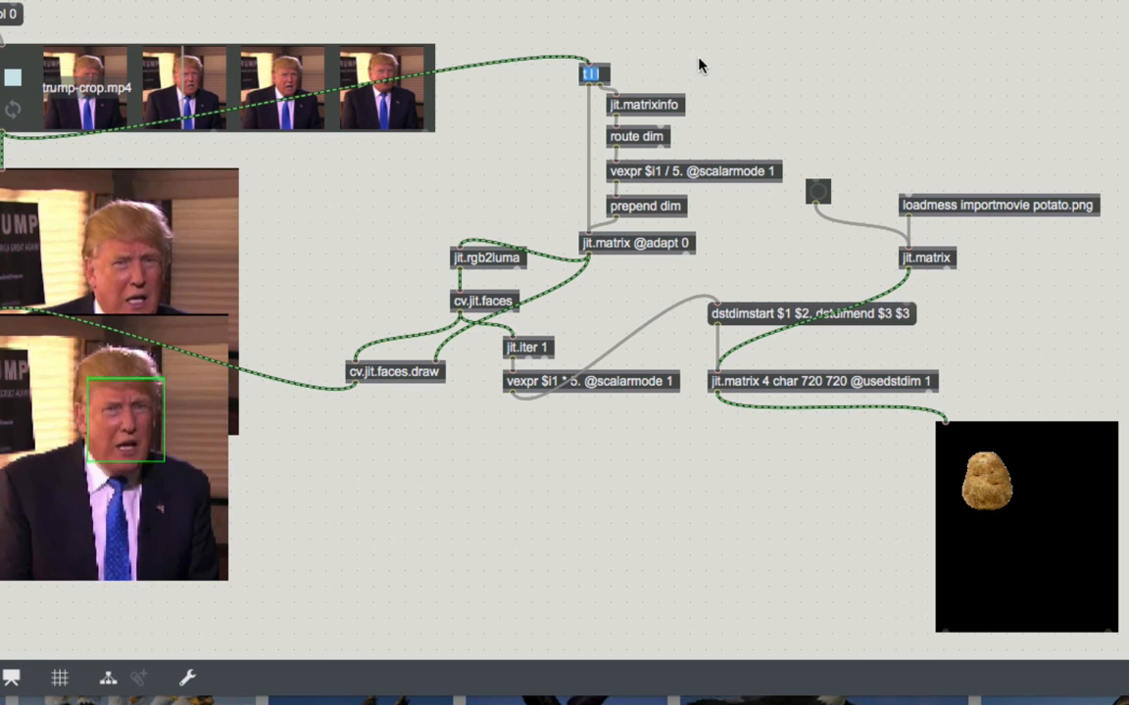
{"action": "left_click", "coordinate": [596, 75]}
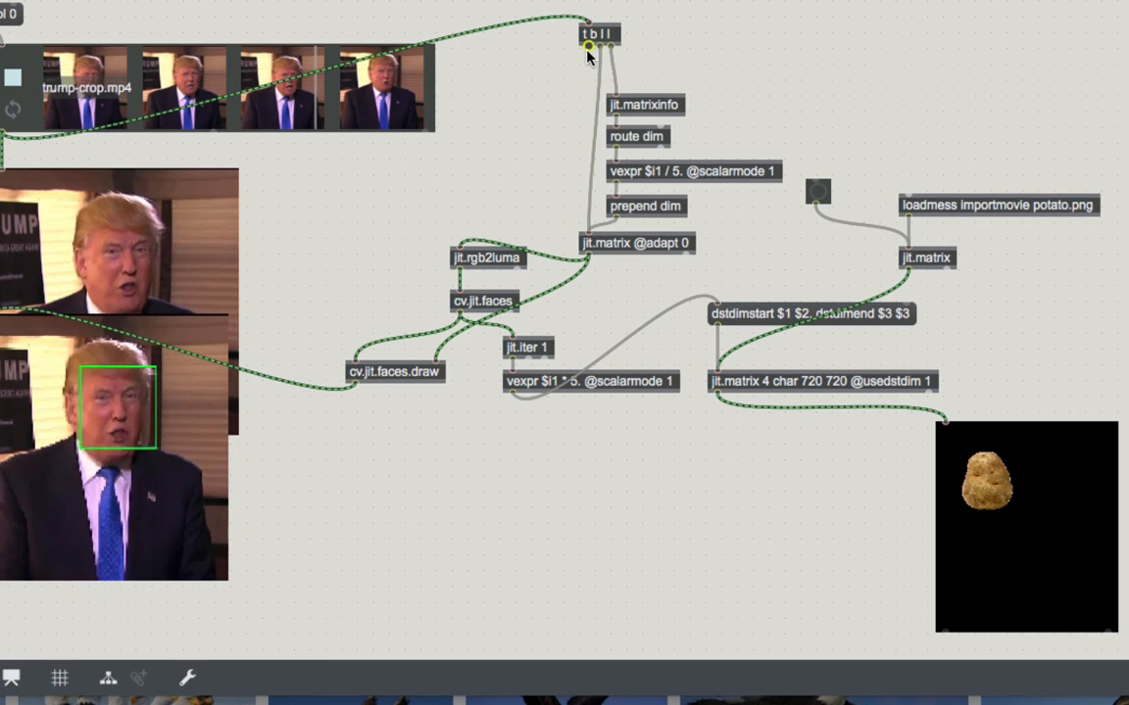
{"action": "left_click_drag", "start_coordinate": [819, 192], "coordinate": [880, 169]}
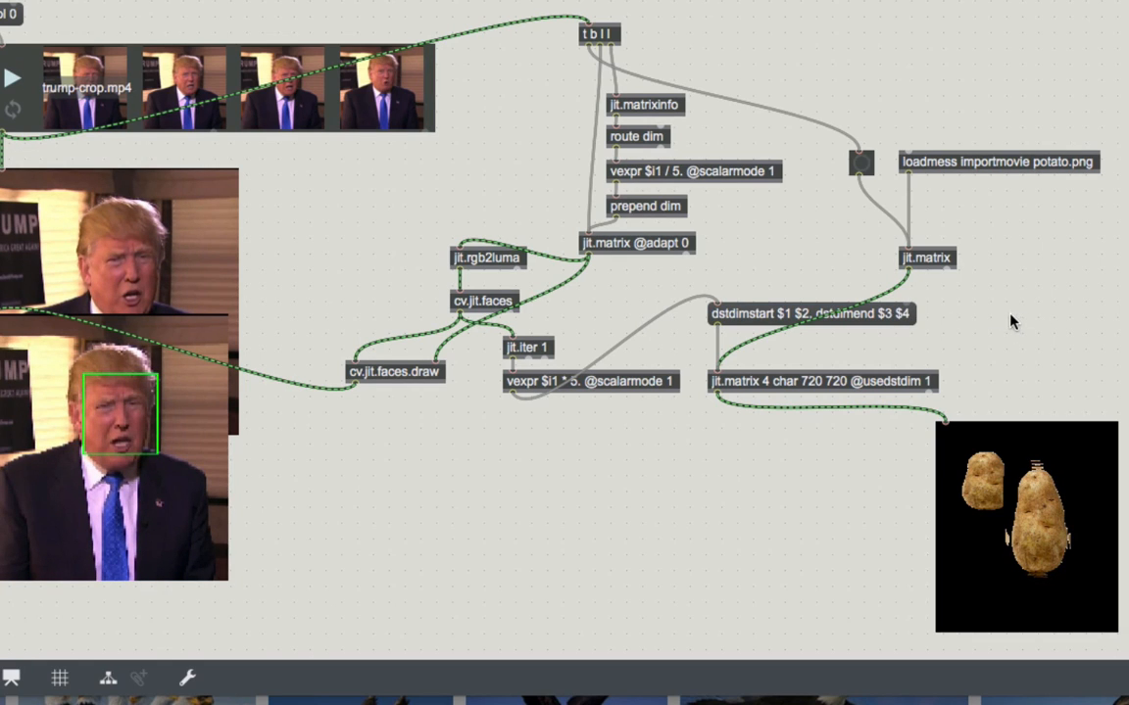
- Edit the message to dstdimend $3 $4 and reconnect it to the potato jit.matrix
{"action": "left_click_drag", "start_coordinate": [811, 314], "coordinate": [725, 294]}
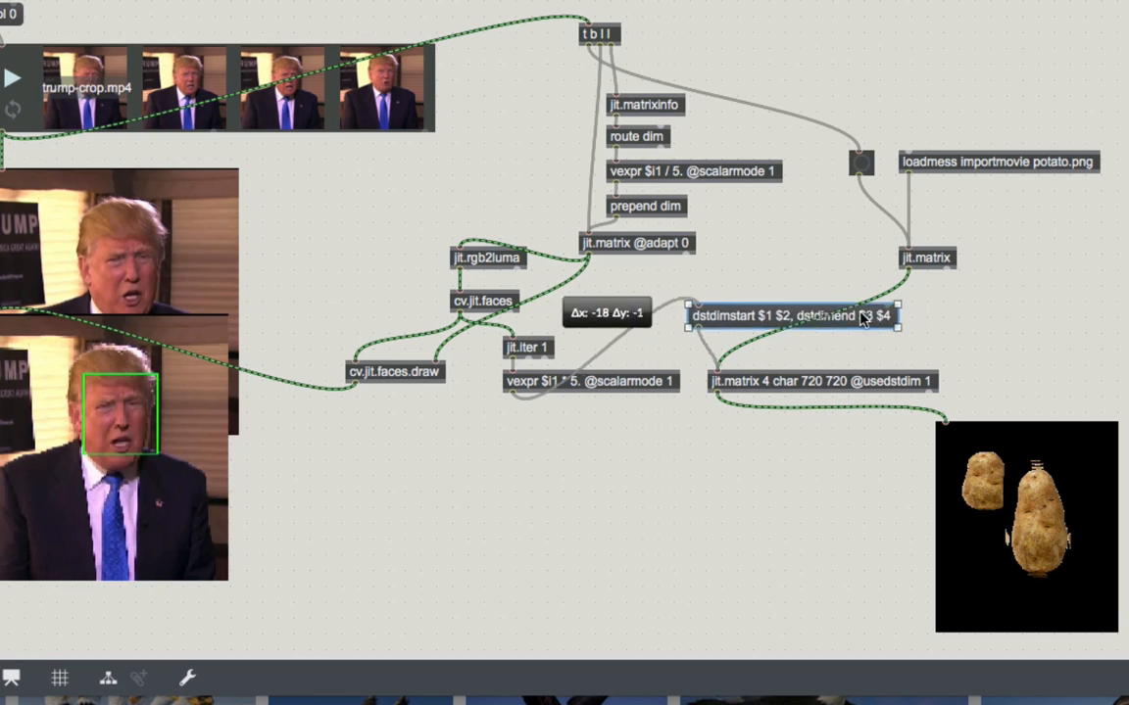
{"action": "left_click_drag", "start_coordinate": [780, 315], "coordinate": [780, 306]}
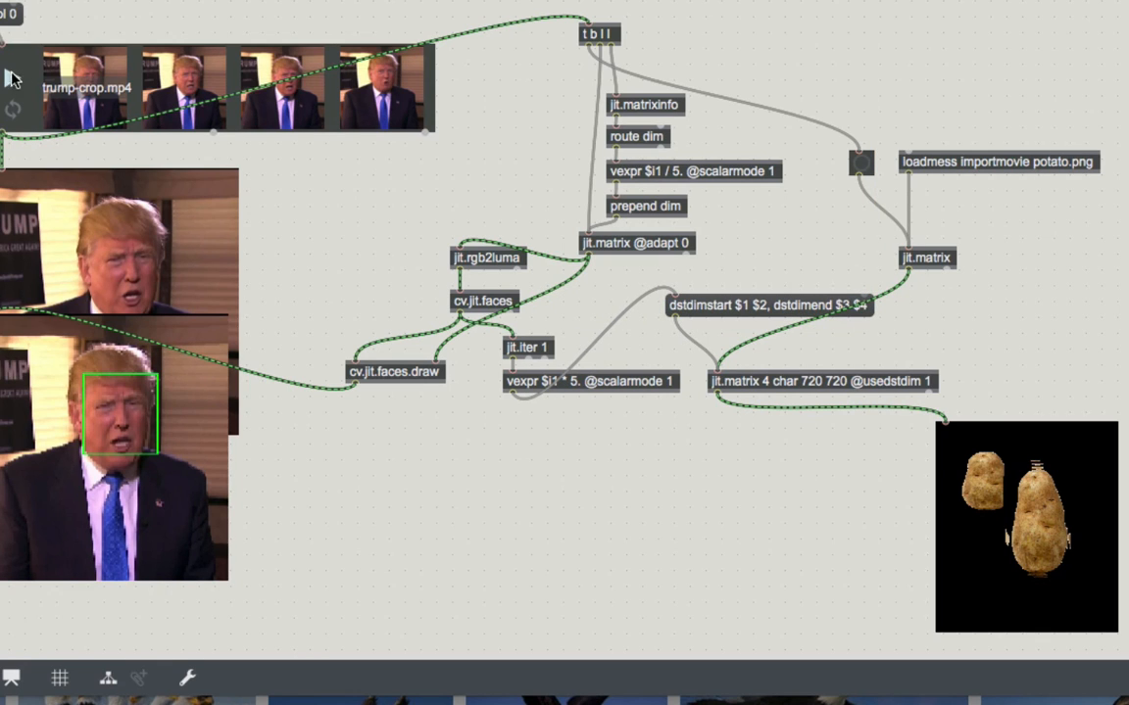
{"action": "left_click_drag", "start_coordinate": [768, 305], "coordinate": [815, 317]}
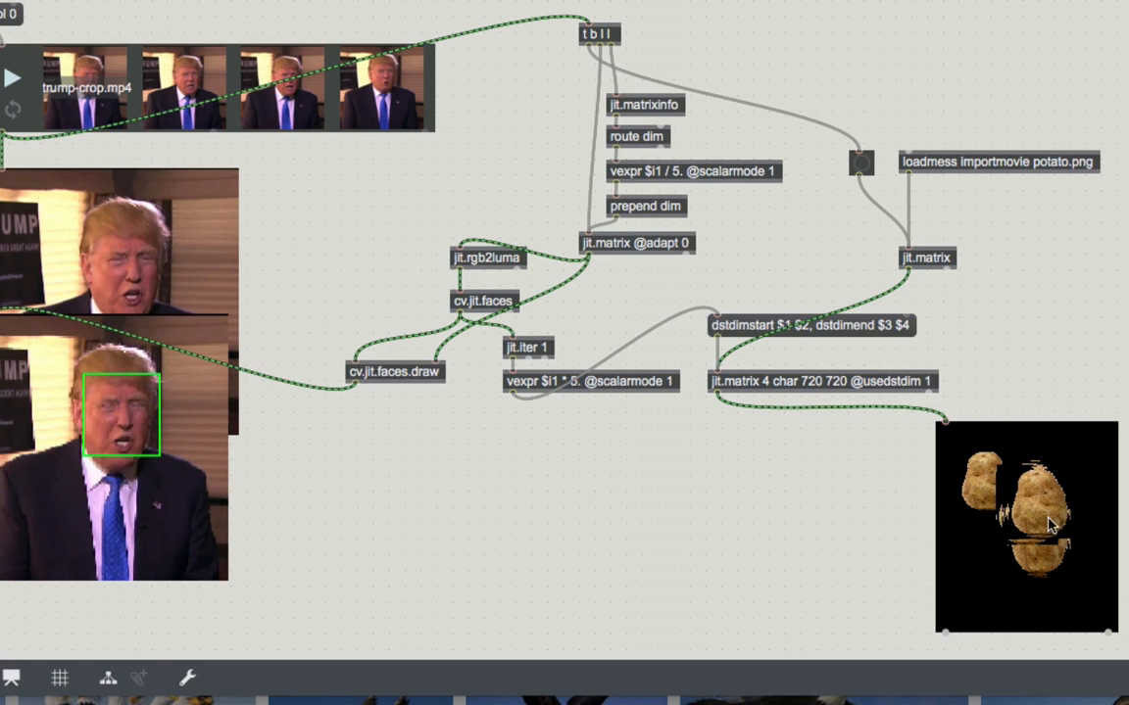
{"action": "mouse_move", "coordinate": [944, 321]}
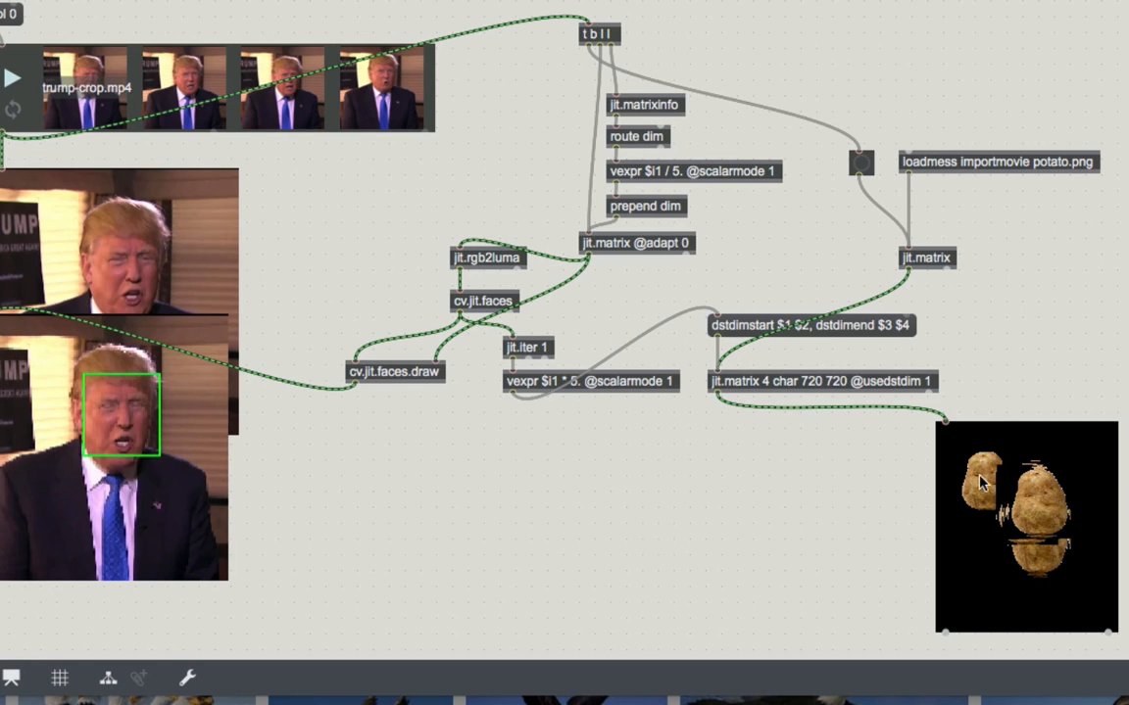
{"action": "mouse_move", "coordinate": [964, 351]}
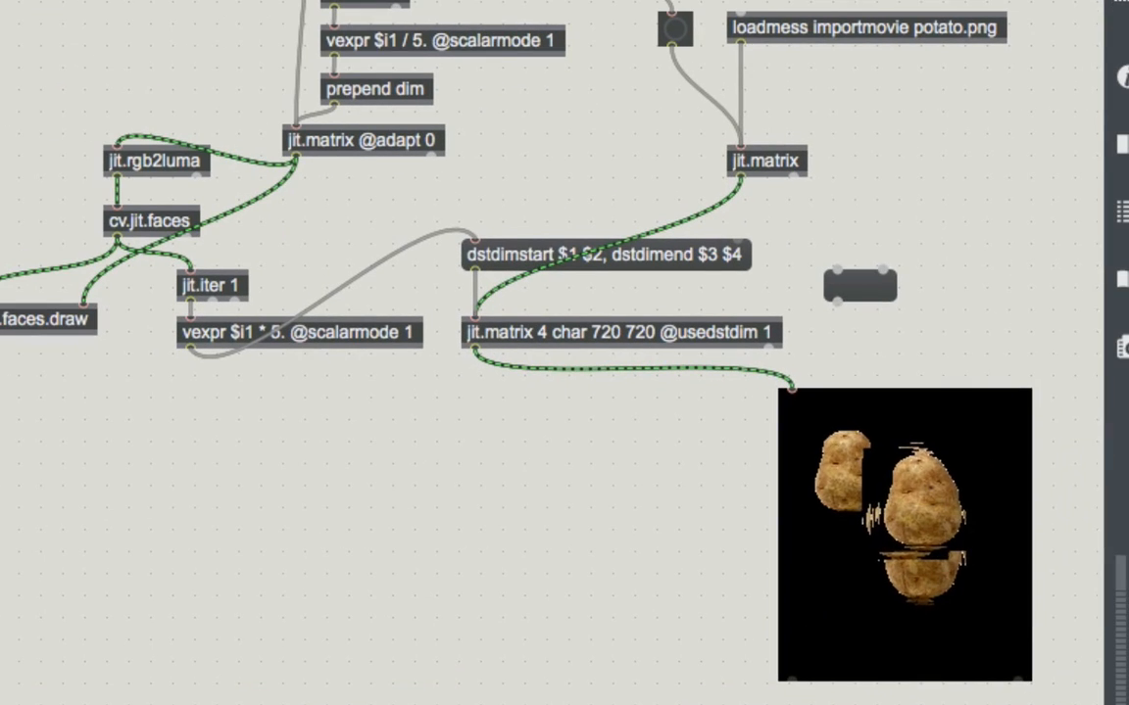
- Add a setall 0 0 0 0 message and a t b that clears the potato matrix each frame
{"action": "type", "text": "setall 0 0 0 0"}
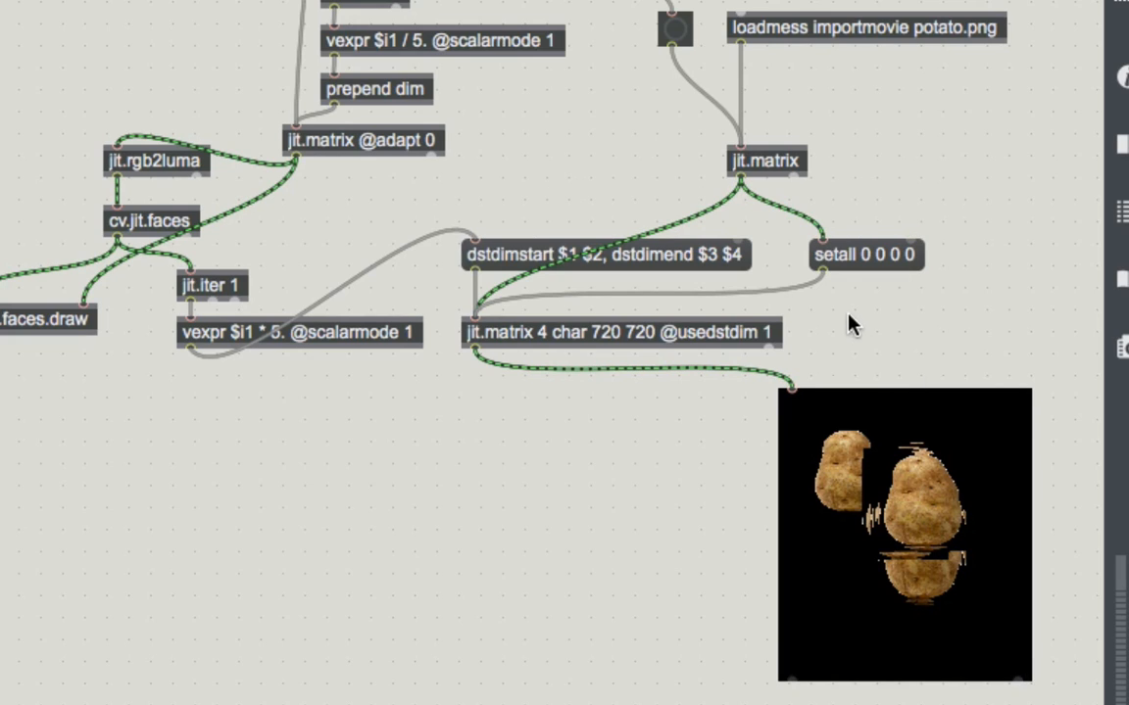
{"action": "mouse_move", "coordinate": [792, 211]}
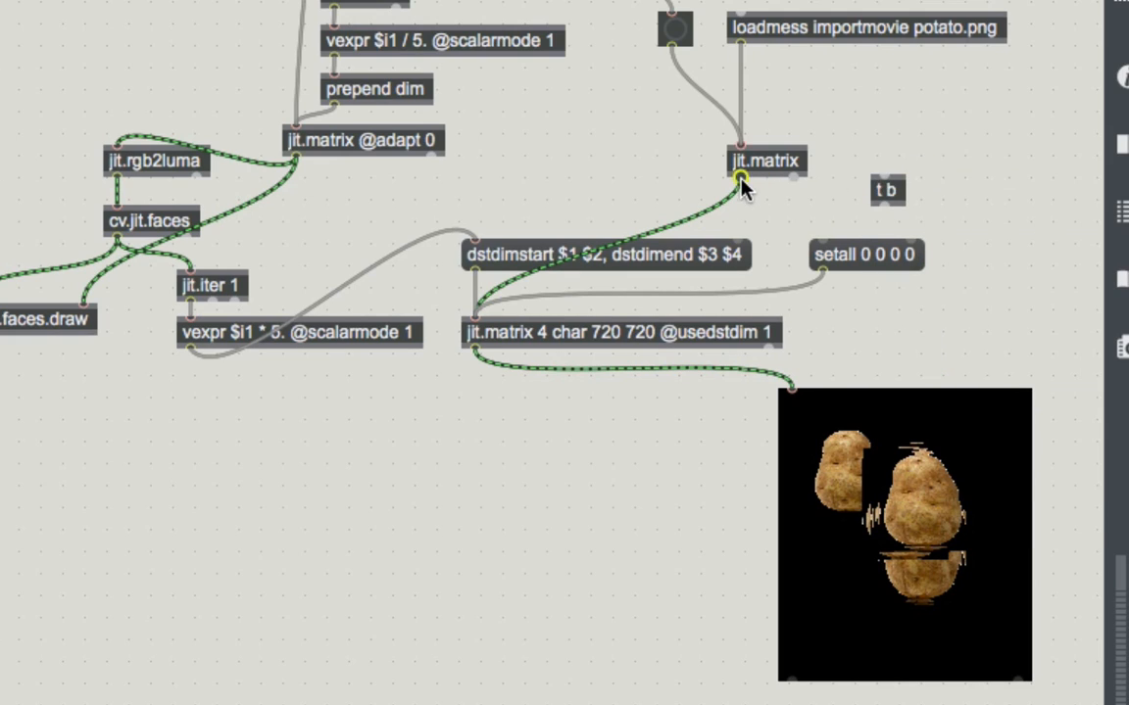
{"action": "left_click_drag", "start_coordinate": [886, 190], "coordinate": [838, 199]}
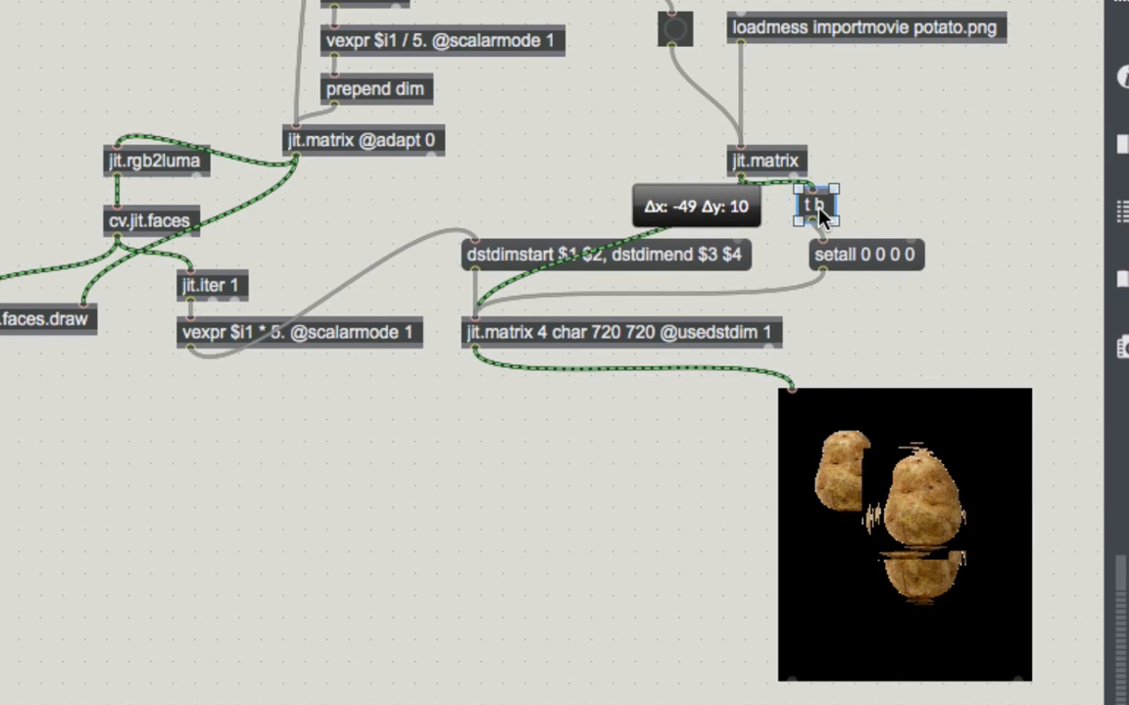
{"action": "left_click_drag", "start_coordinate": [819, 202], "coordinate": [823, 212]}
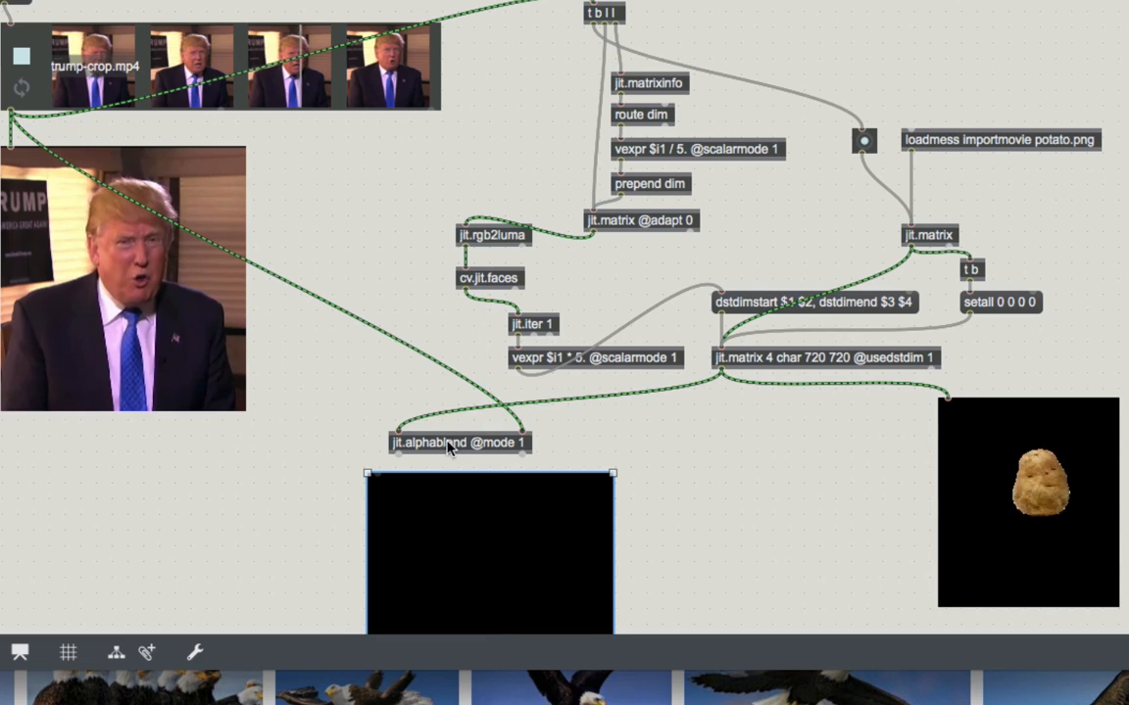
{"action": "left_click_drag", "start_coordinate": [461, 443], "coordinate": [470, 406]}
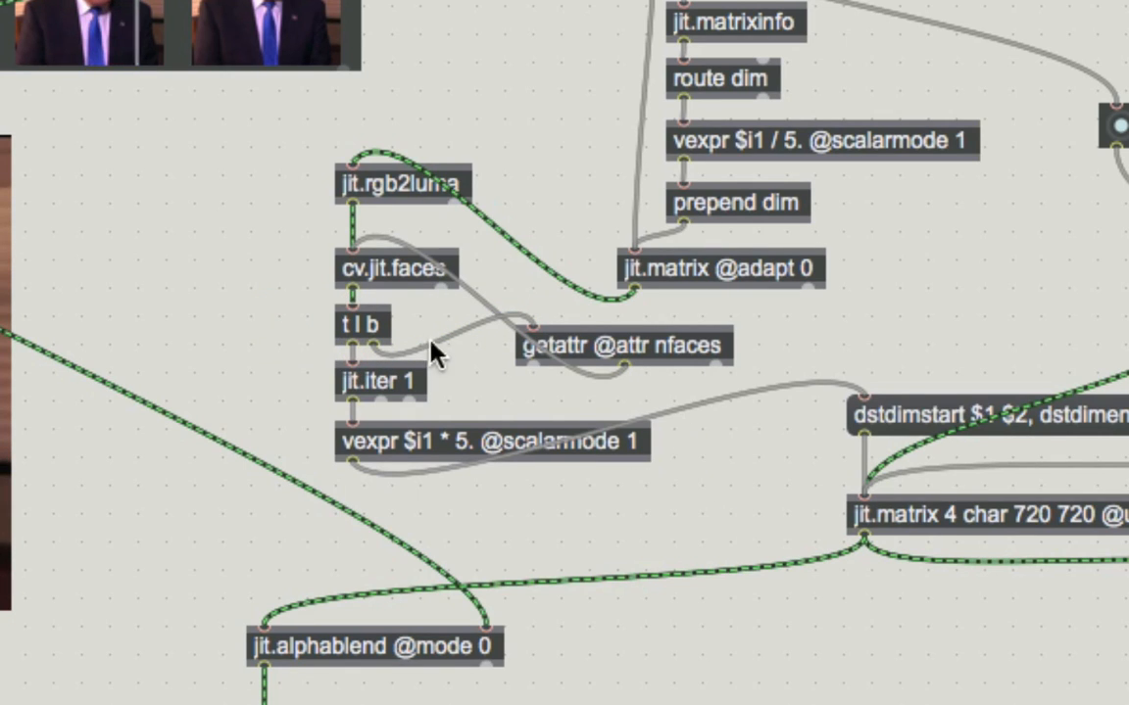
{"action": "left_click", "coordinate": [623, 345]}
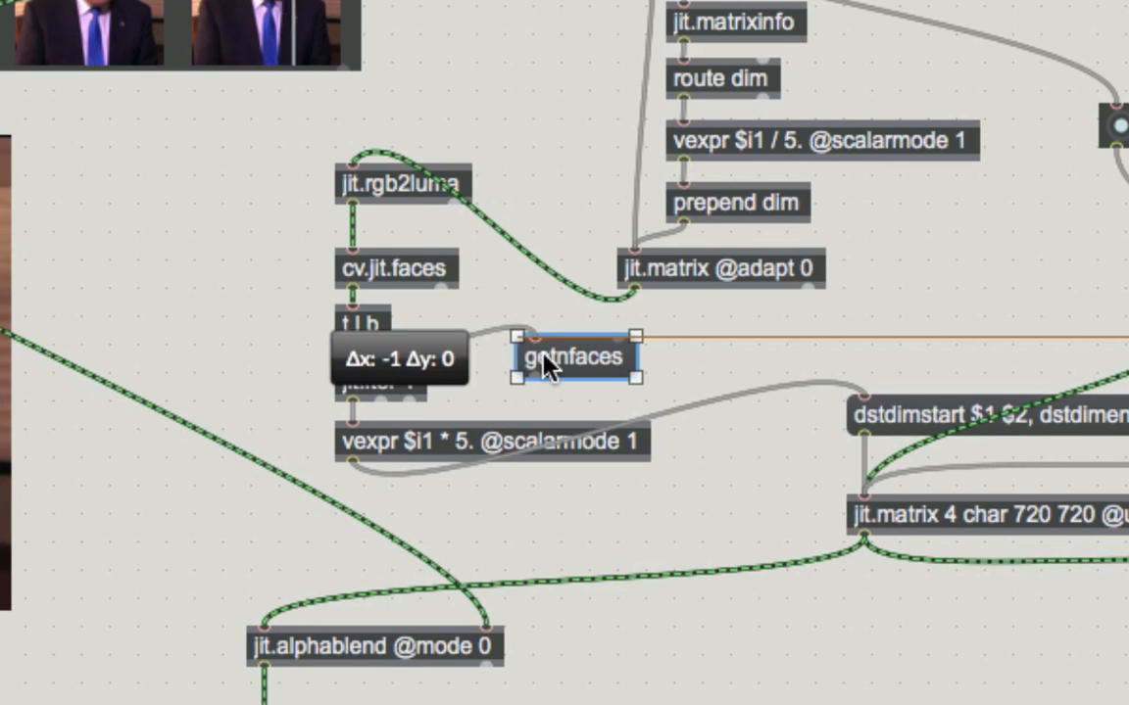
{"action": "left_click_drag", "start_coordinate": [573, 357], "coordinate": [251, 266]}
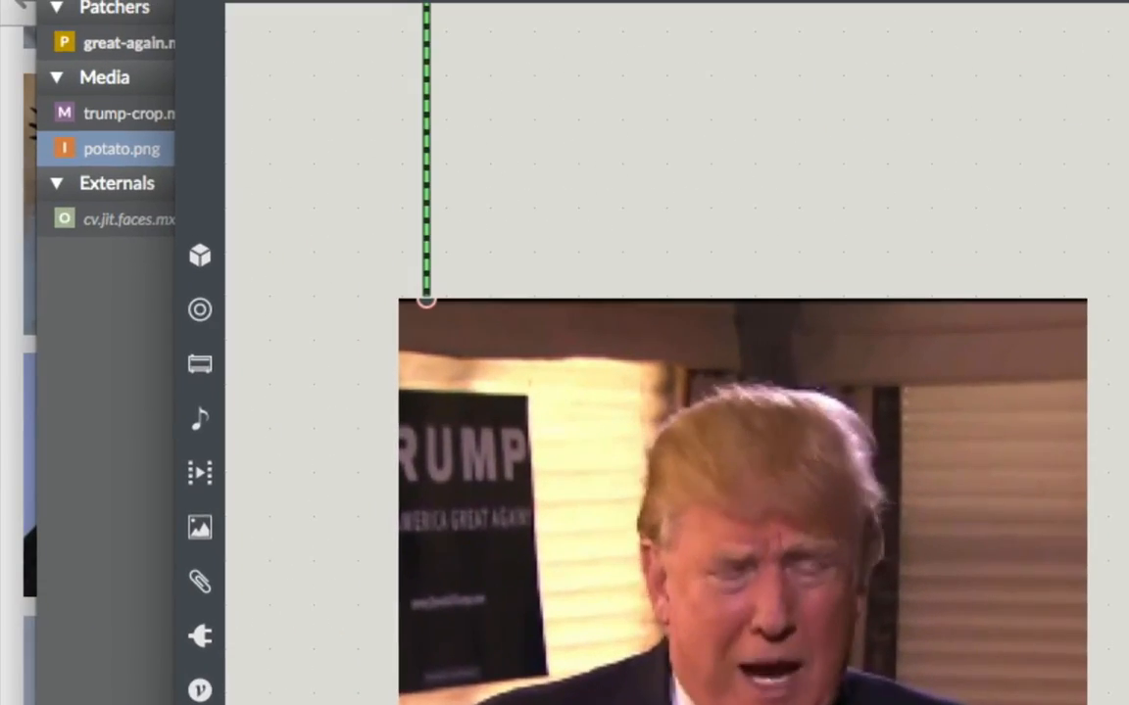
- Open potato.png from the Project's Media files into Preview
{"action": "right_click", "coordinate": [122, 149]}
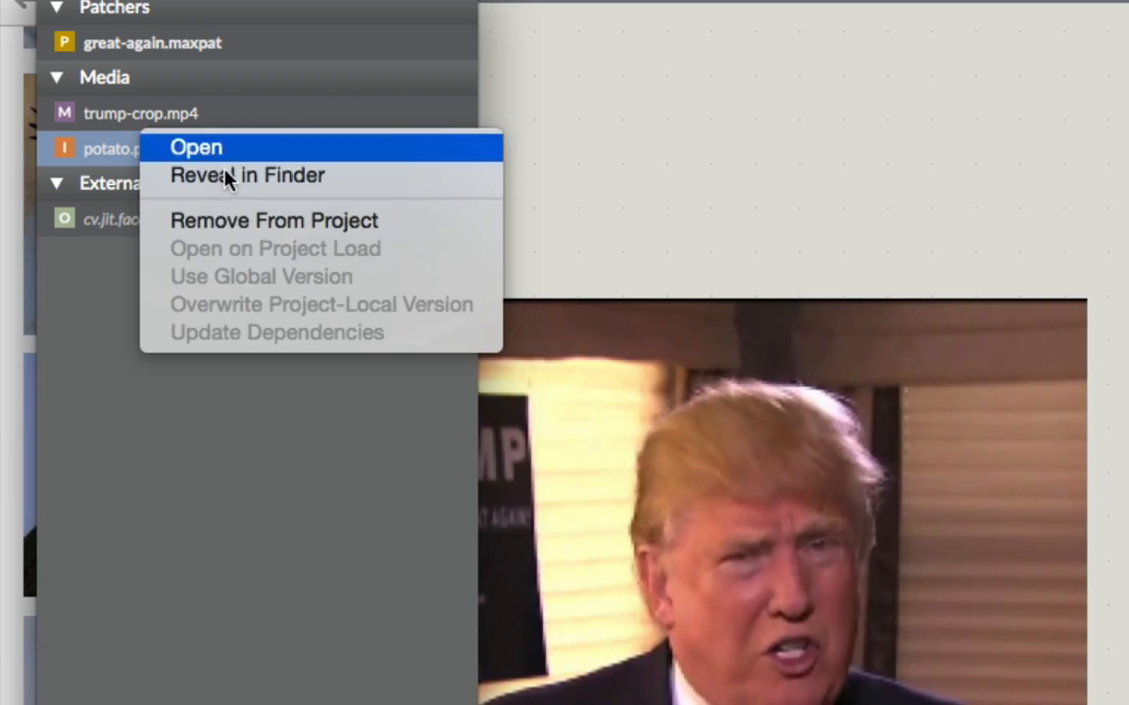
{"action": "left_click", "coordinate": [247, 175]}
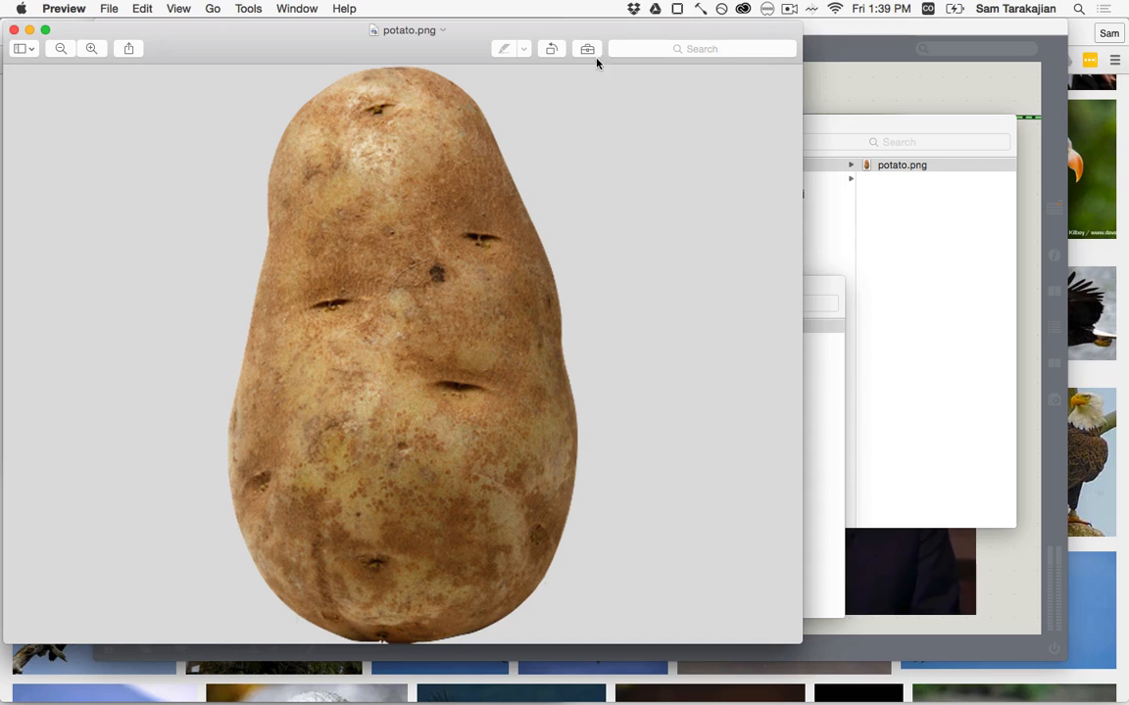
- Scribble spiky orange hair across the potato's top with the Markup Sketch tool
{"action": "left_click", "coordinate": [588, 47]}
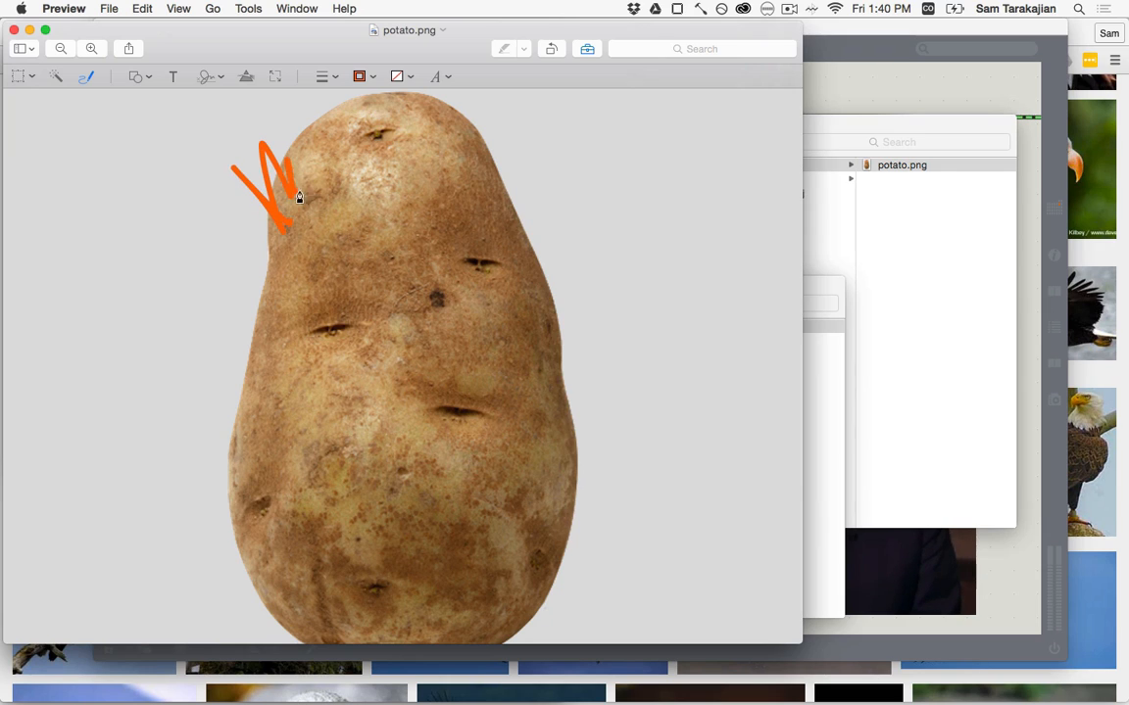
{"action": "left_click_drag", "start_coordinate": [298, 196], "coordinate": [506, 215]}
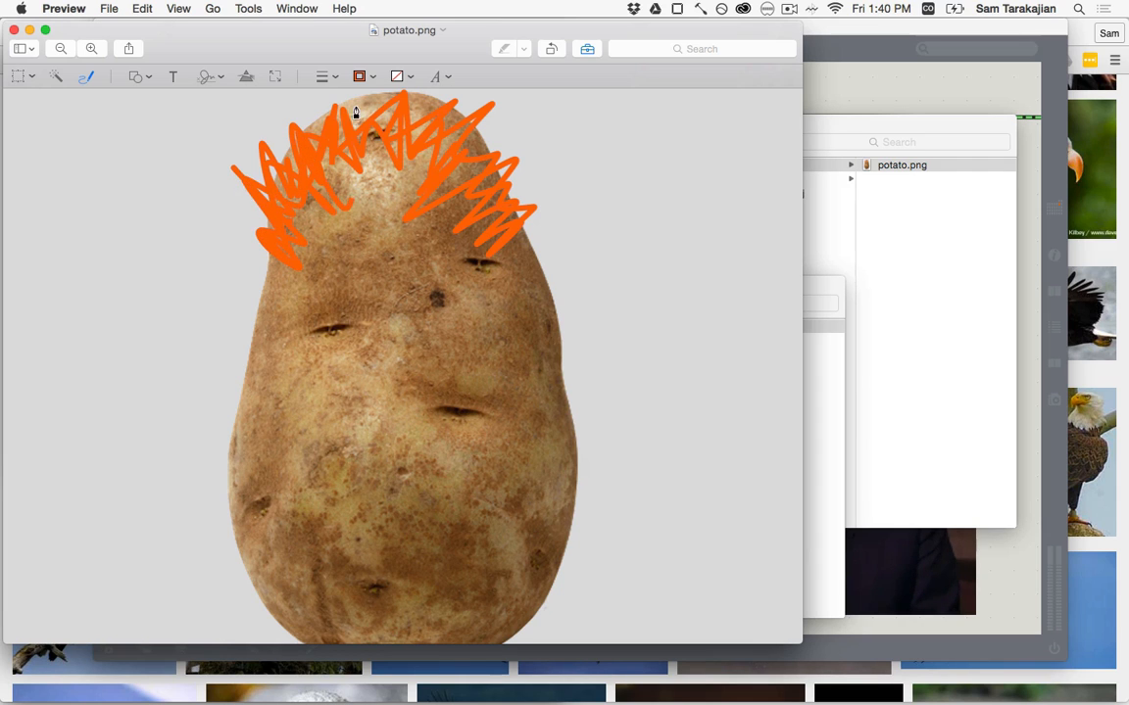
{"action": "left_click", "coordinate": [454, 145]}
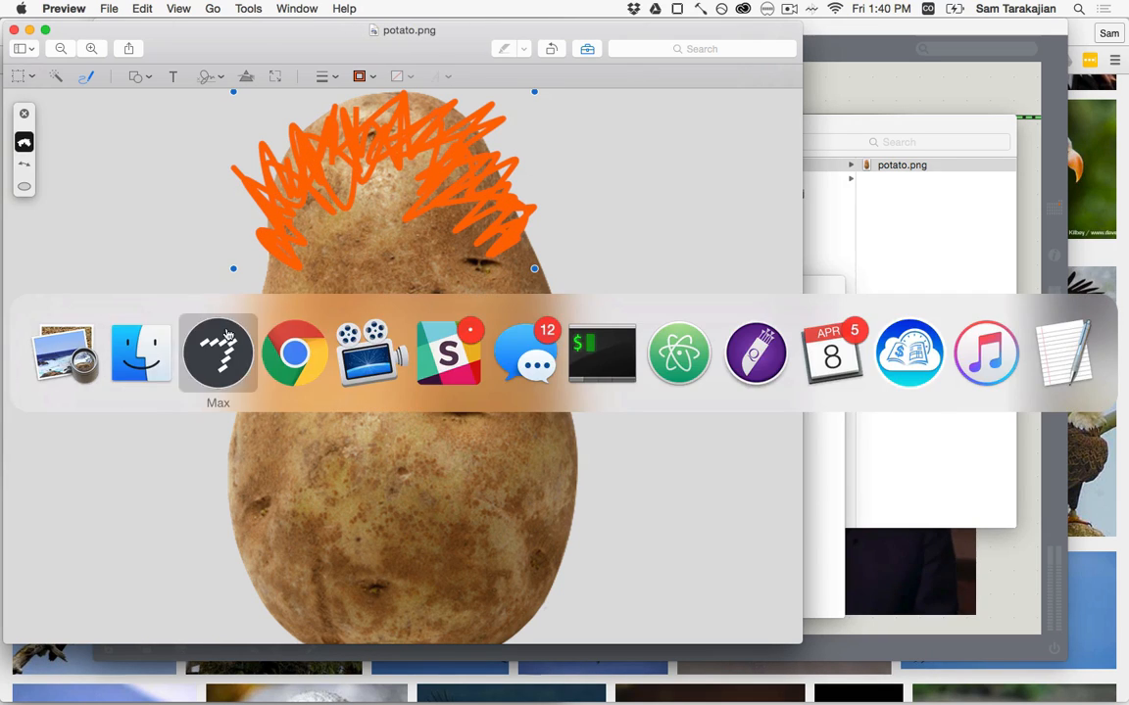
{"action": "left_click", "coordinate": [218, 353]}
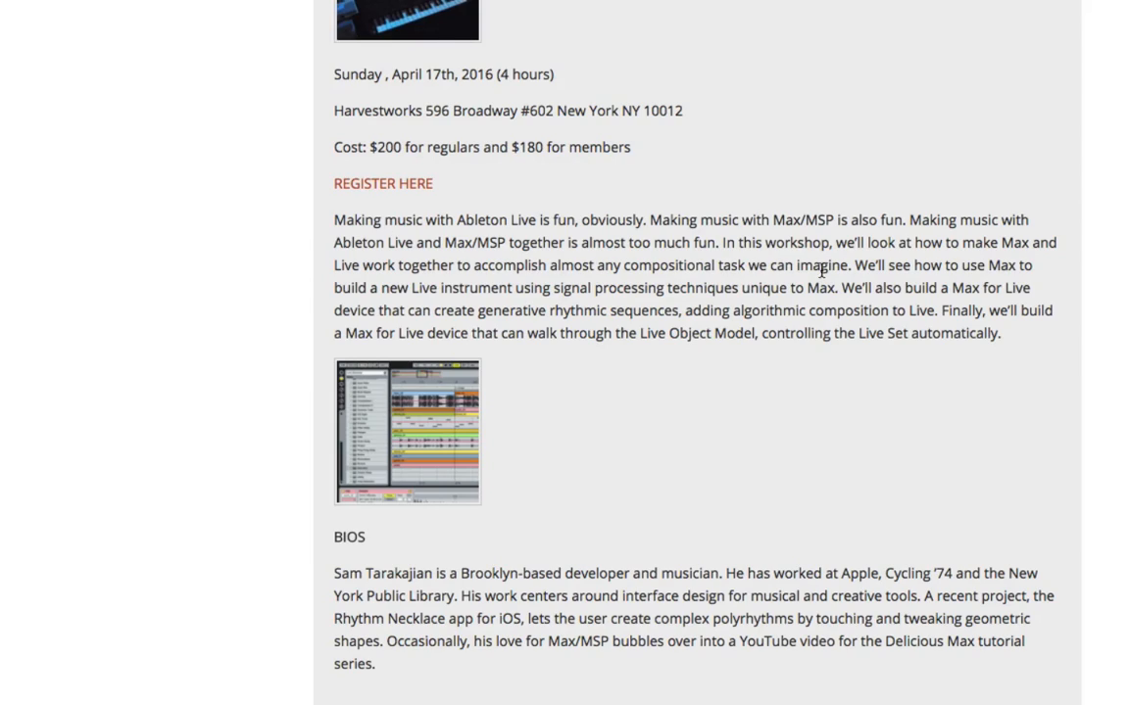
- Scroll the Harvestworks page to the April 17 Max for Live workshop title
{"action": "scroll", "scroll_direction": "up", "scroll_amount": 3}
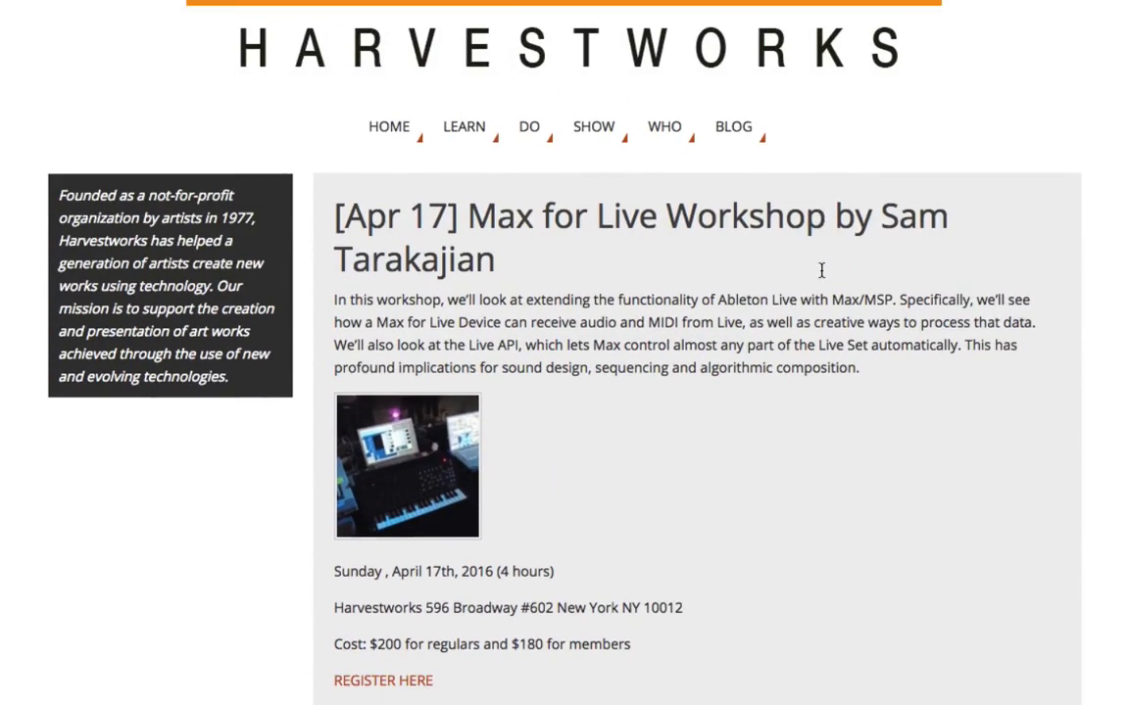